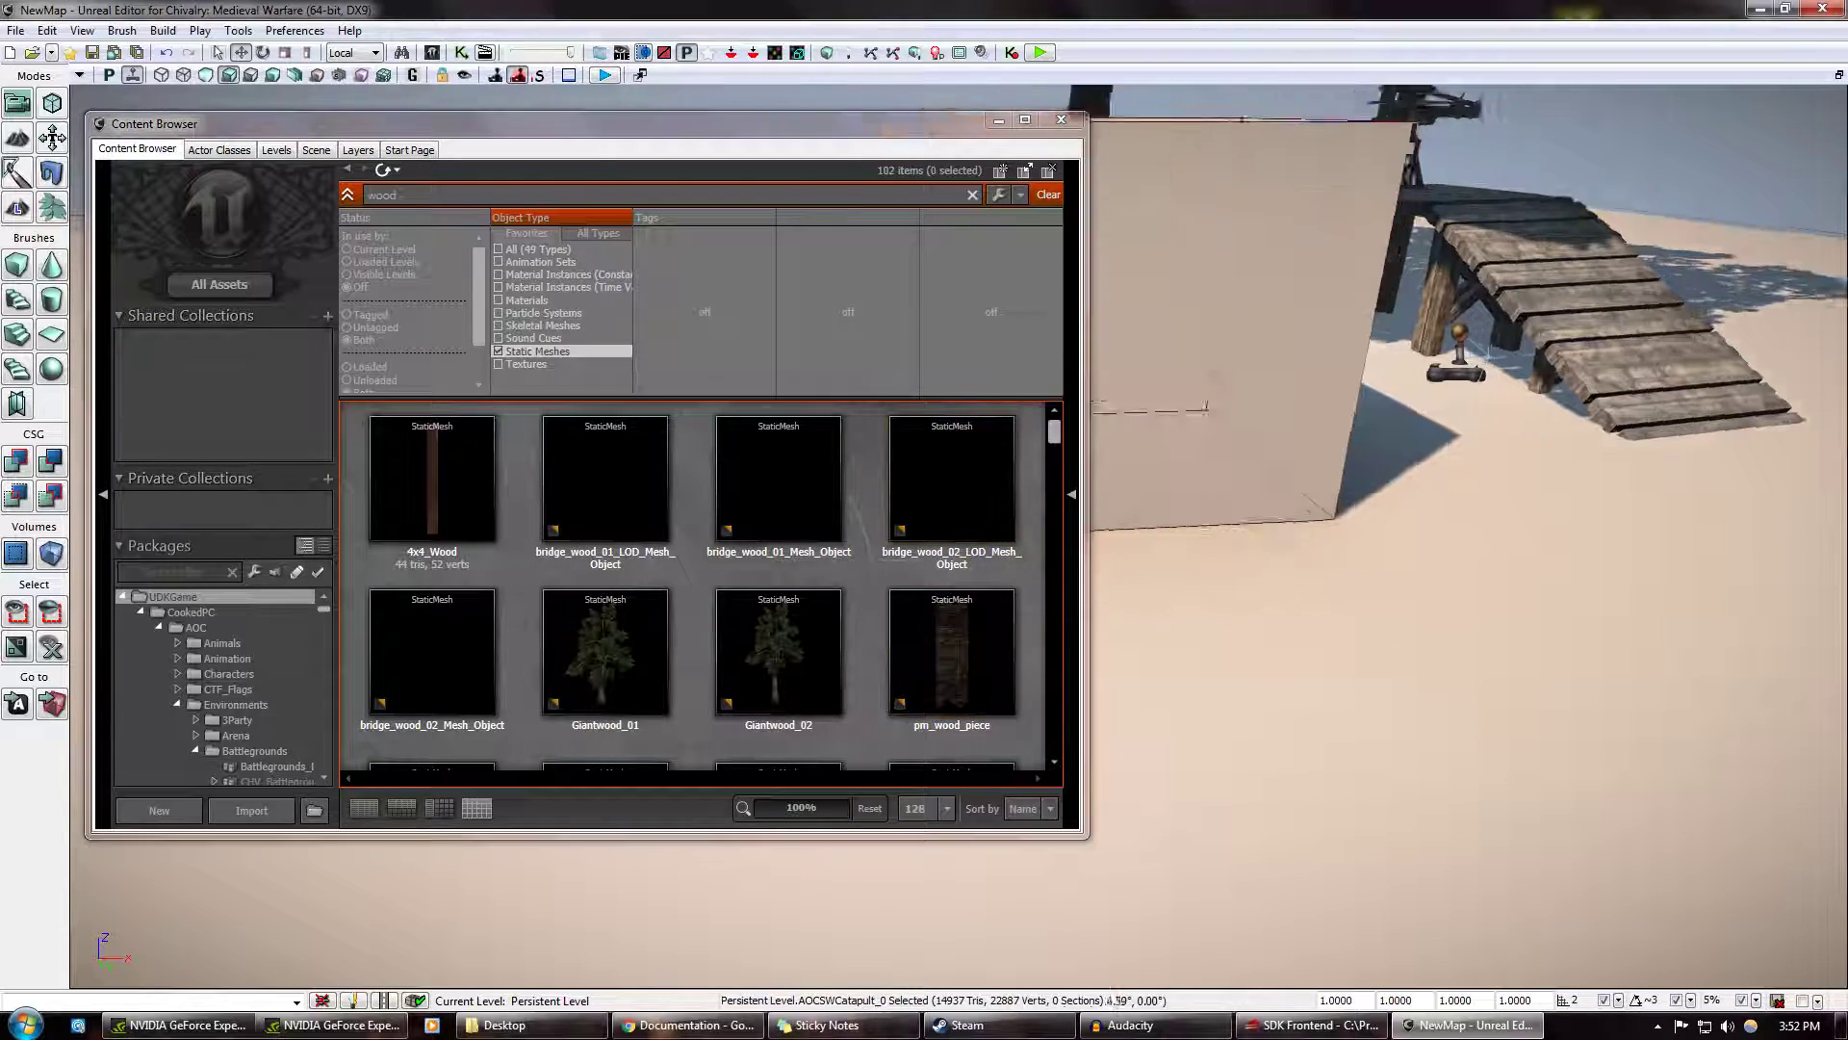
Scroll the wood static mesh results down to the ladders and pick sm_wood_ladder_small
scroll("down", 3)
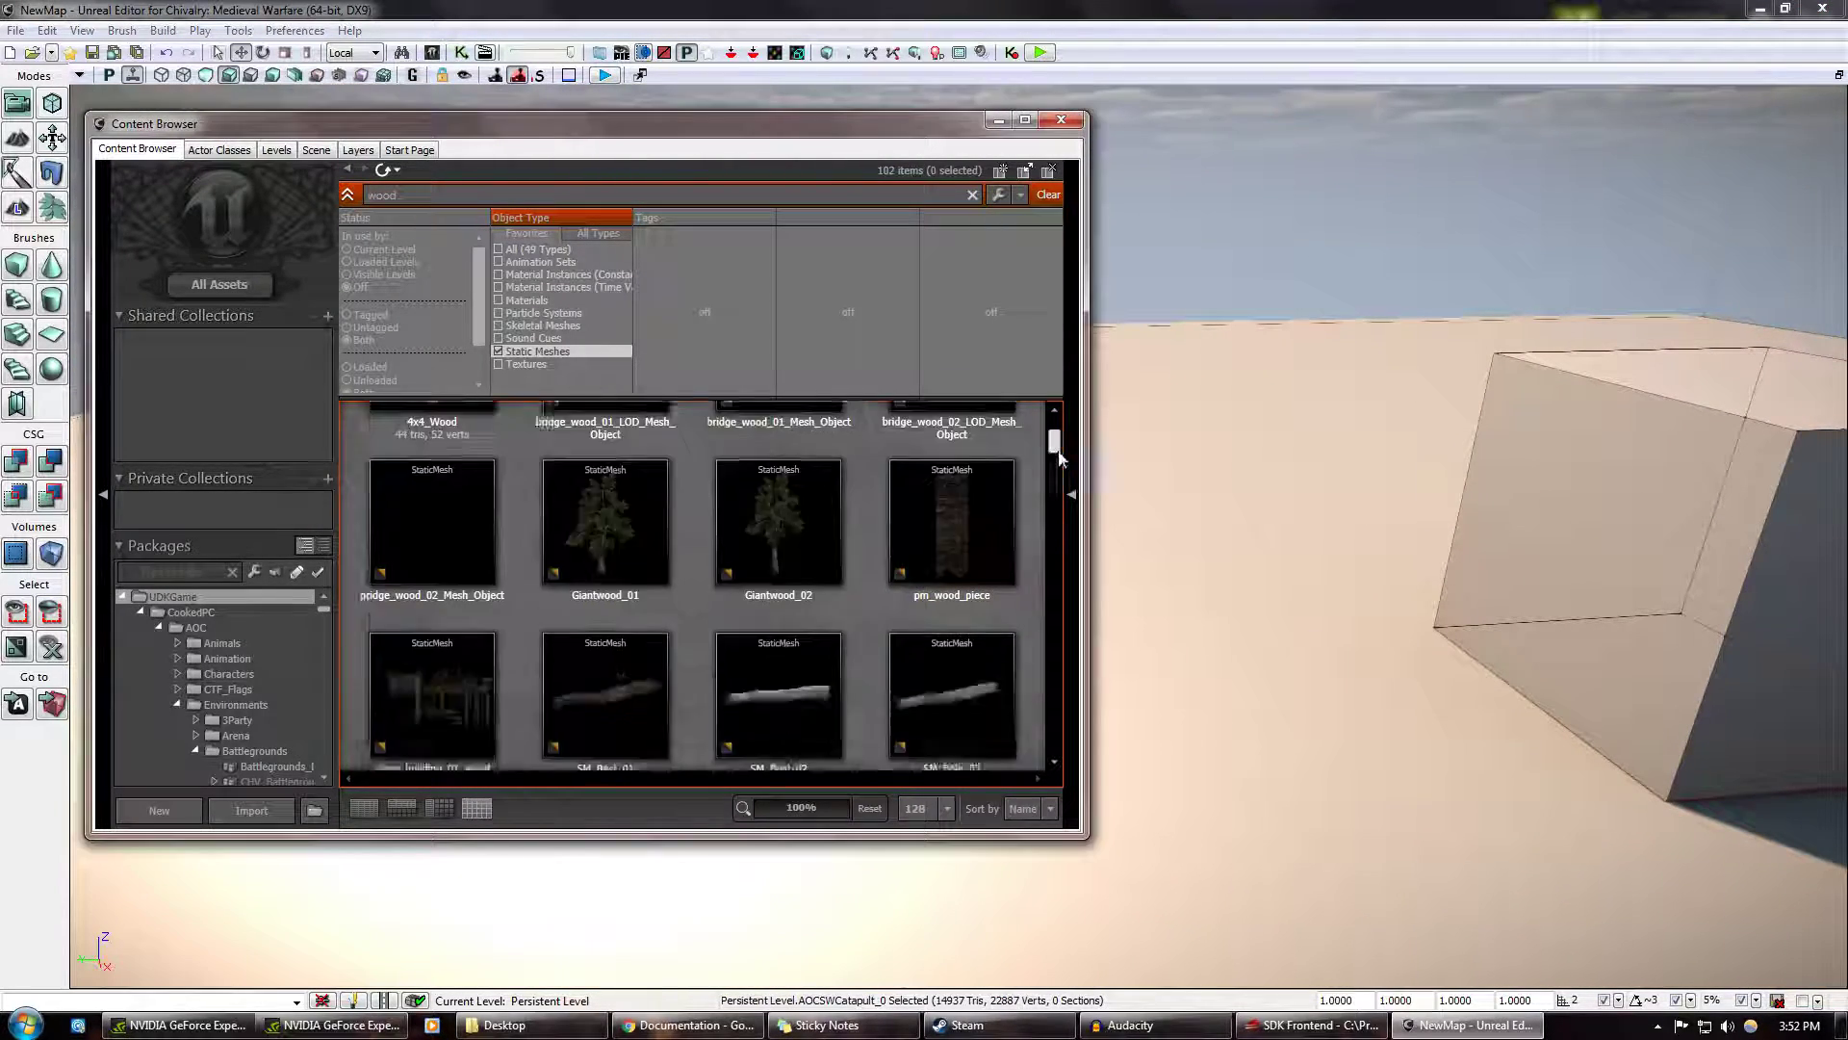
scroll("down", 3)
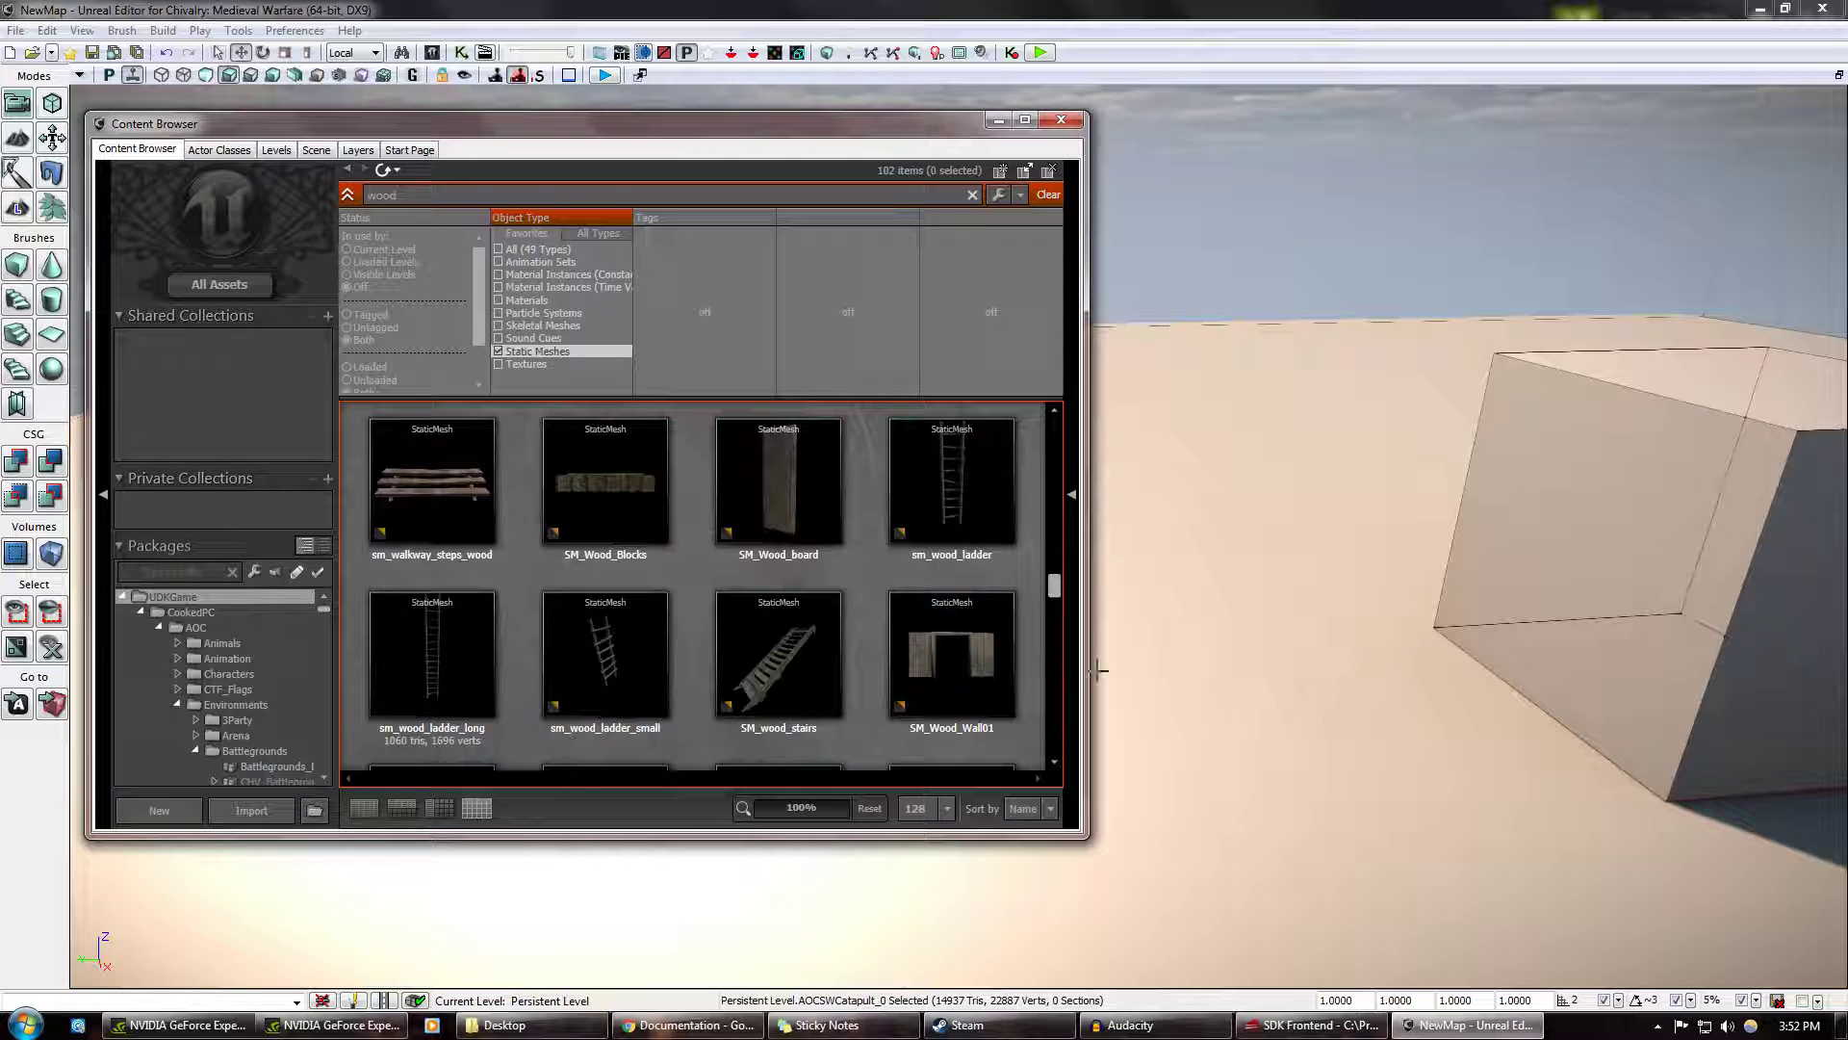
left_click(431, 651)
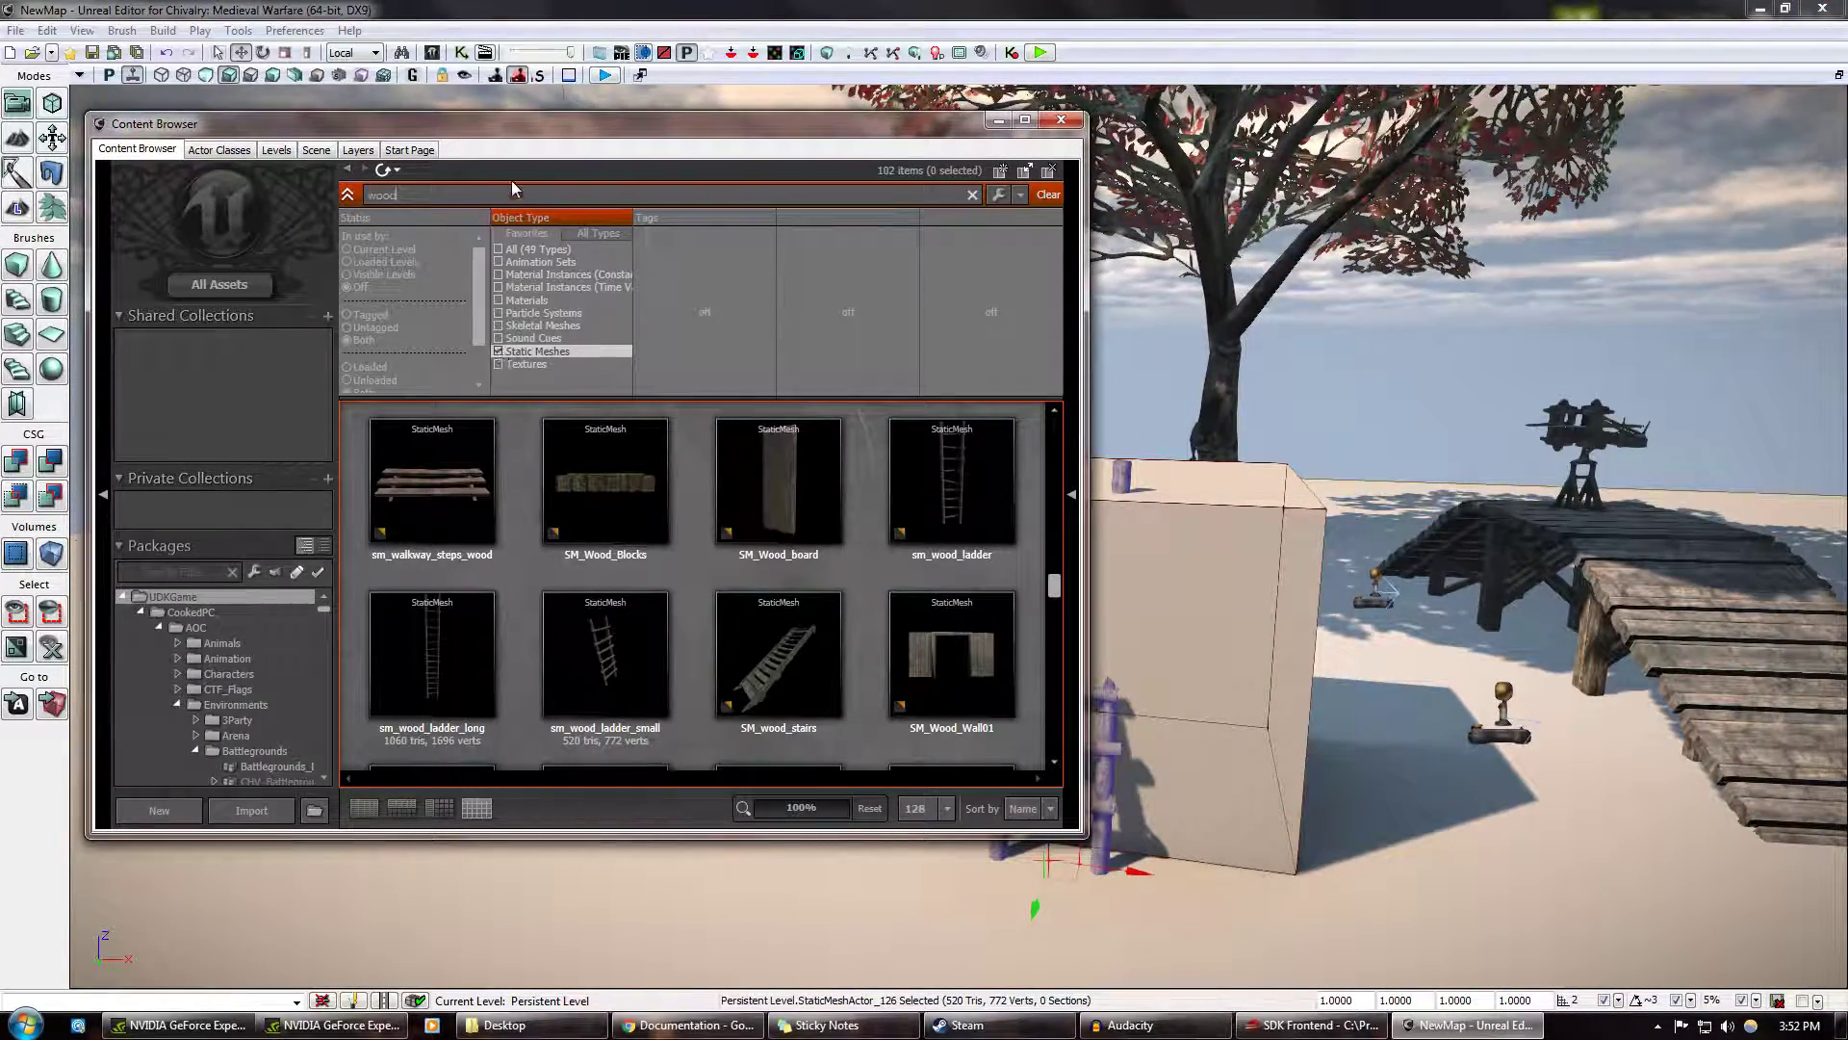
mouse_move(980, 578)
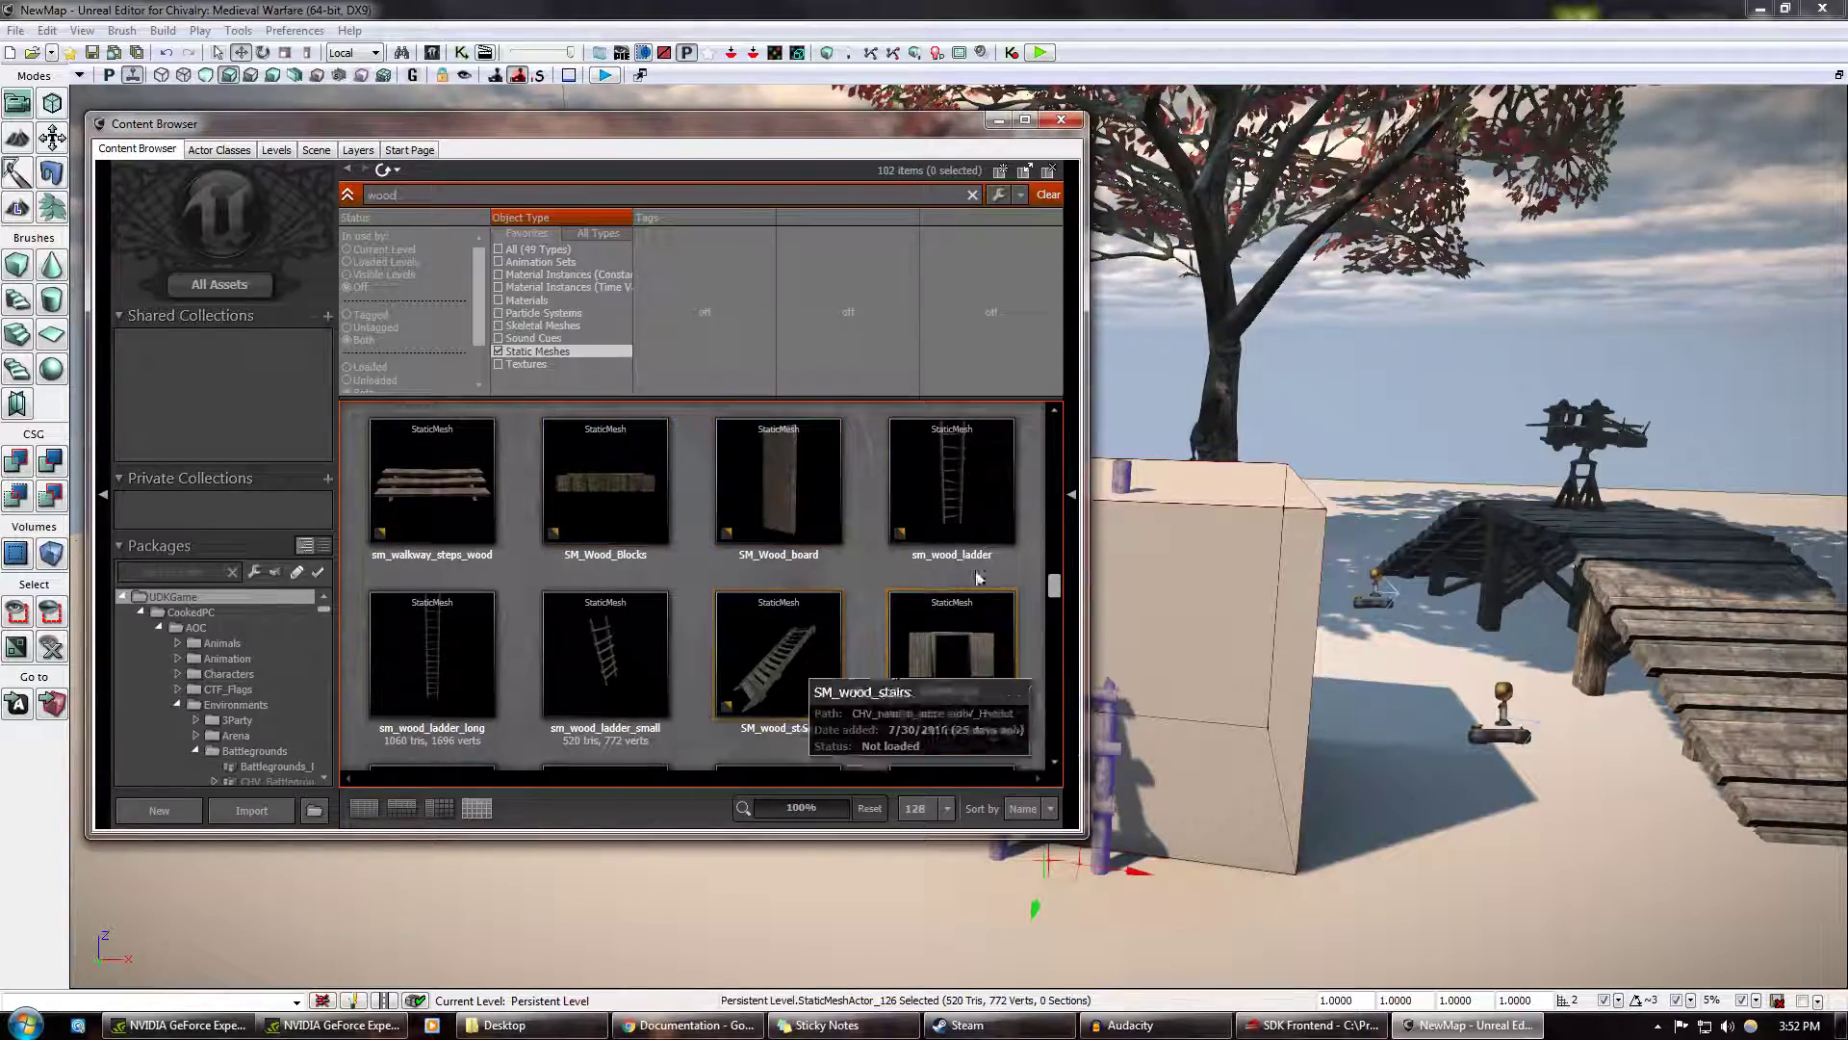
Pick the wooden wall, board and walkway-step meshes in turn for placement in the level
left_click(951, 654)
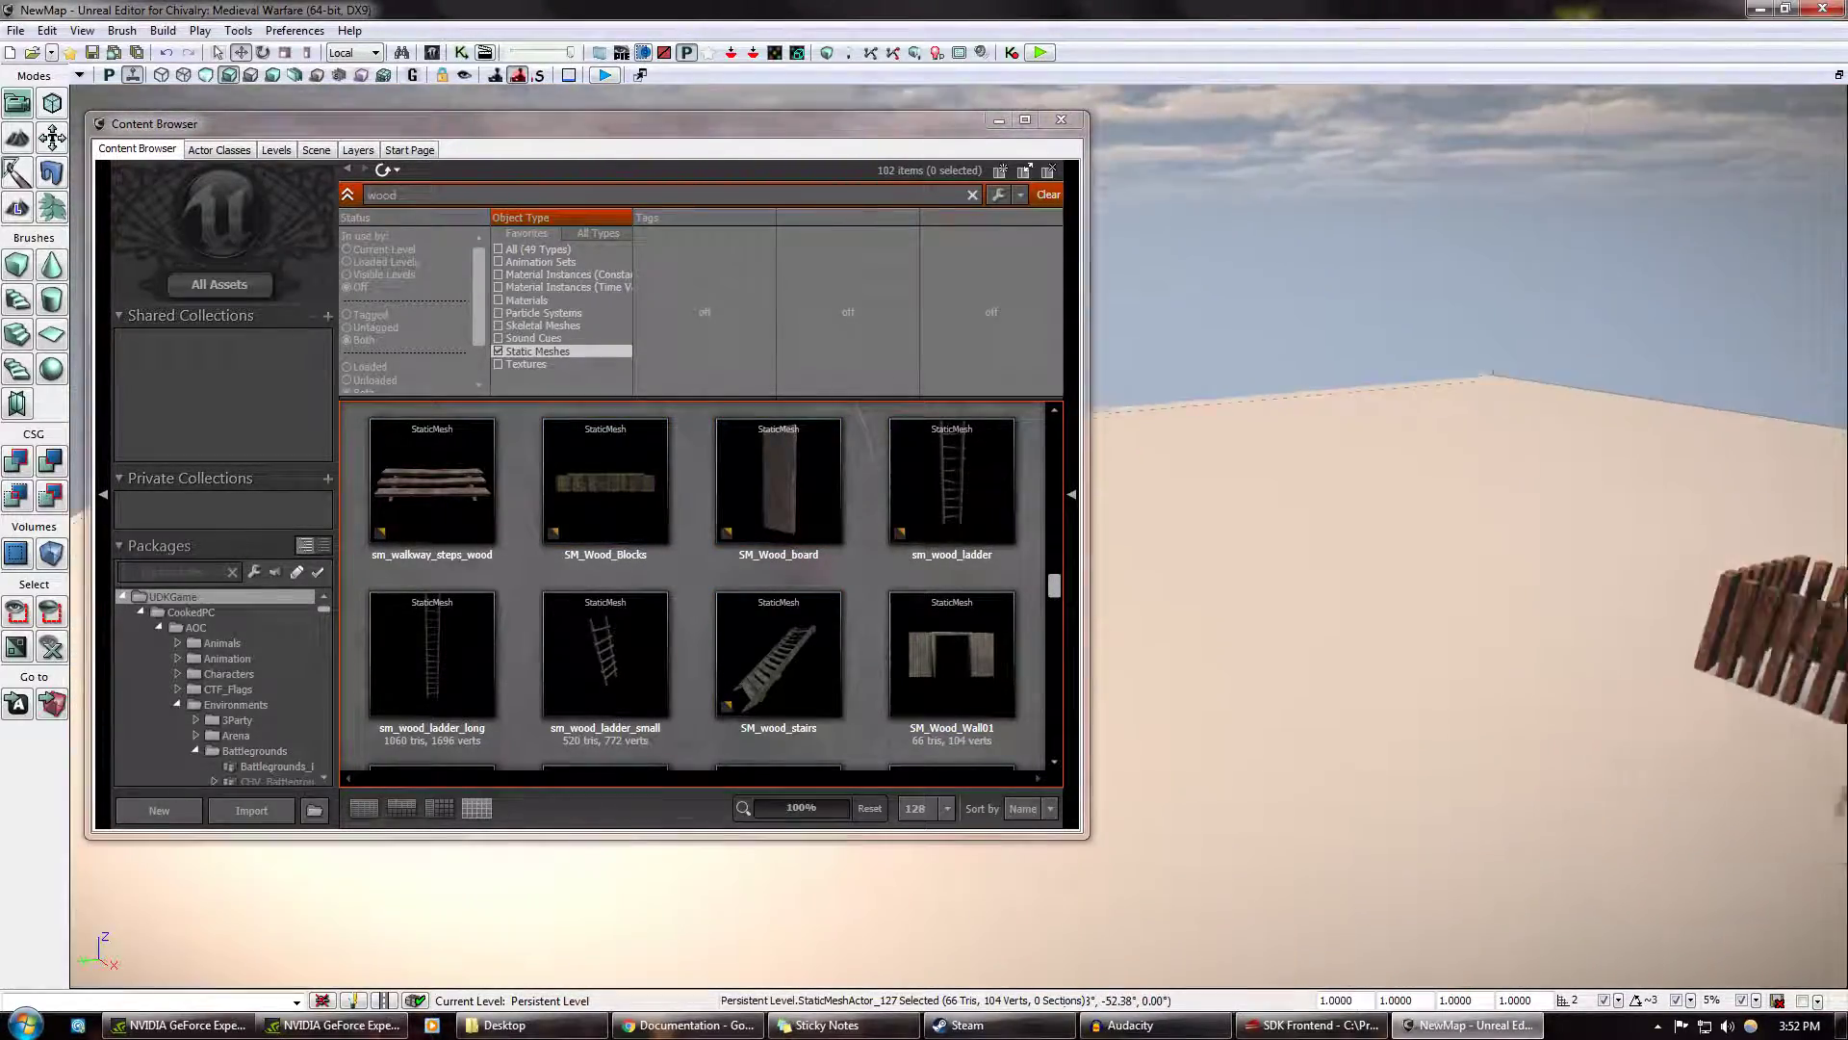
left_click(778, 481)
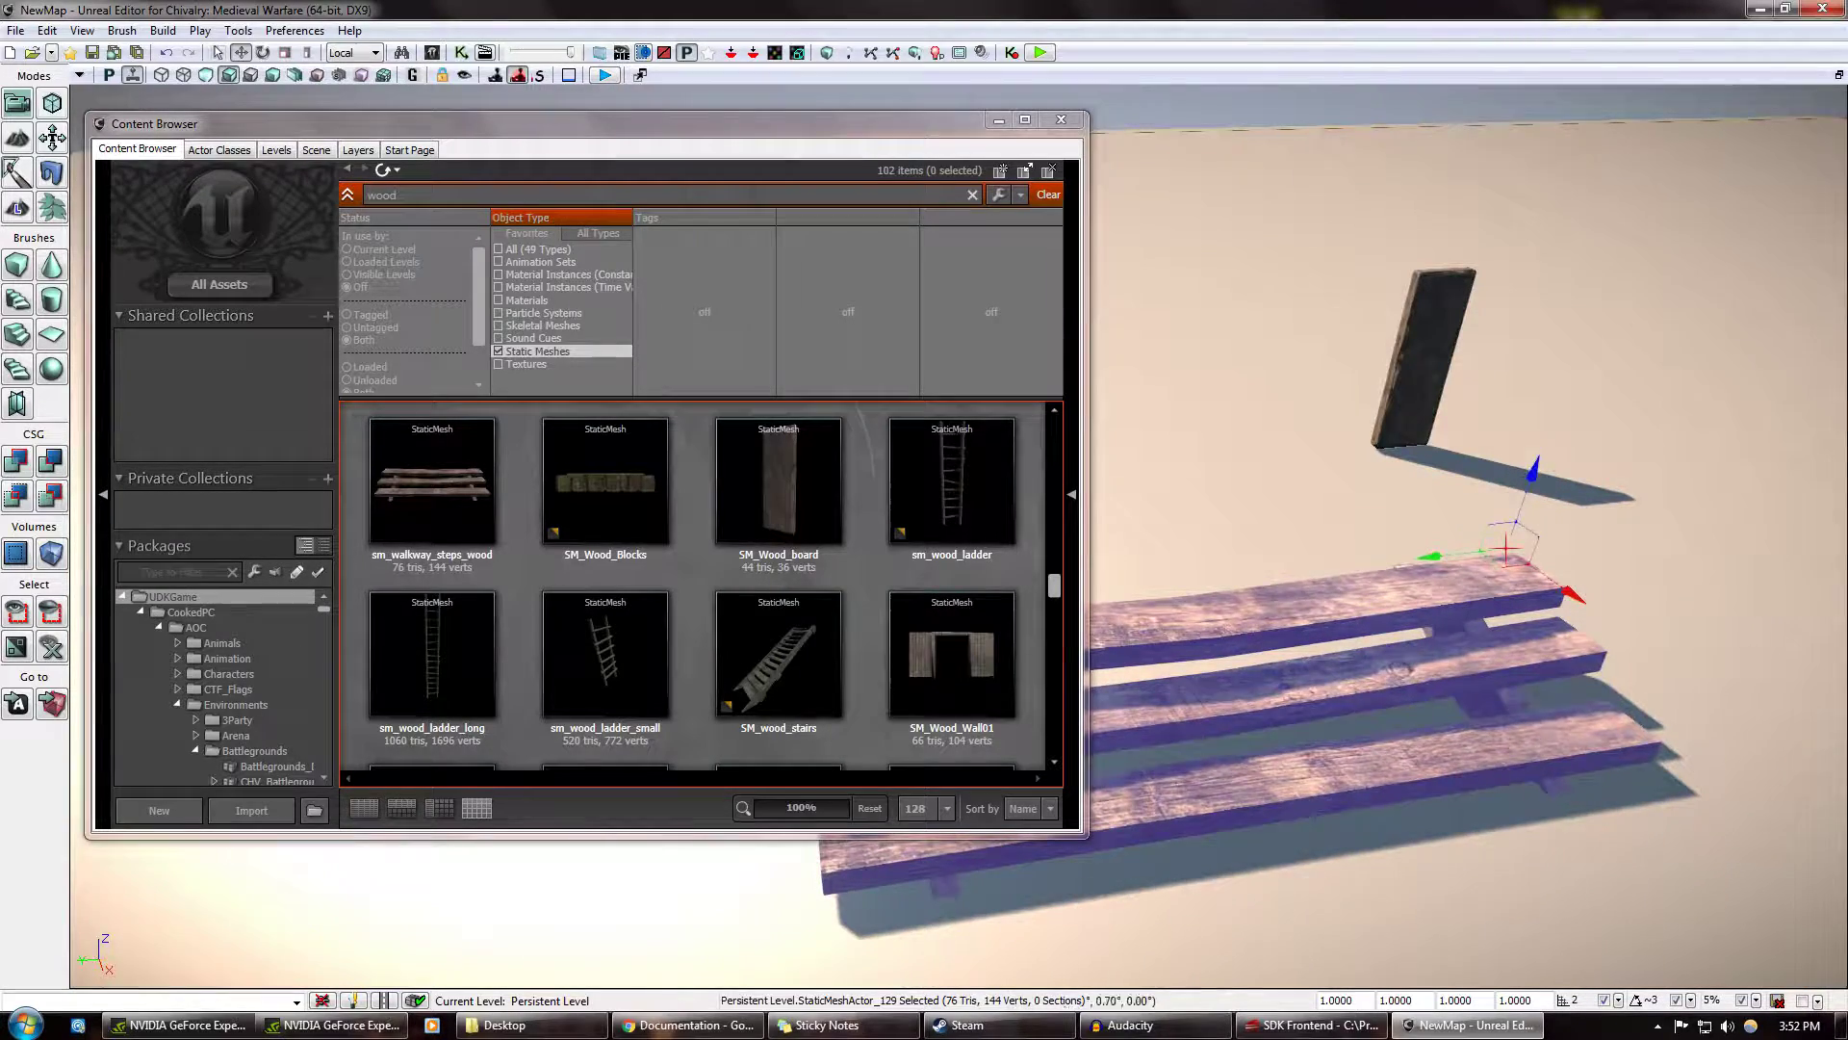
left_click(777, 655)
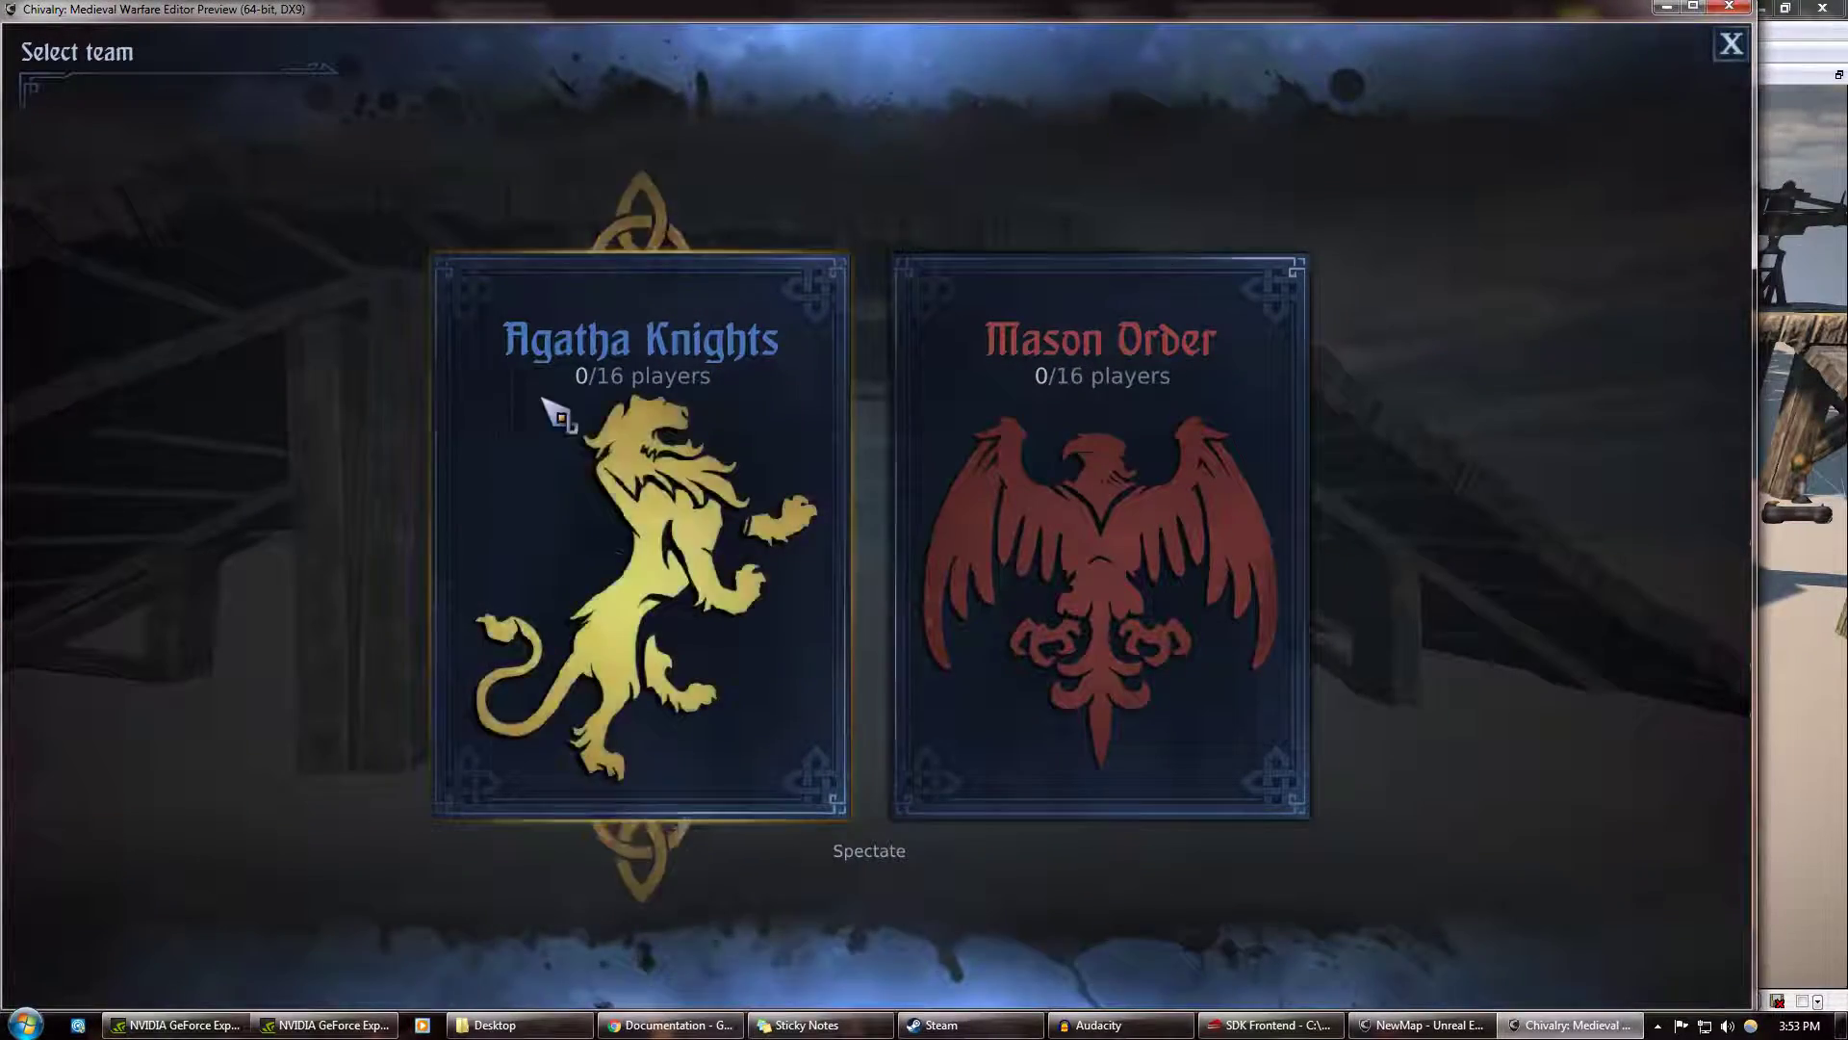
Join the Agatha Knights team on the preview's Select team screen
left_click(640, 536)
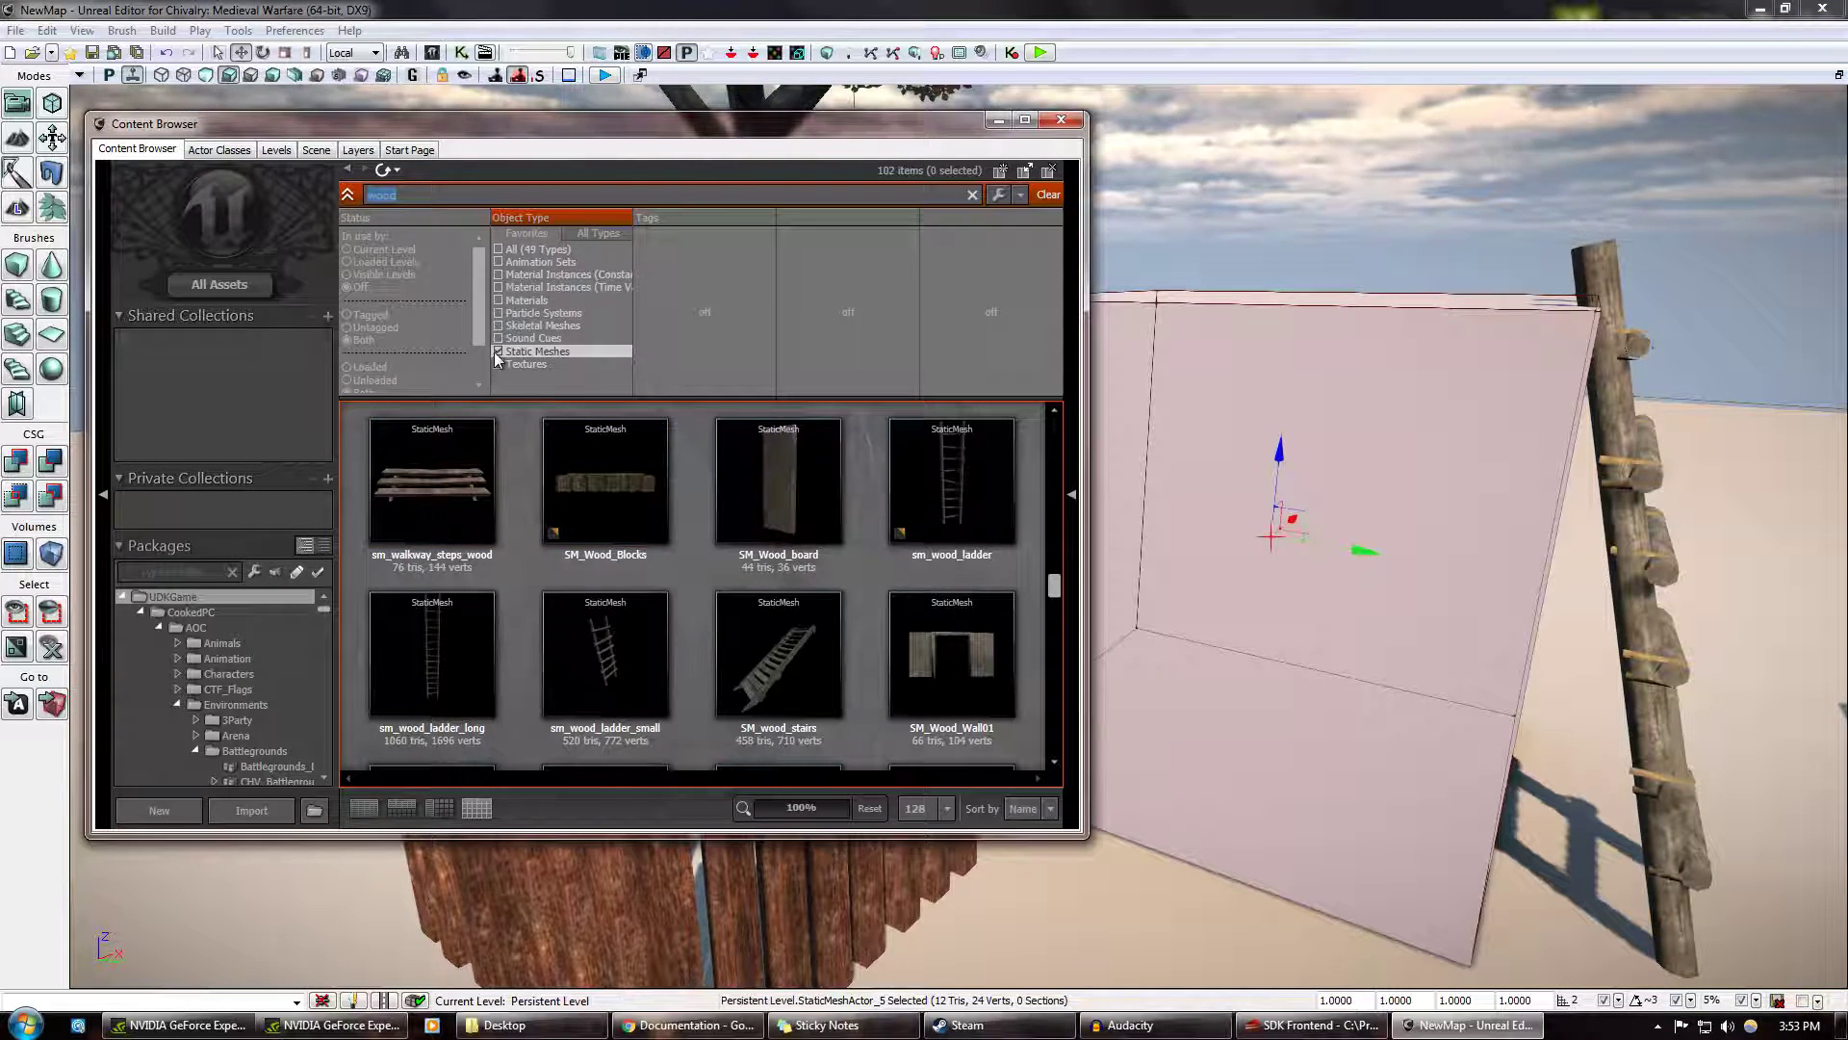
Swap the Static Meshes filter for Materials and search the browser for 'gold'
left_click(499, 299)
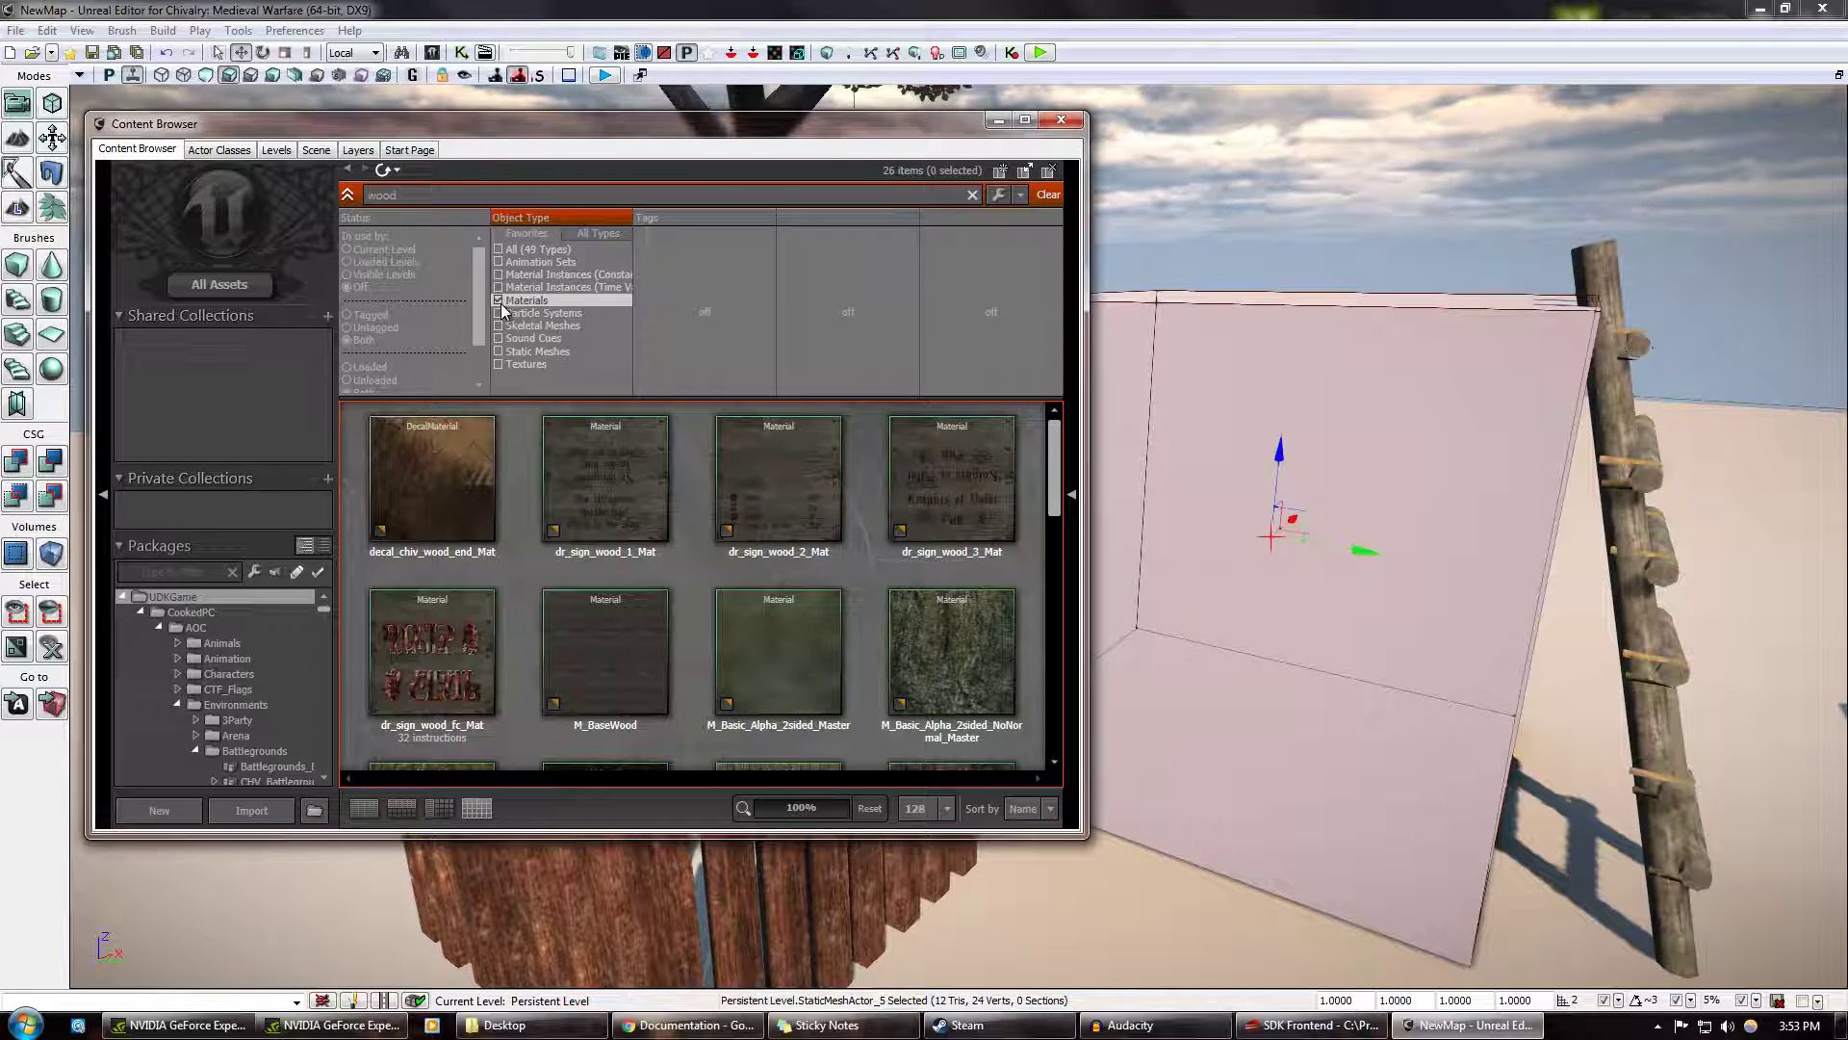
mouse_move(604, 652)
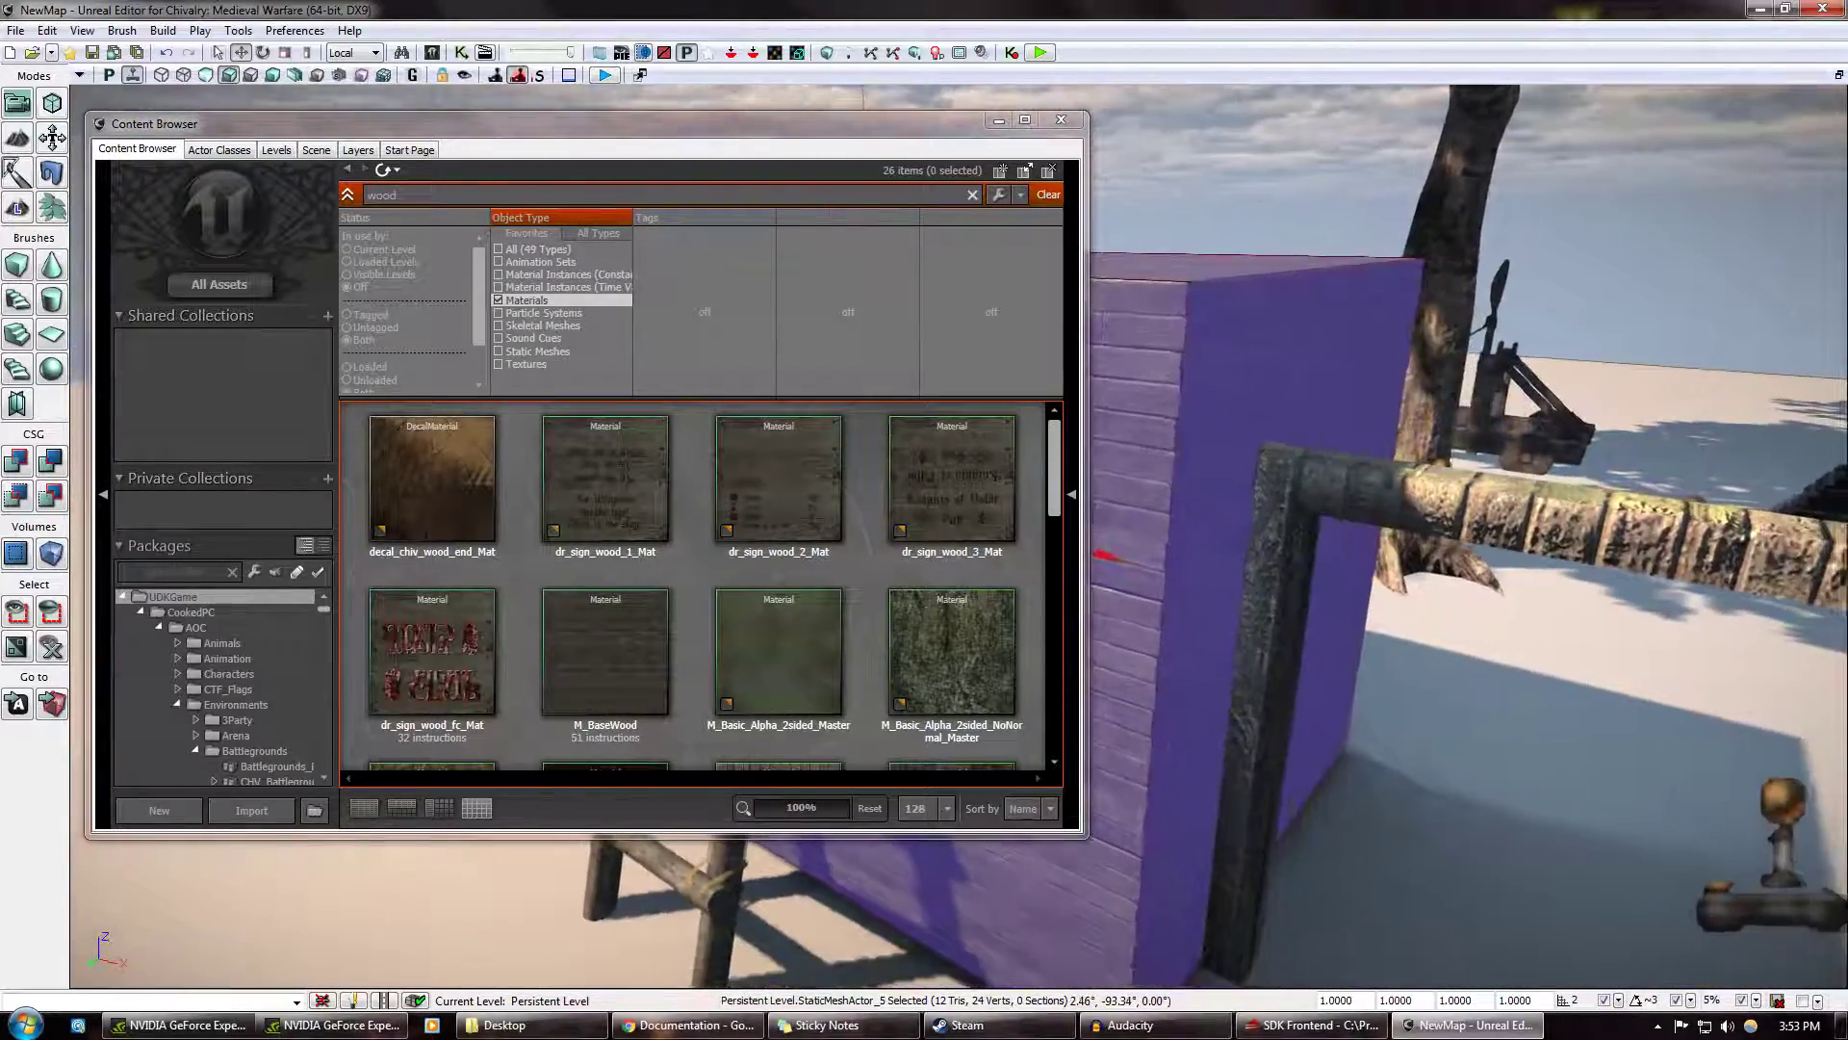
left_click(951, 477)
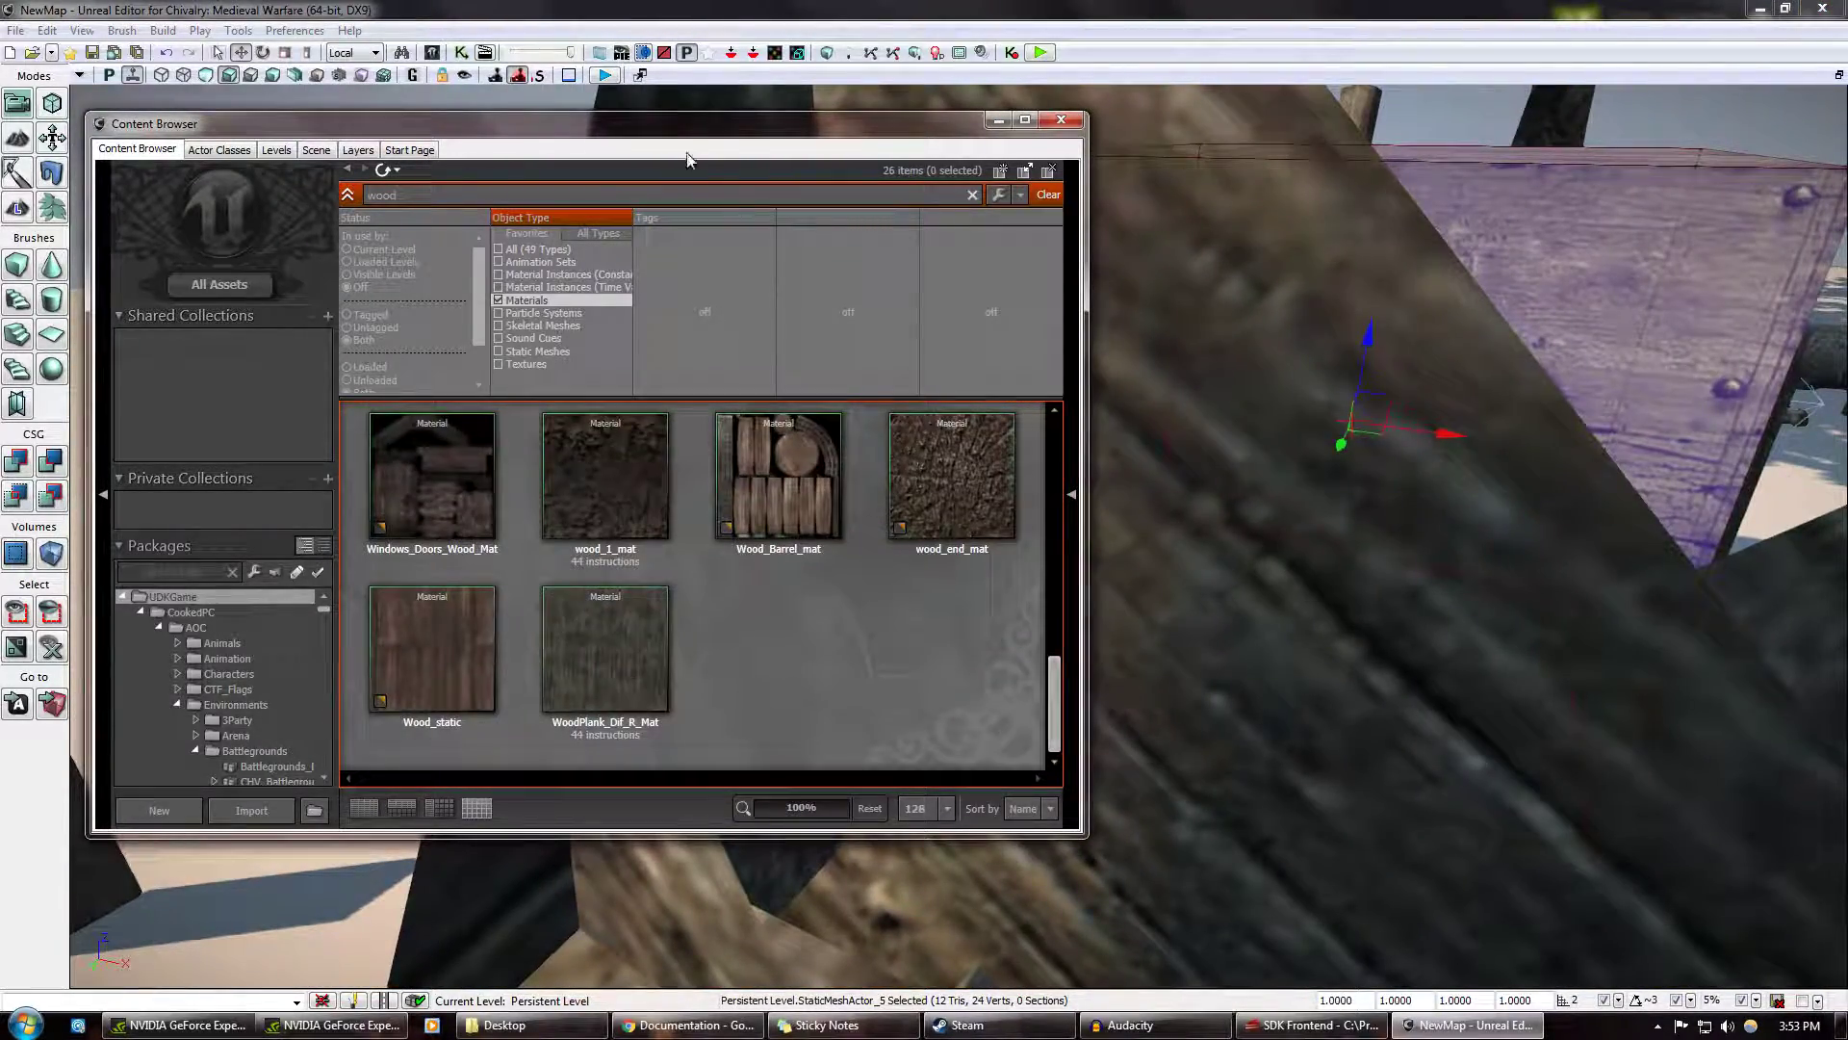
type("gold")
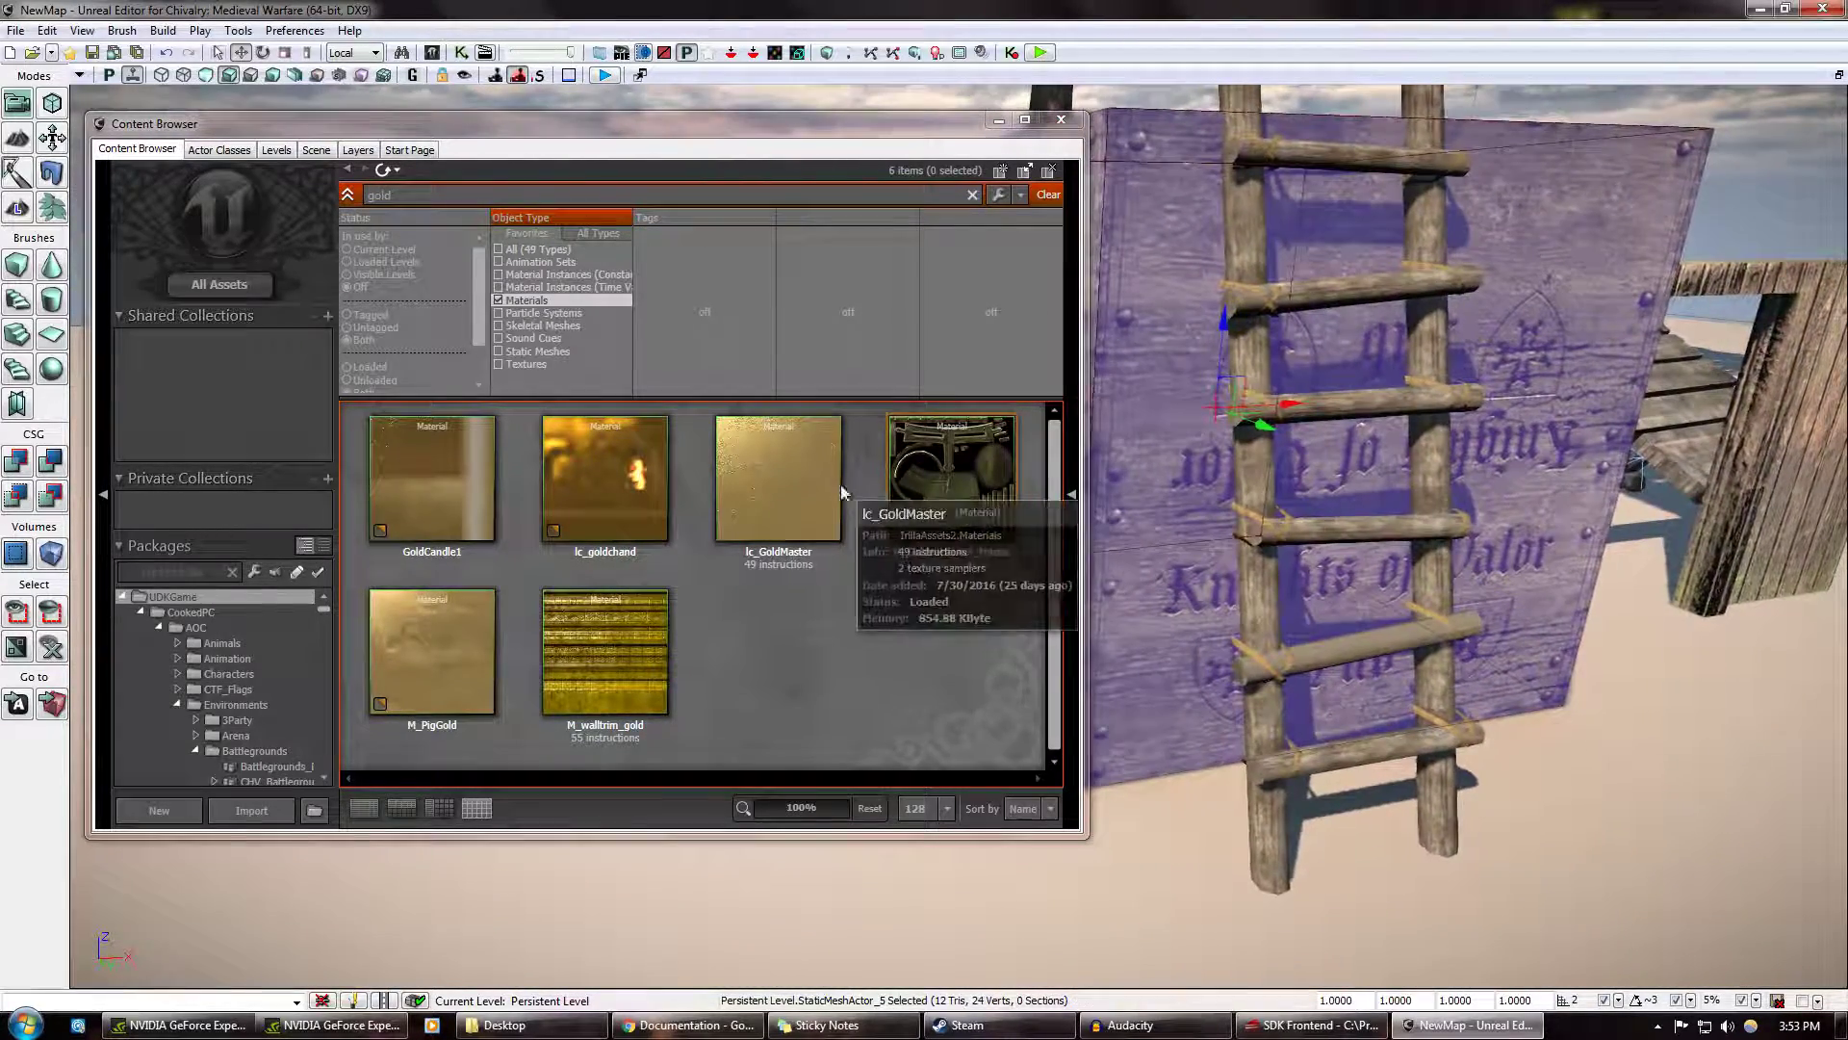
Pick M_PigGold, include Material Instances in the gold results, and apply gold to the cube
left_click(431, 651)
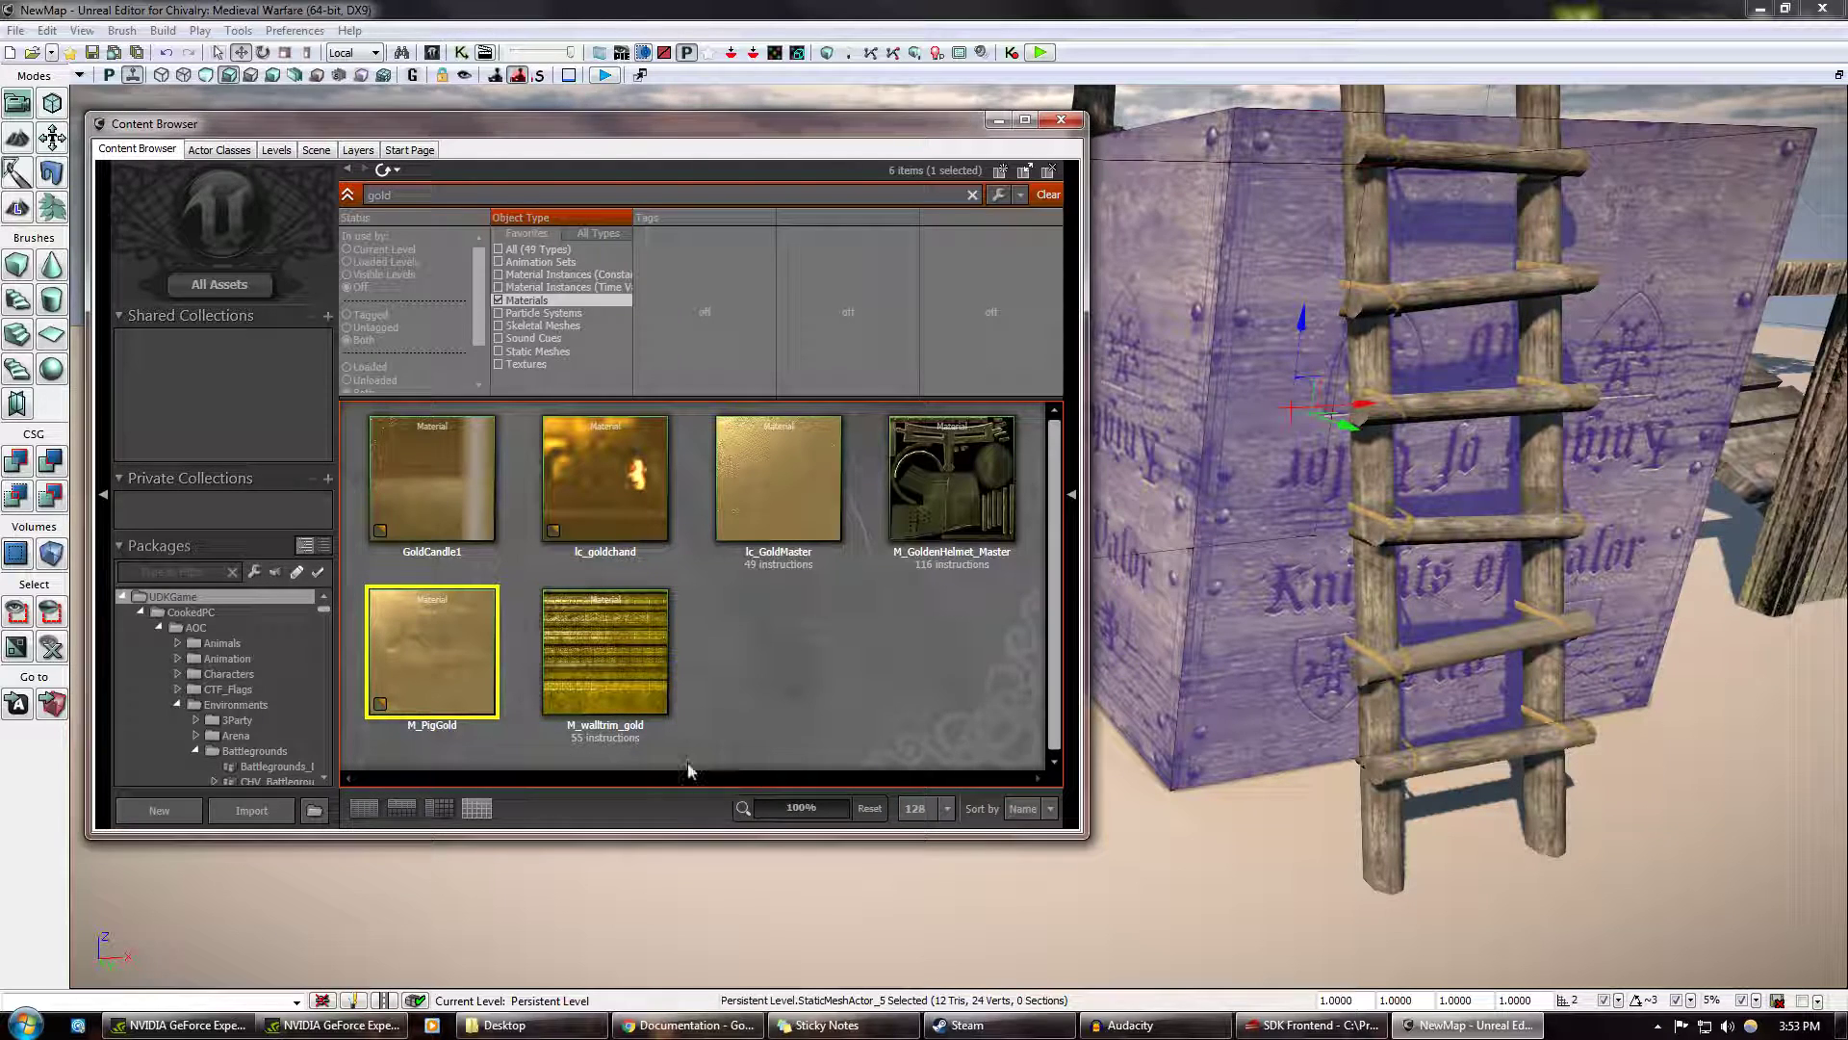
left_click(498, 274)
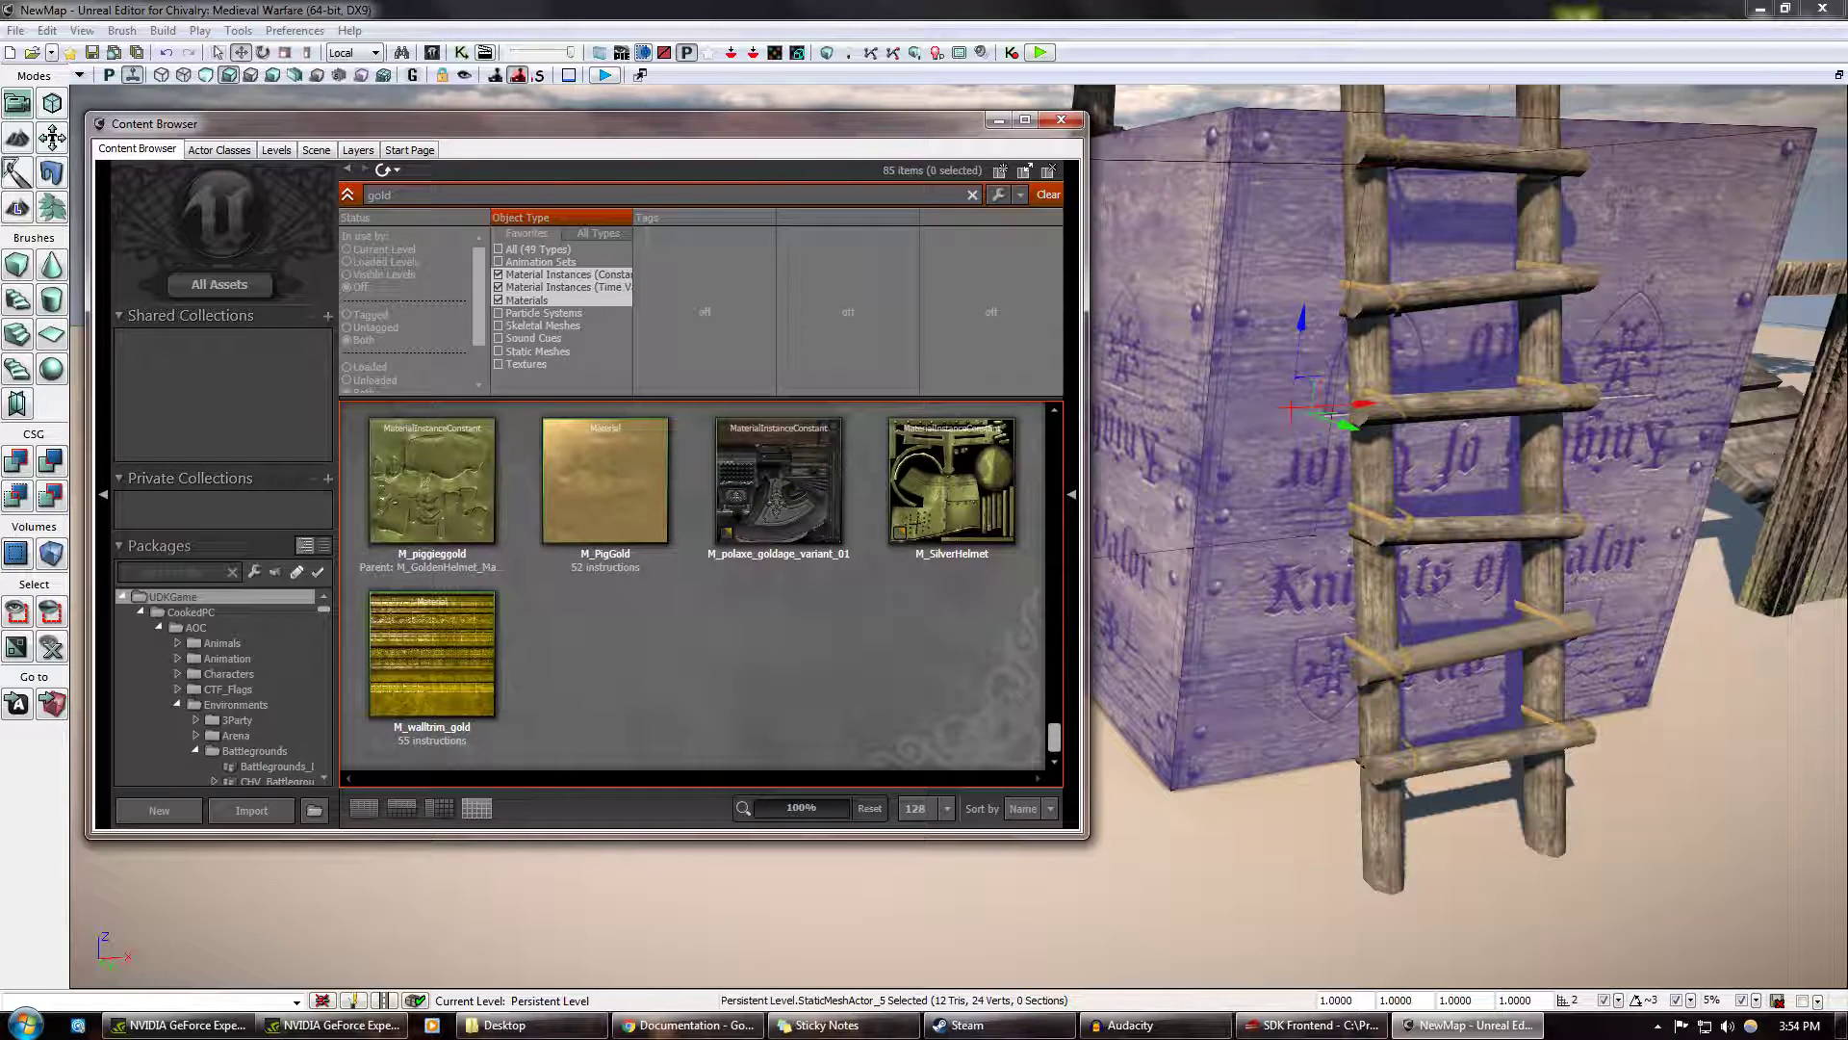
left_click(604, 479)
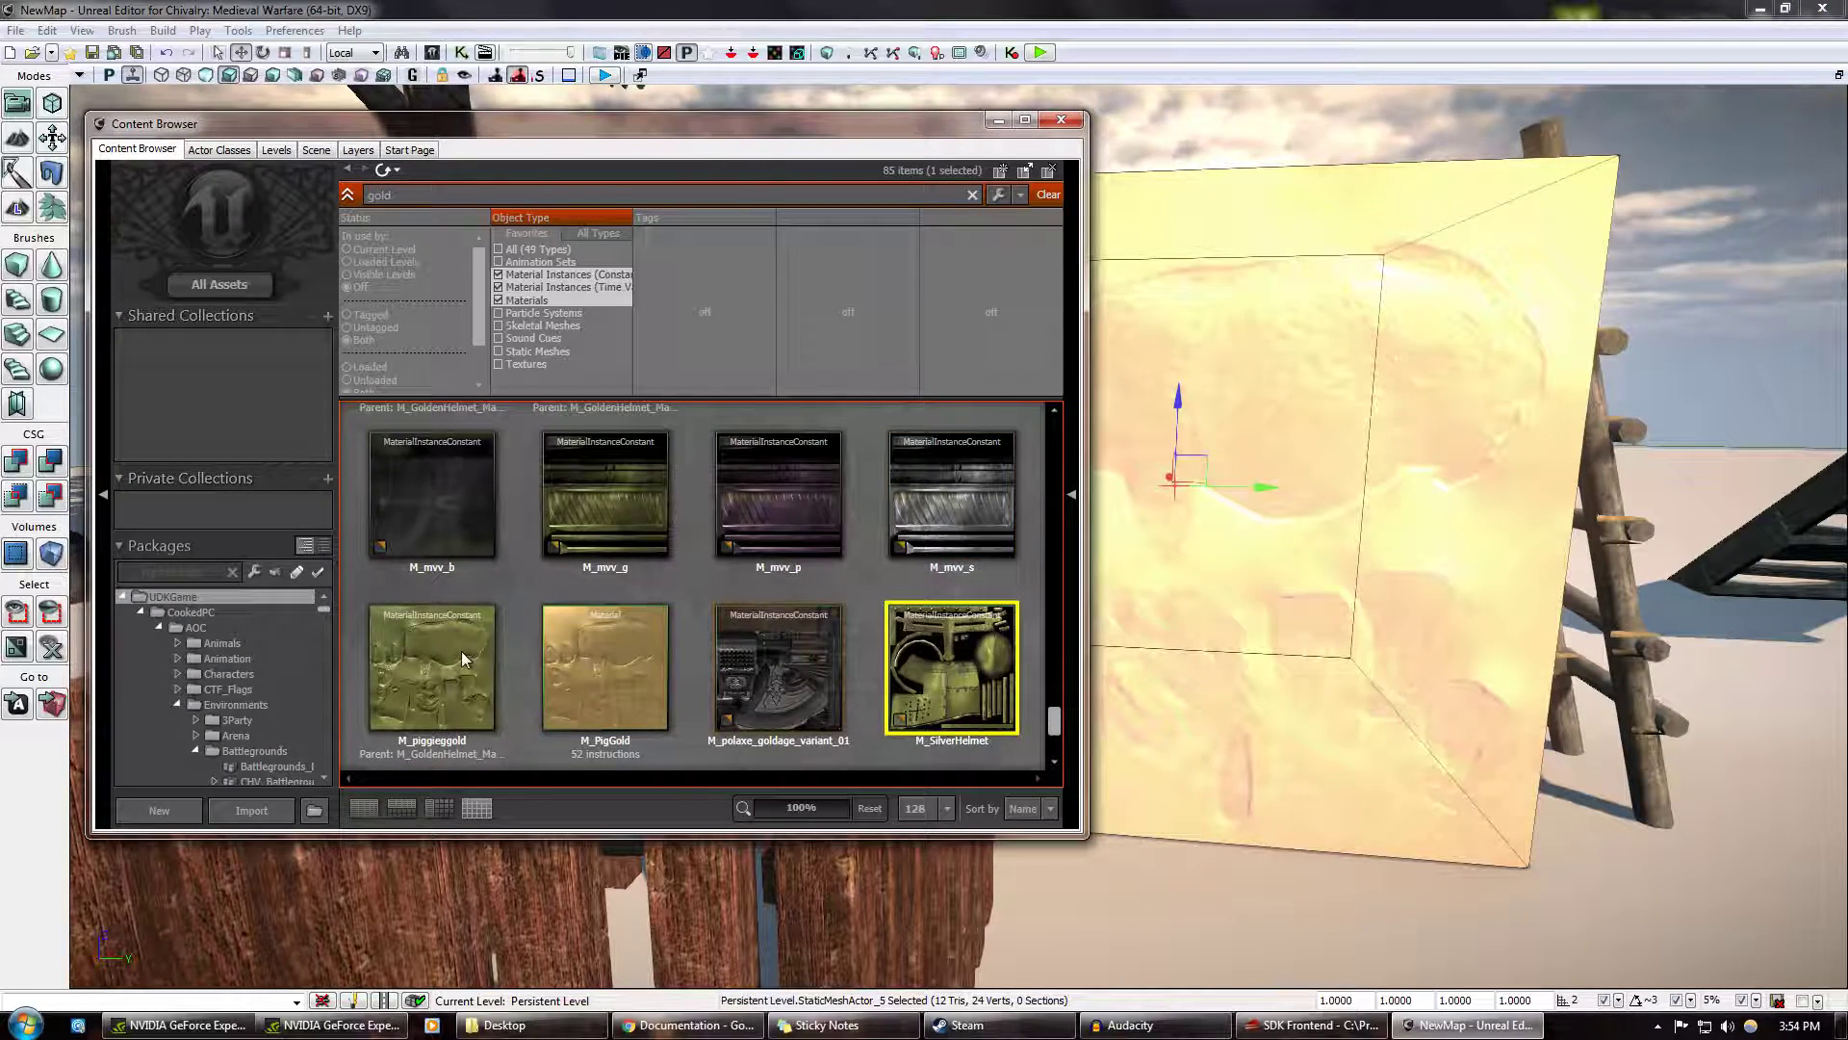
Browse the gold materials and instances, selecting lc_GoldMaster among the results
scroll("down", 3)
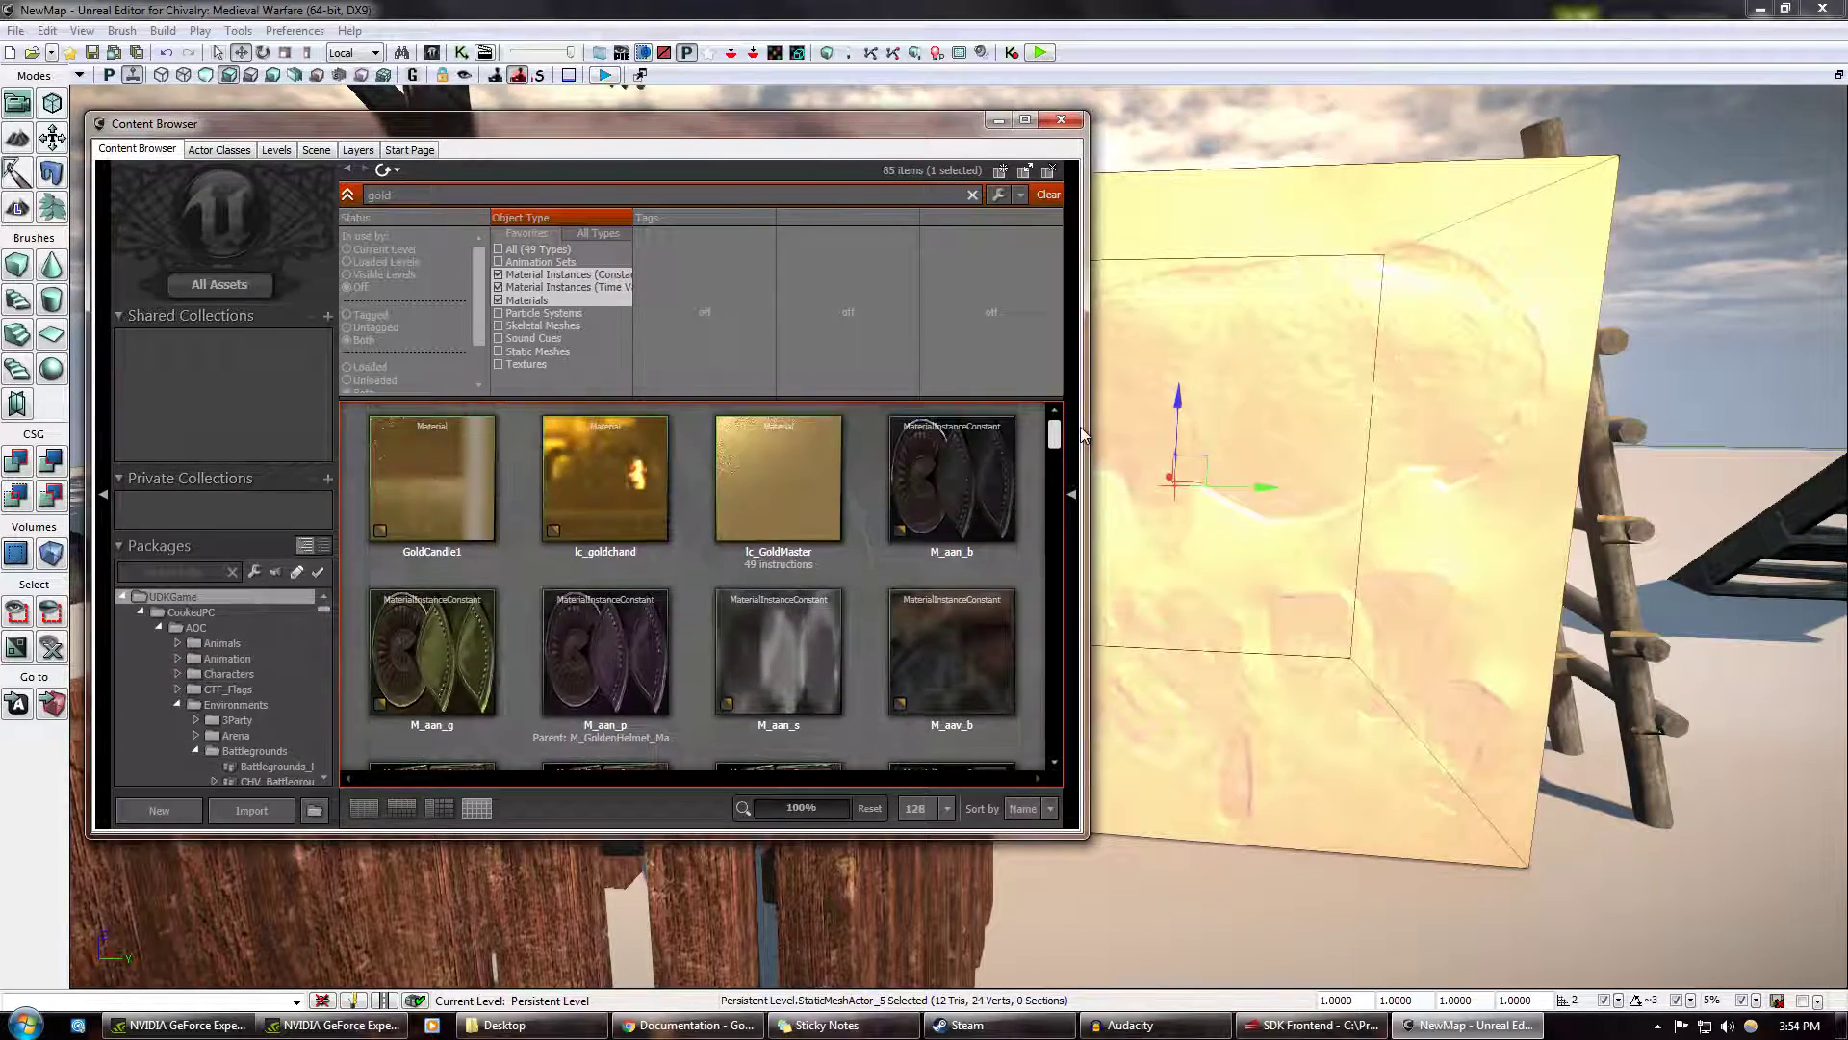
mouse_move(777, 478)
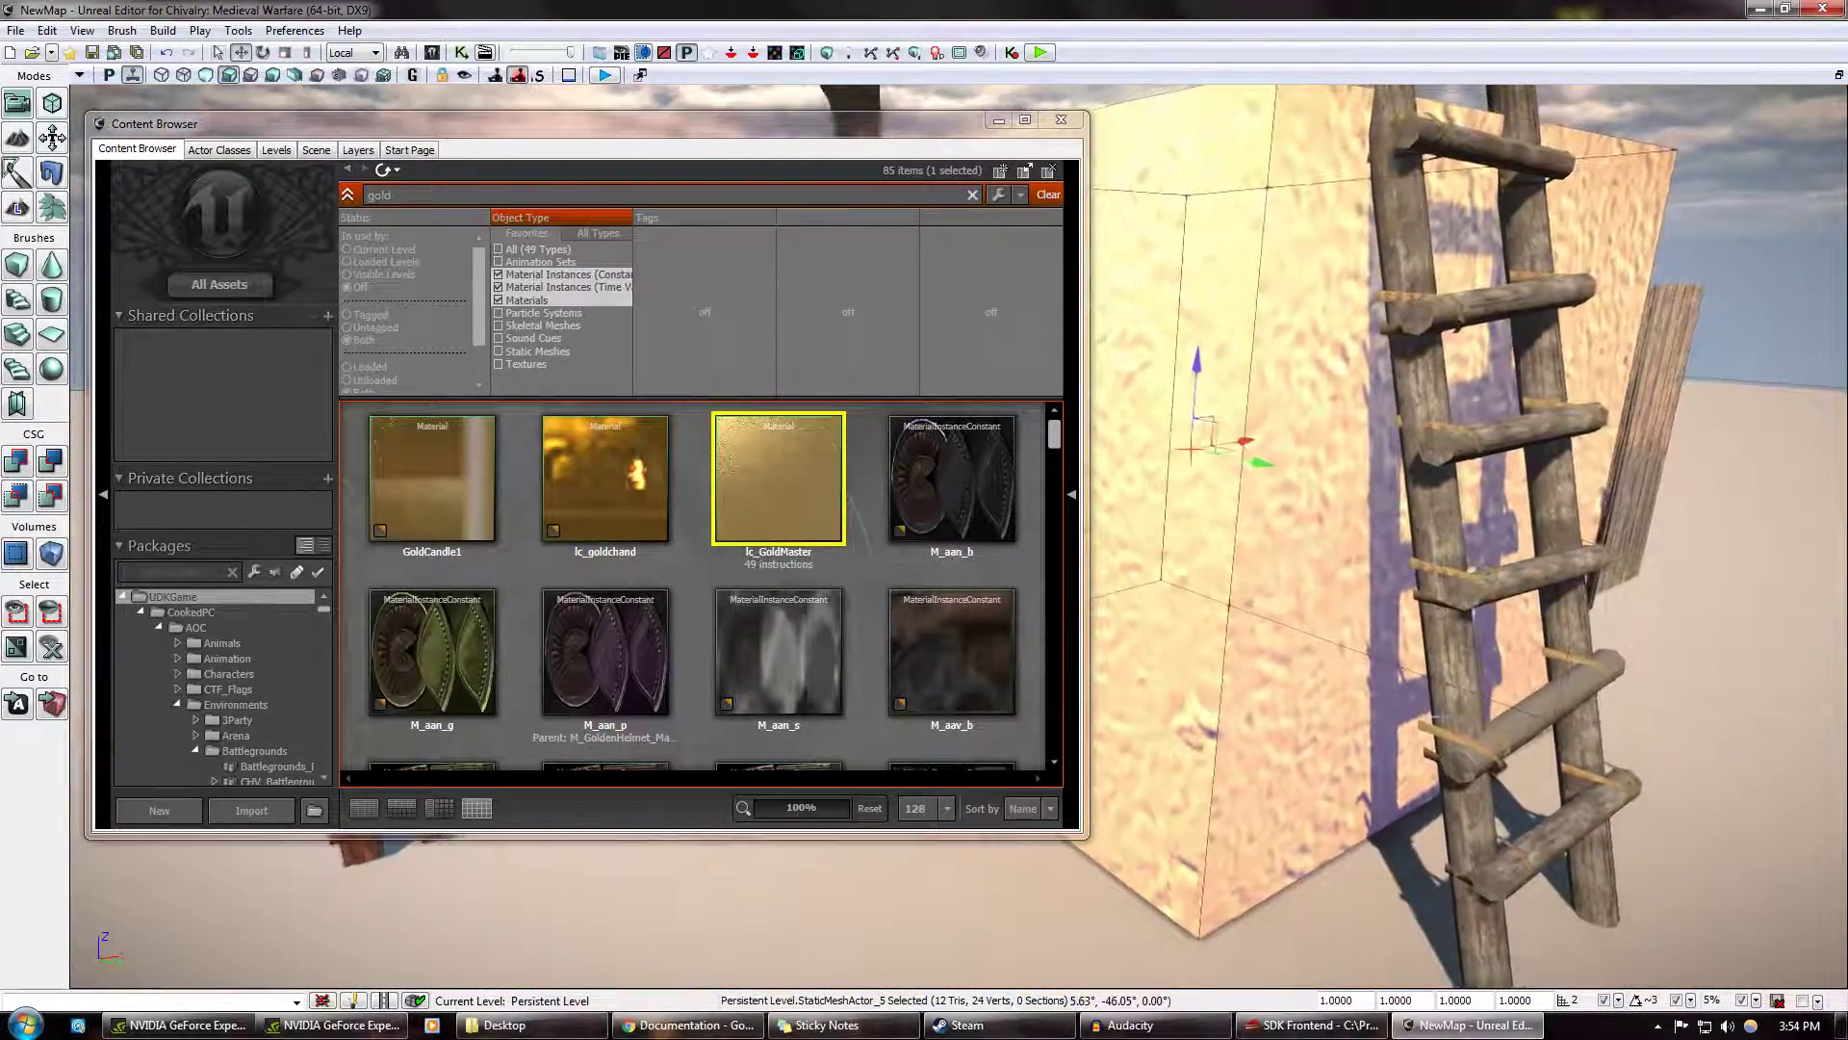
left_click(431, 477)
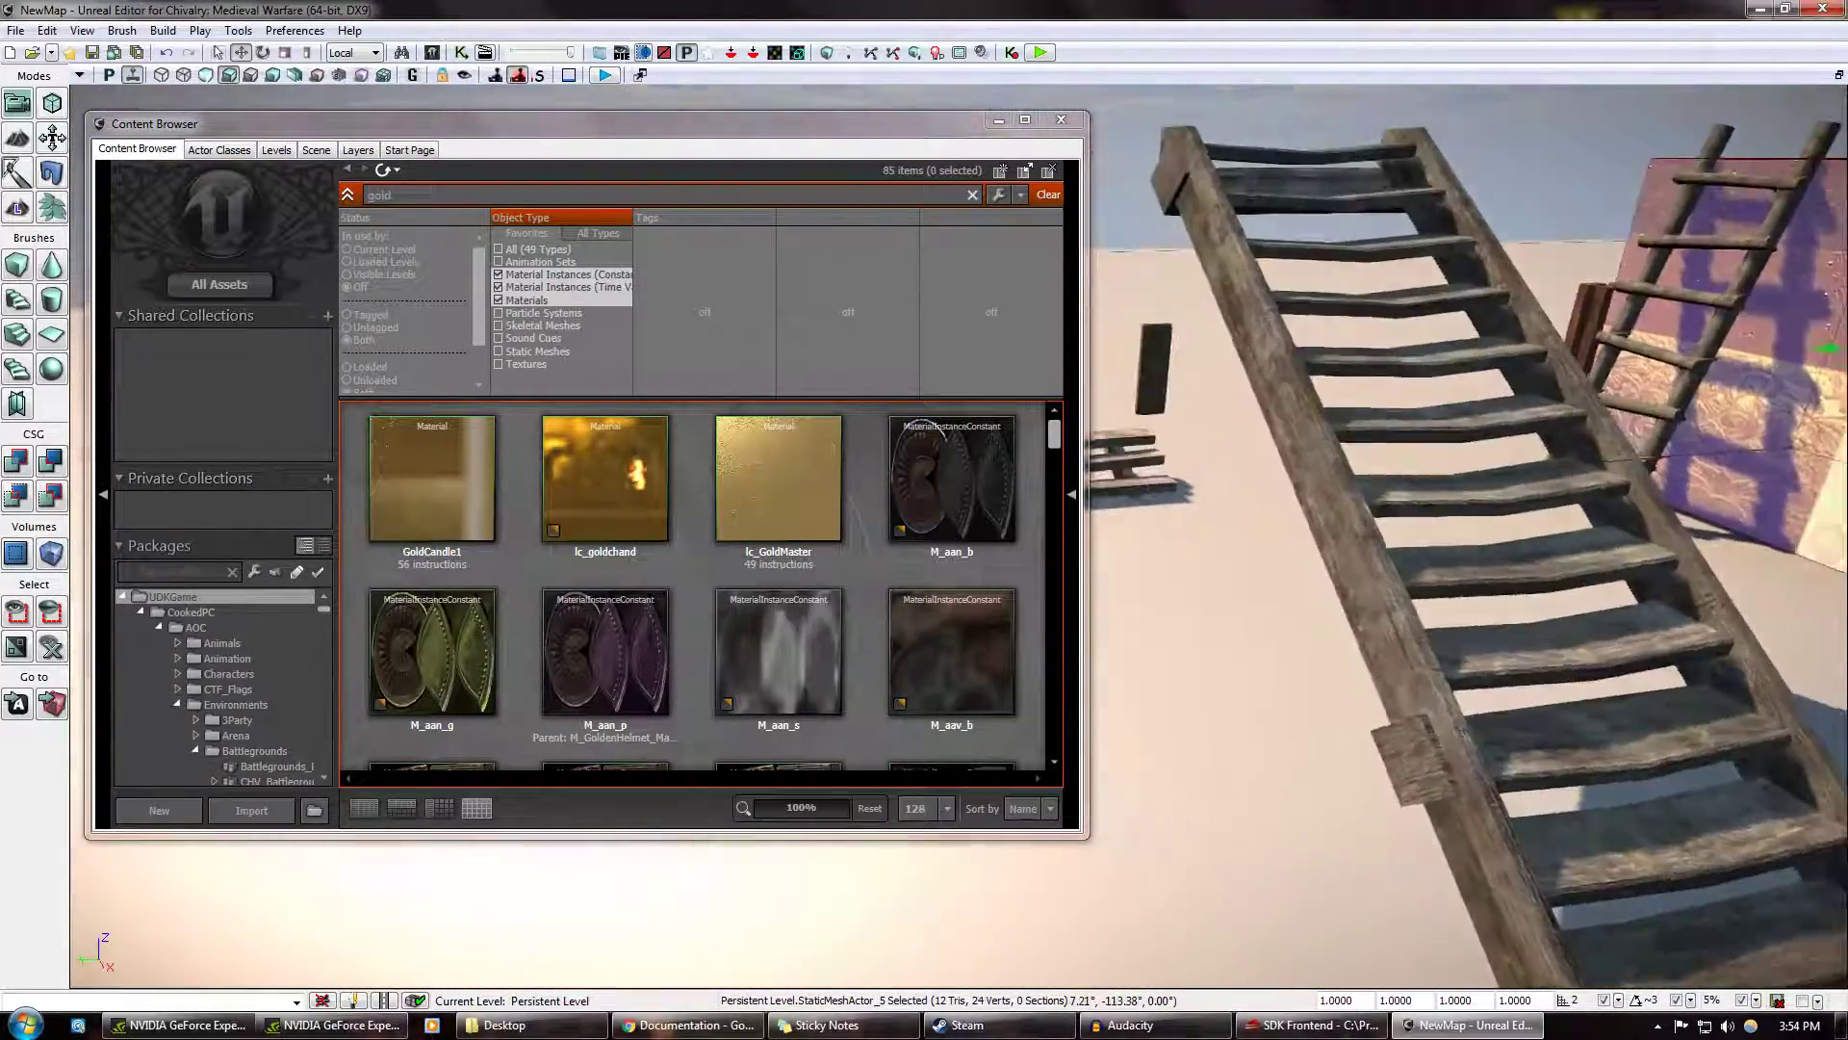
left_click(951, 477)
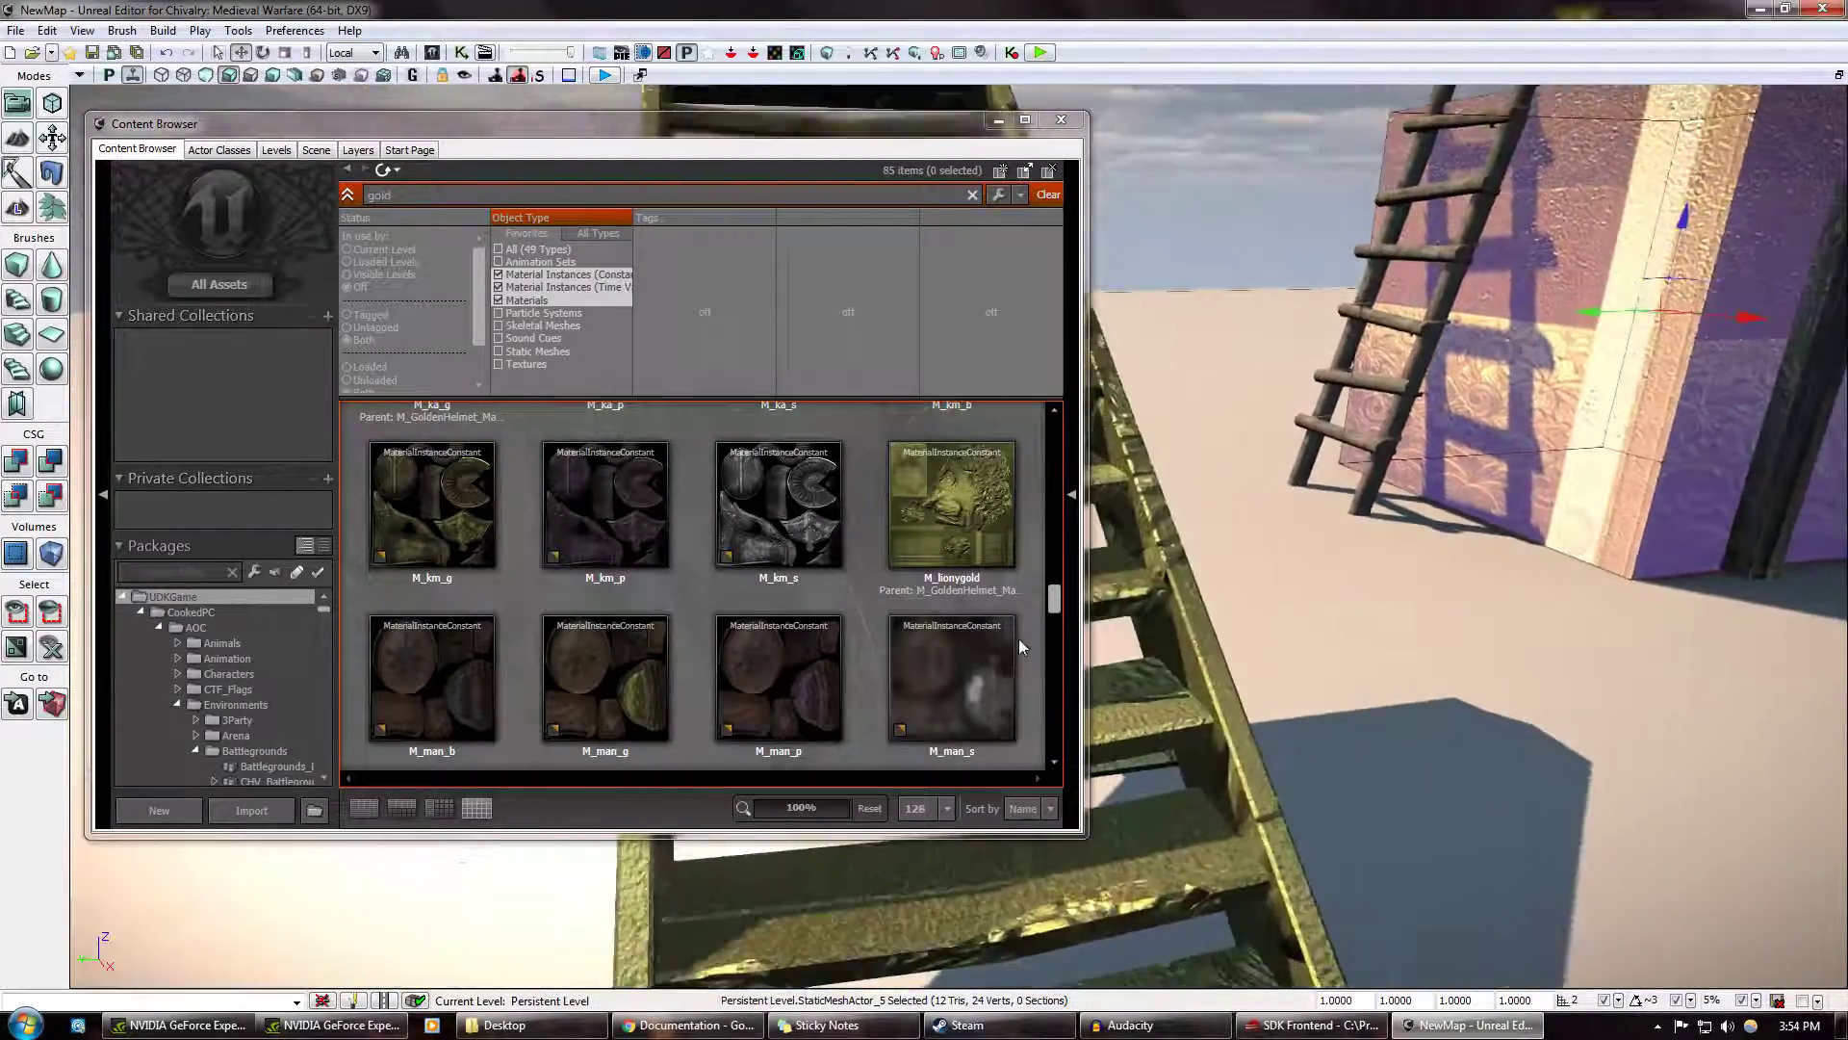
scroll("down", 3)
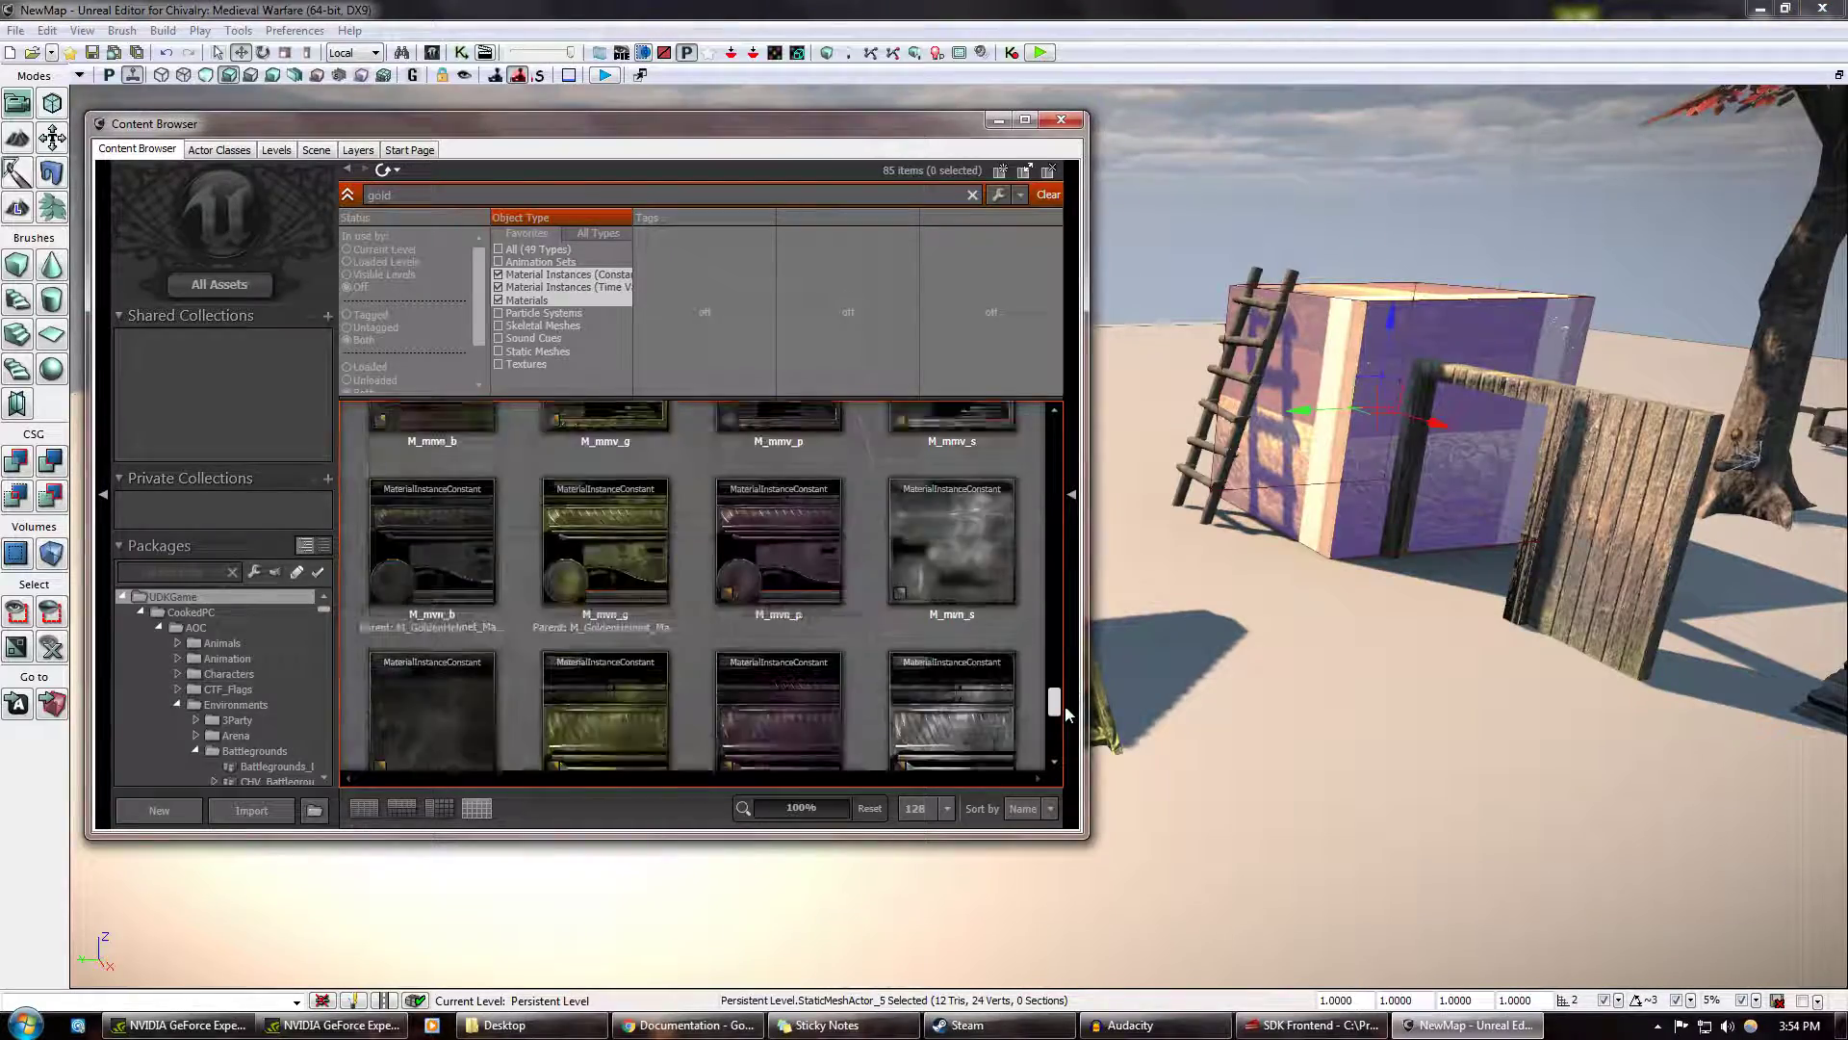
scroll("down", 3)
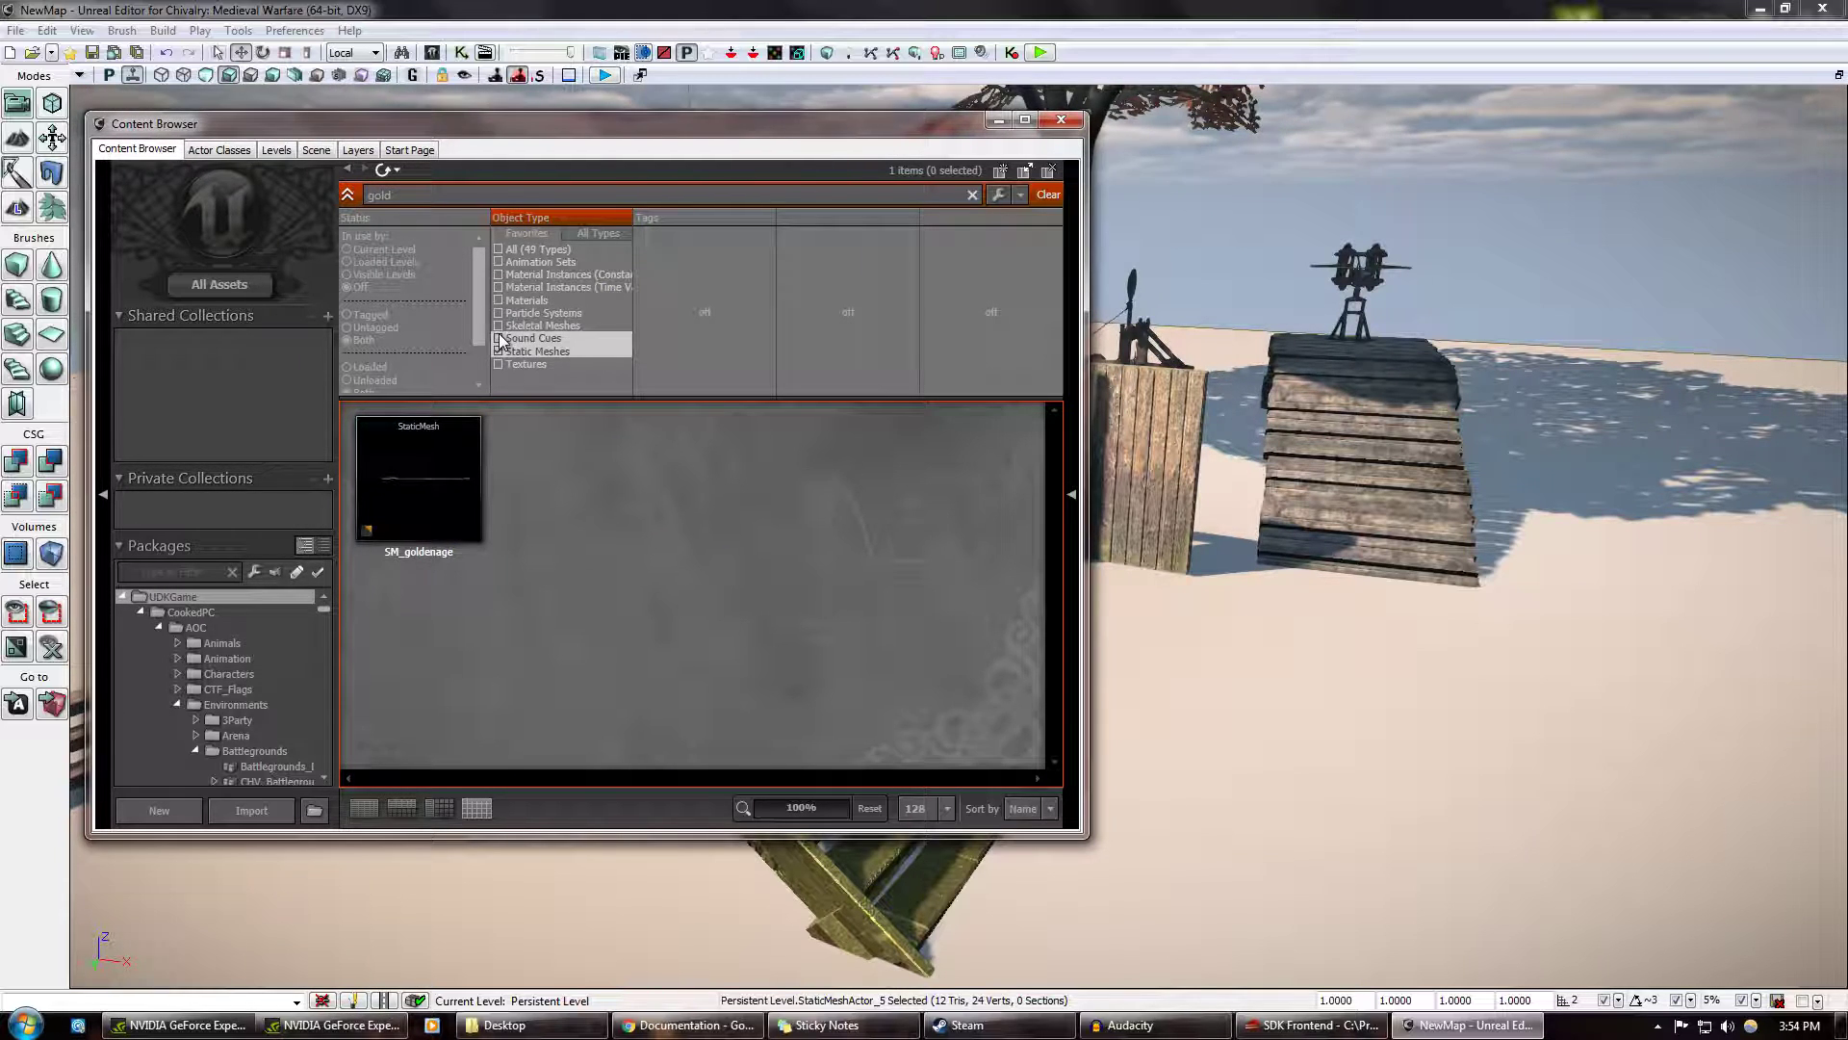
Tick Static Meshes and Skeletal Meshes in the gold search's Object Type filter
left_click(498, 325)
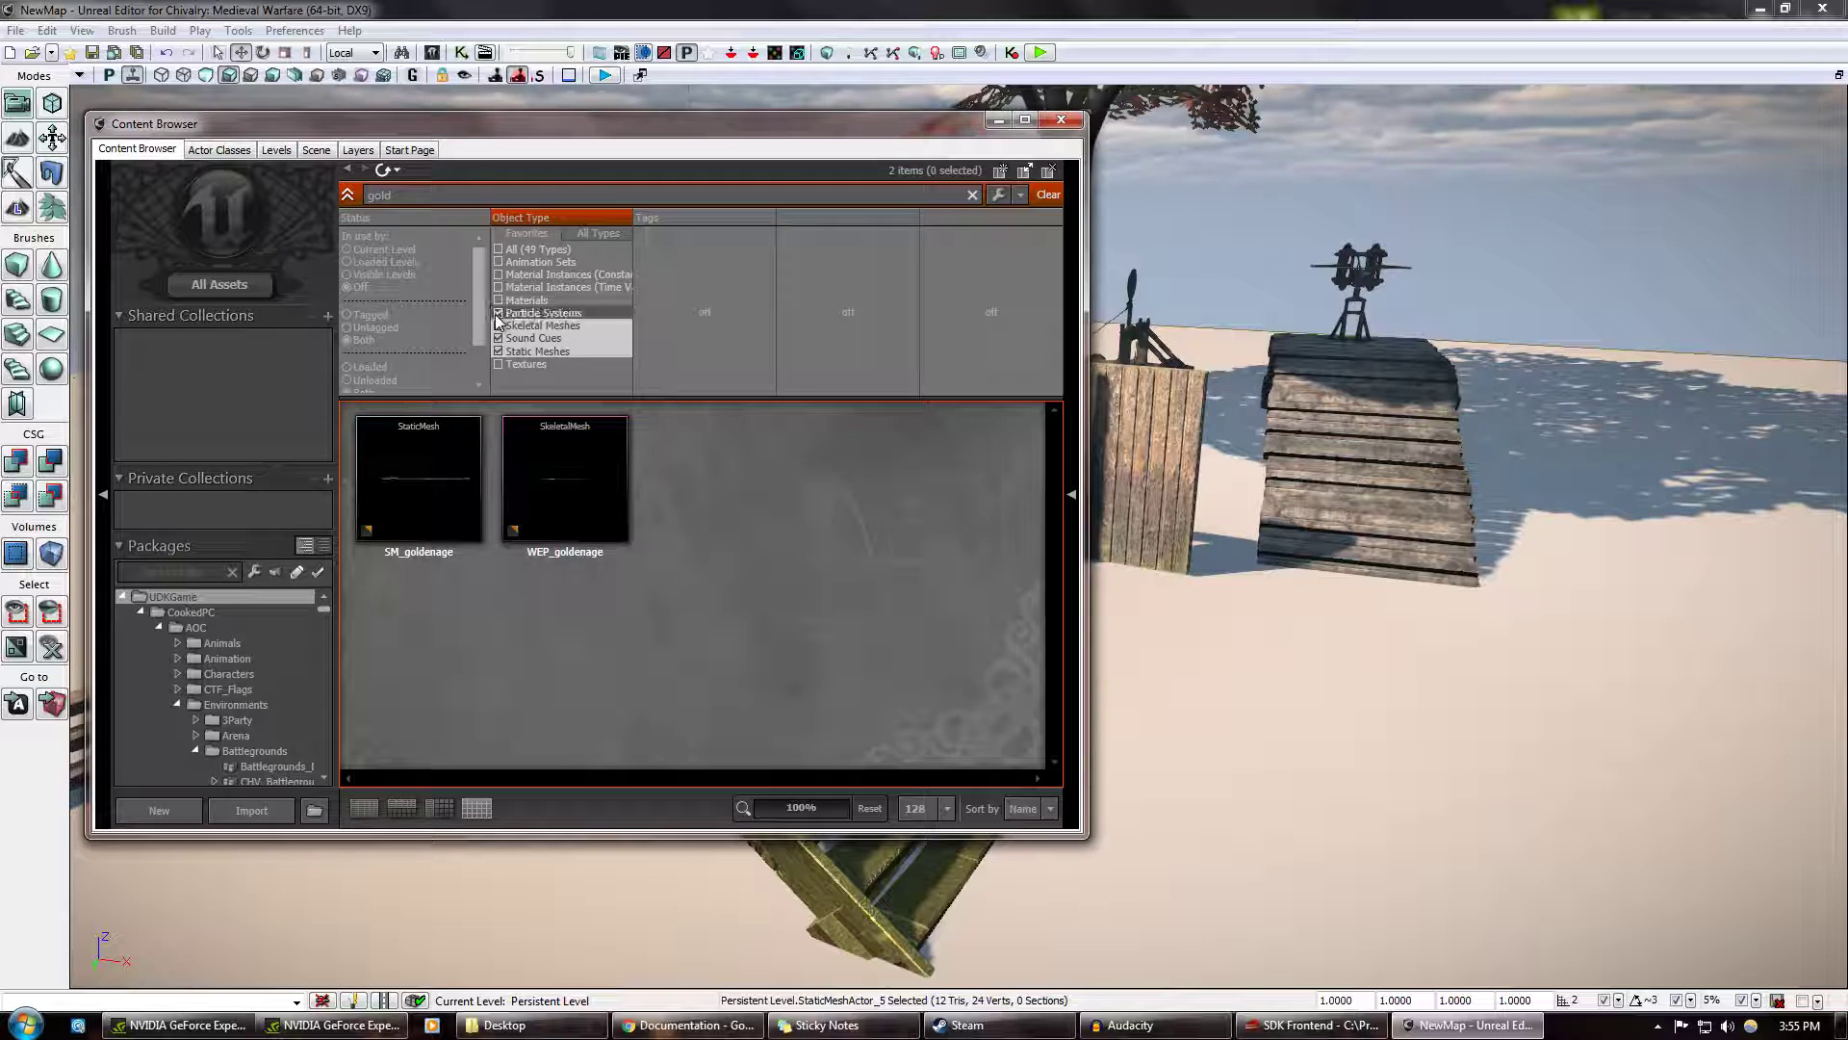
left_click(499, 326)
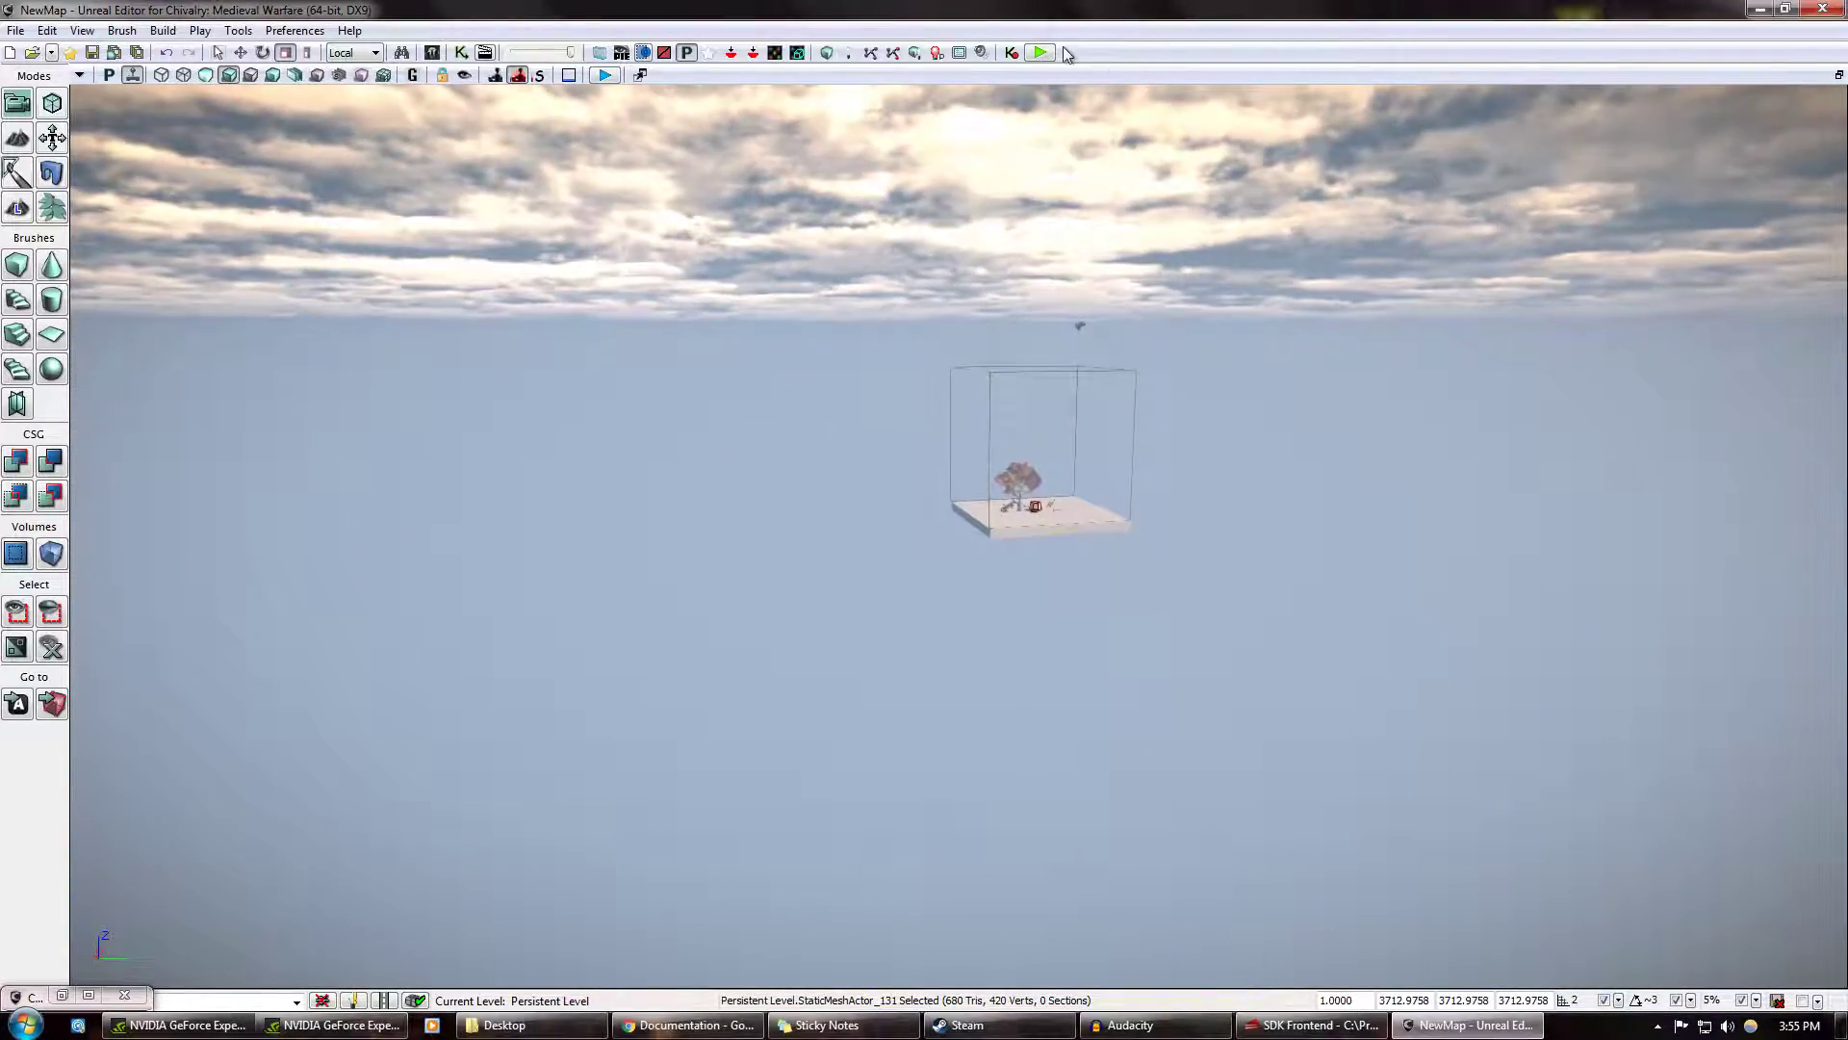
left_click(1039, 52)
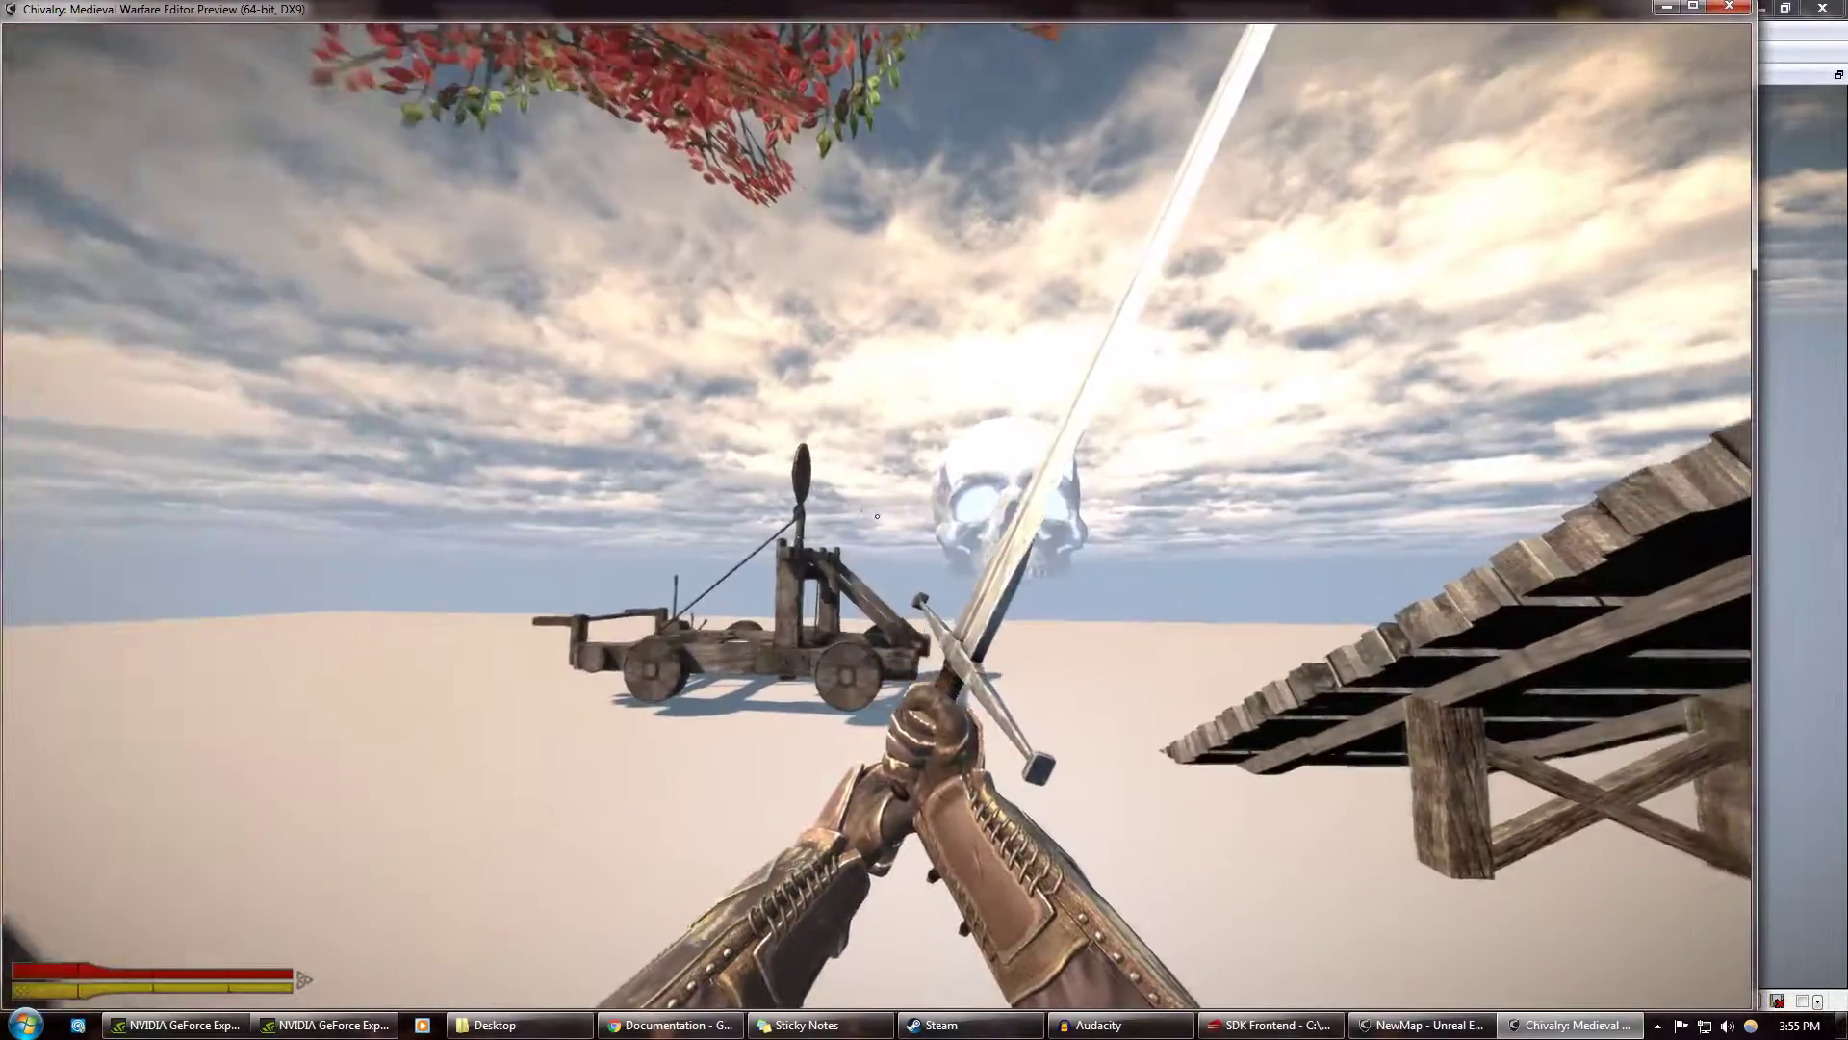
left_click(1466, 1024)
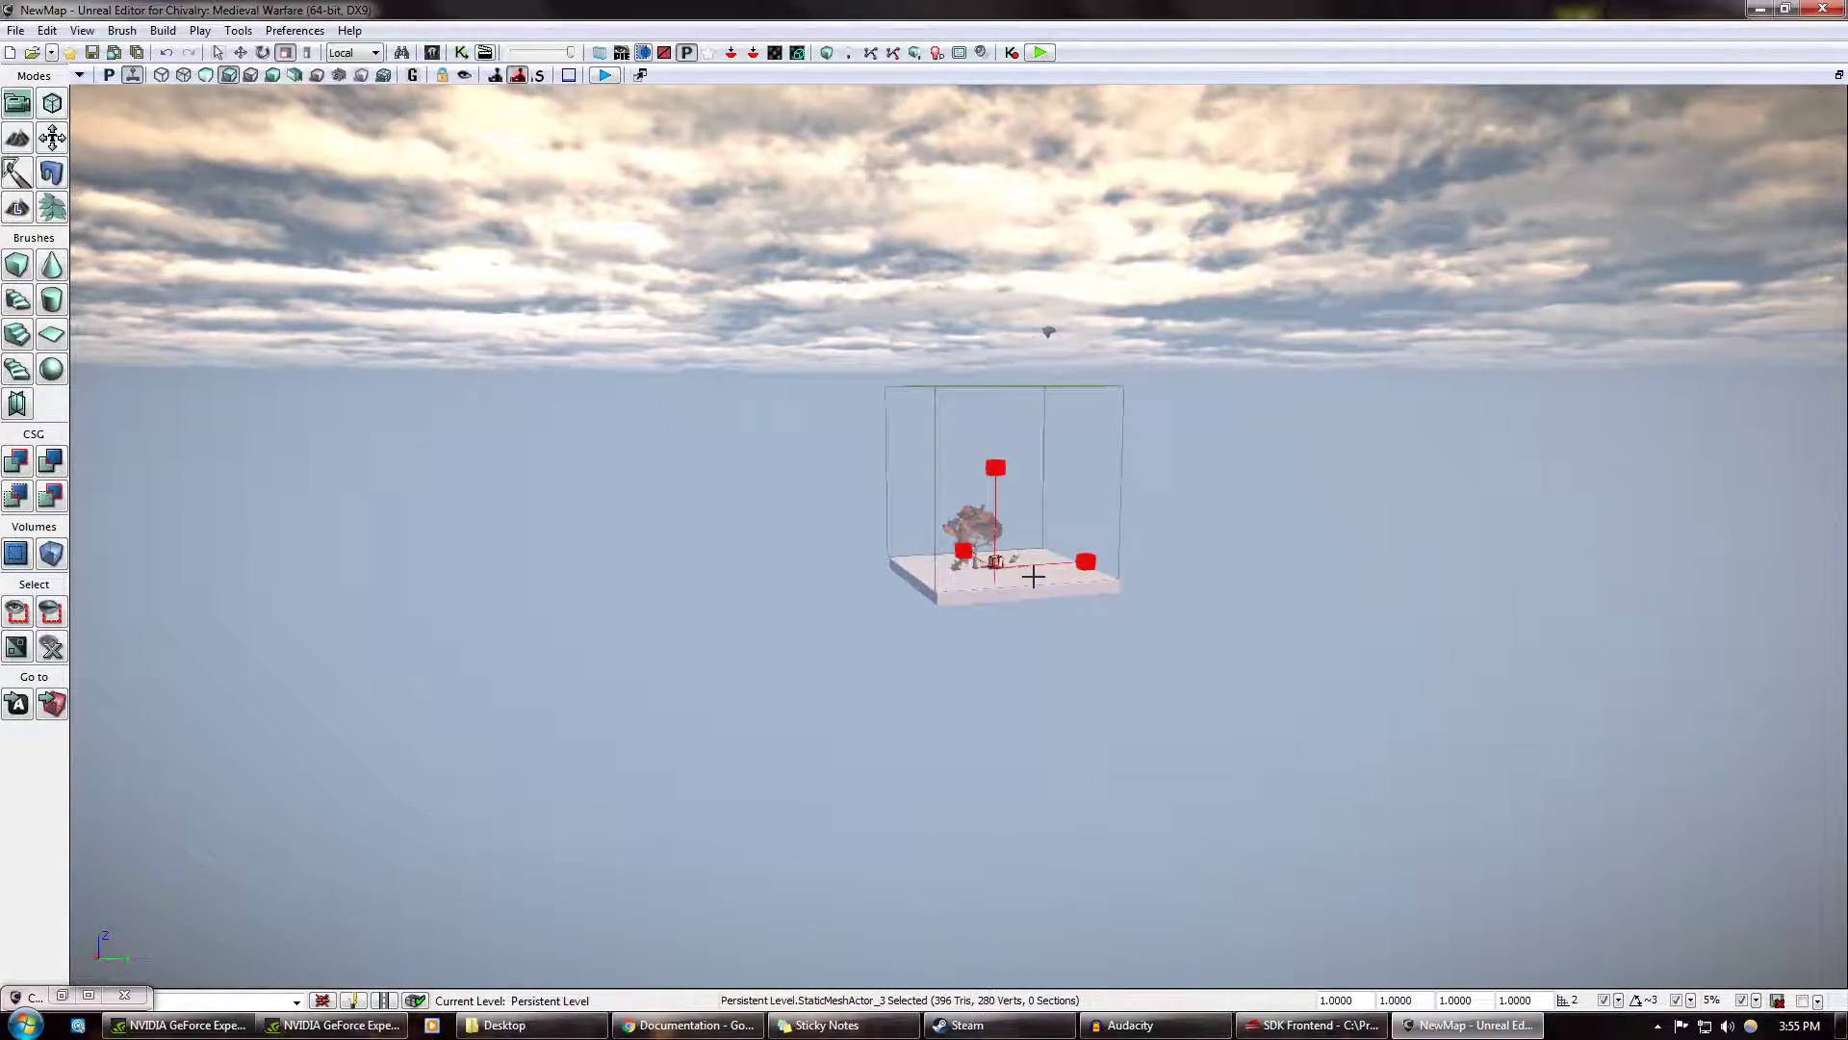
right_click(1031, 577)
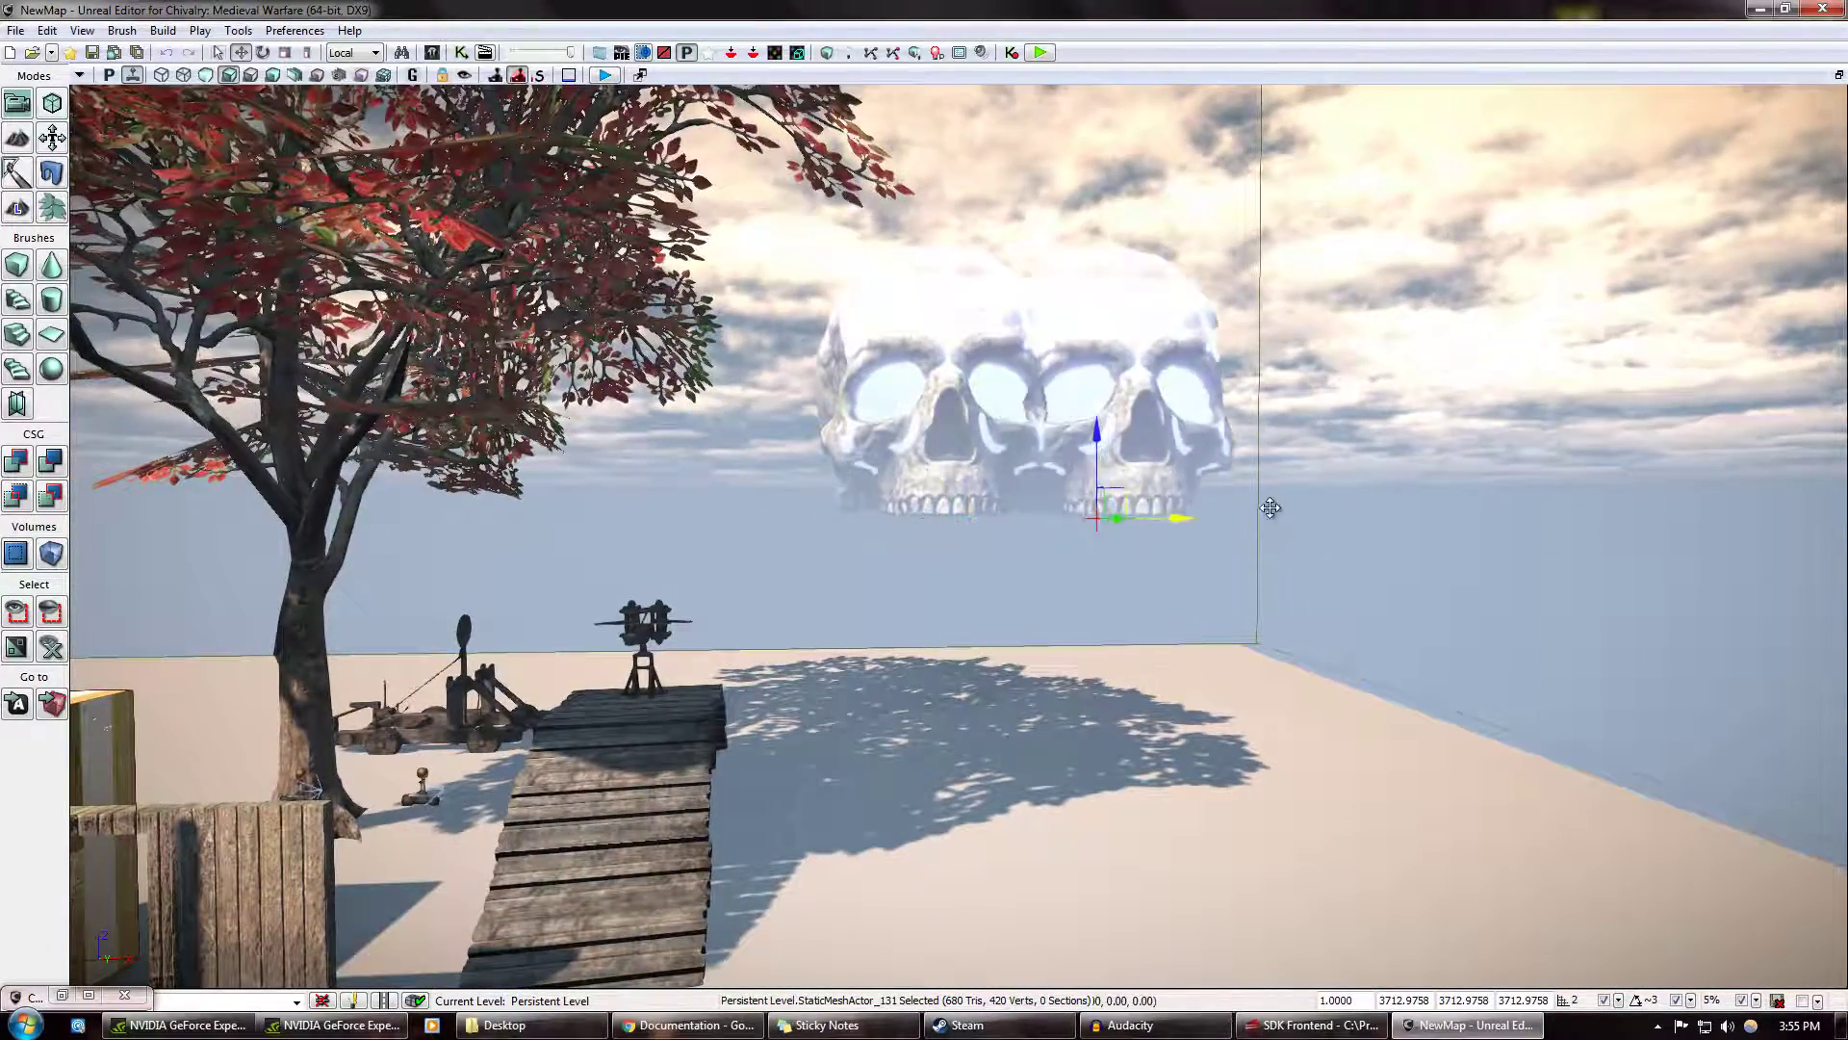
Replace the leftmost giant skull with the red-eyed S_Skull_04 mesh
left_click_drag(1166, 519, 1013, 516)
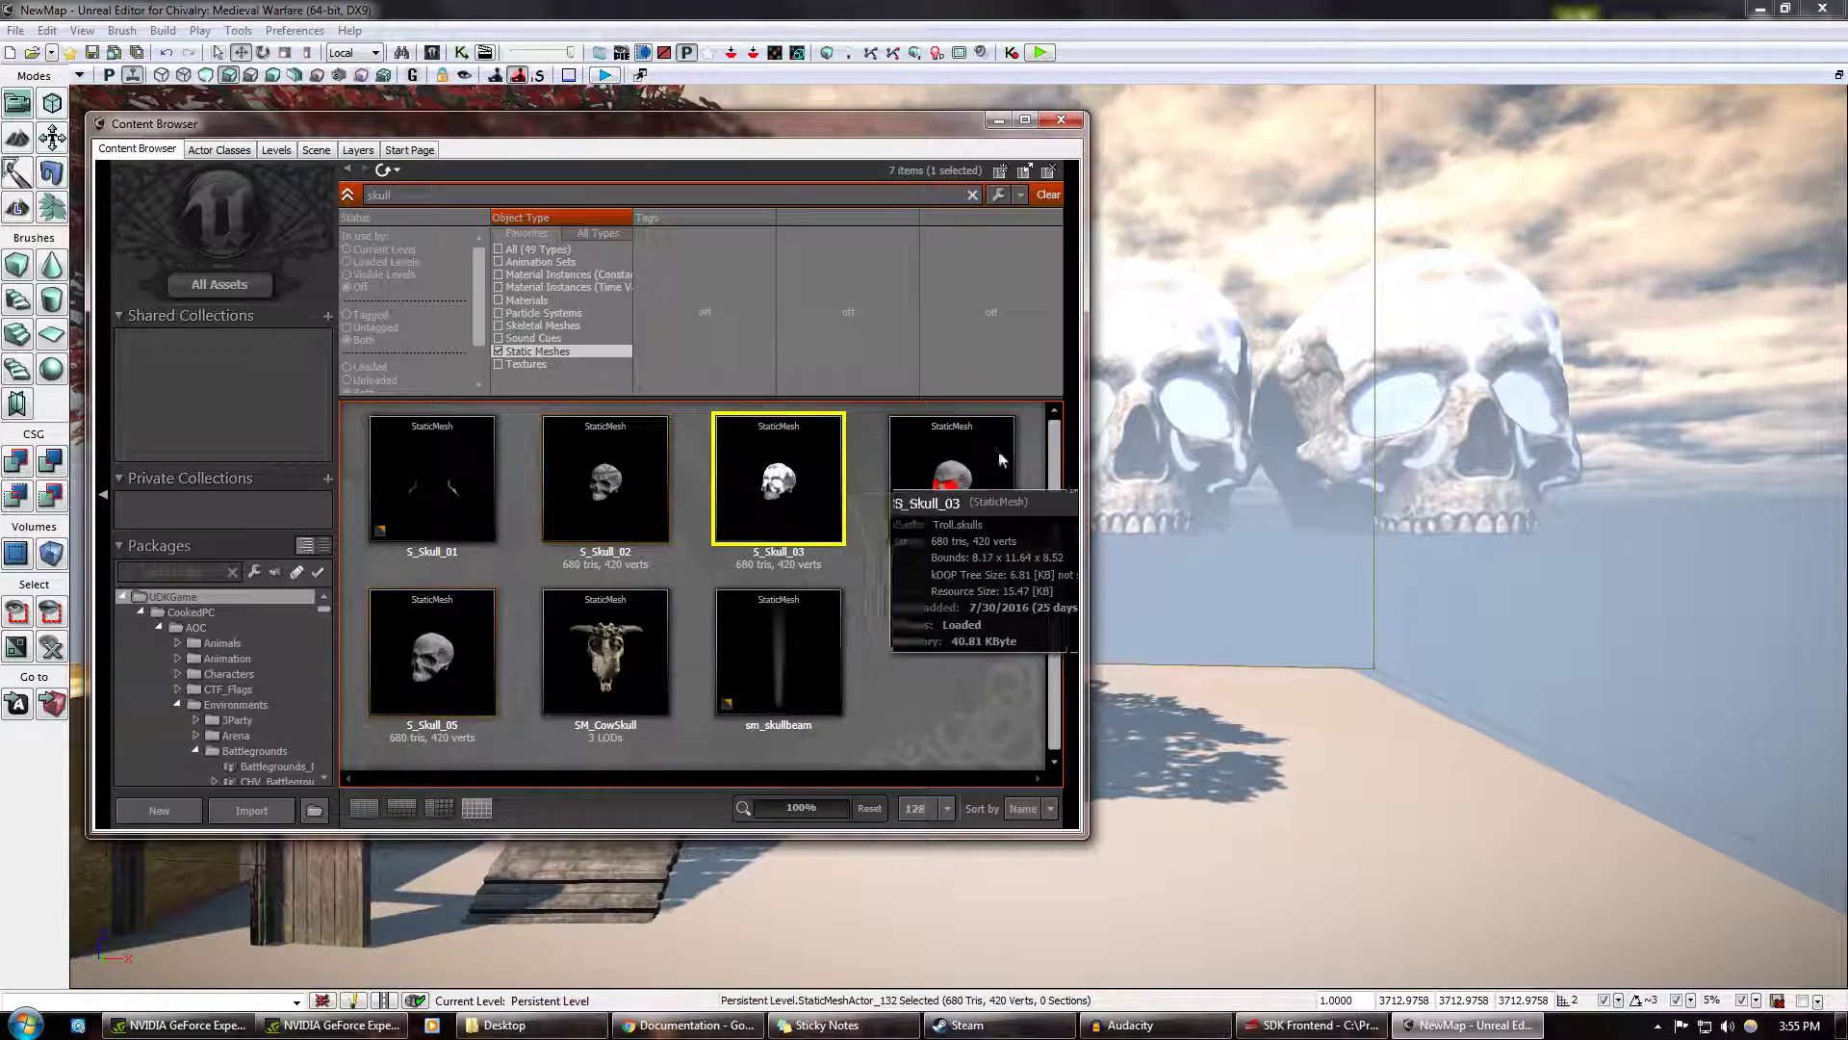
left_click(951, 478)
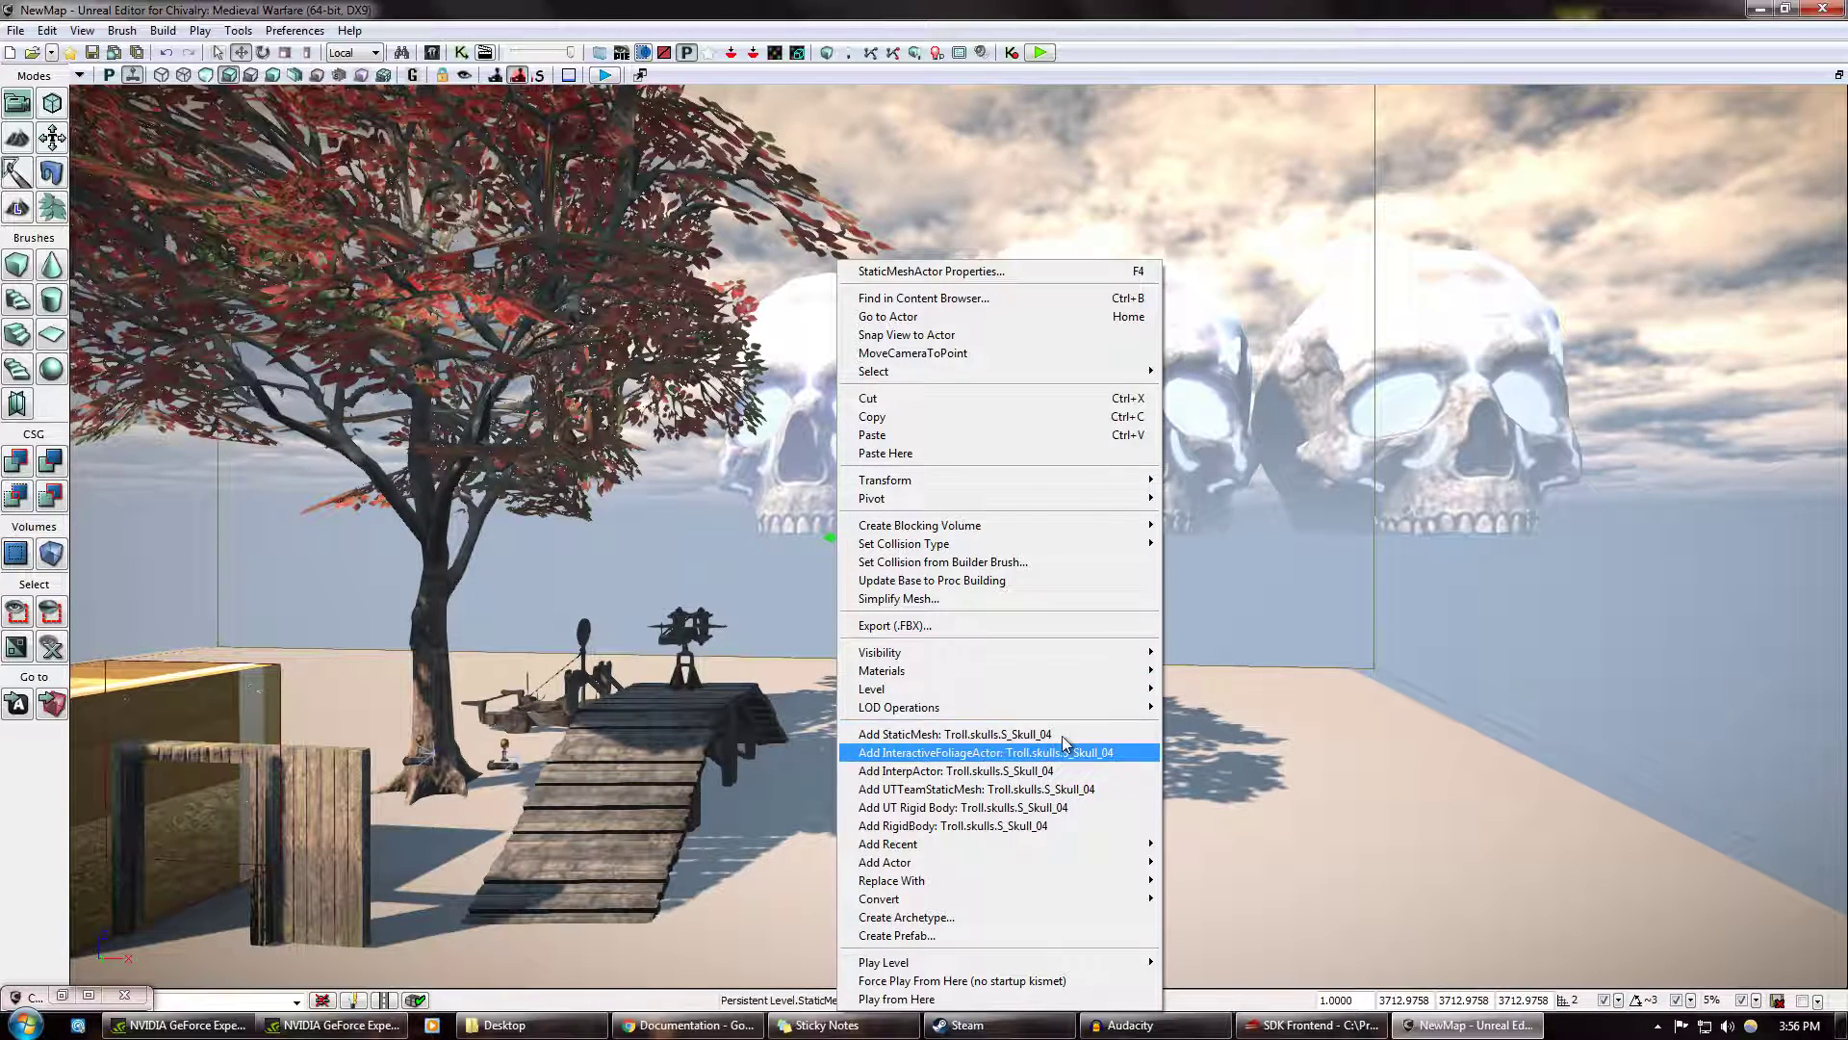
mouse_move(925, 504)
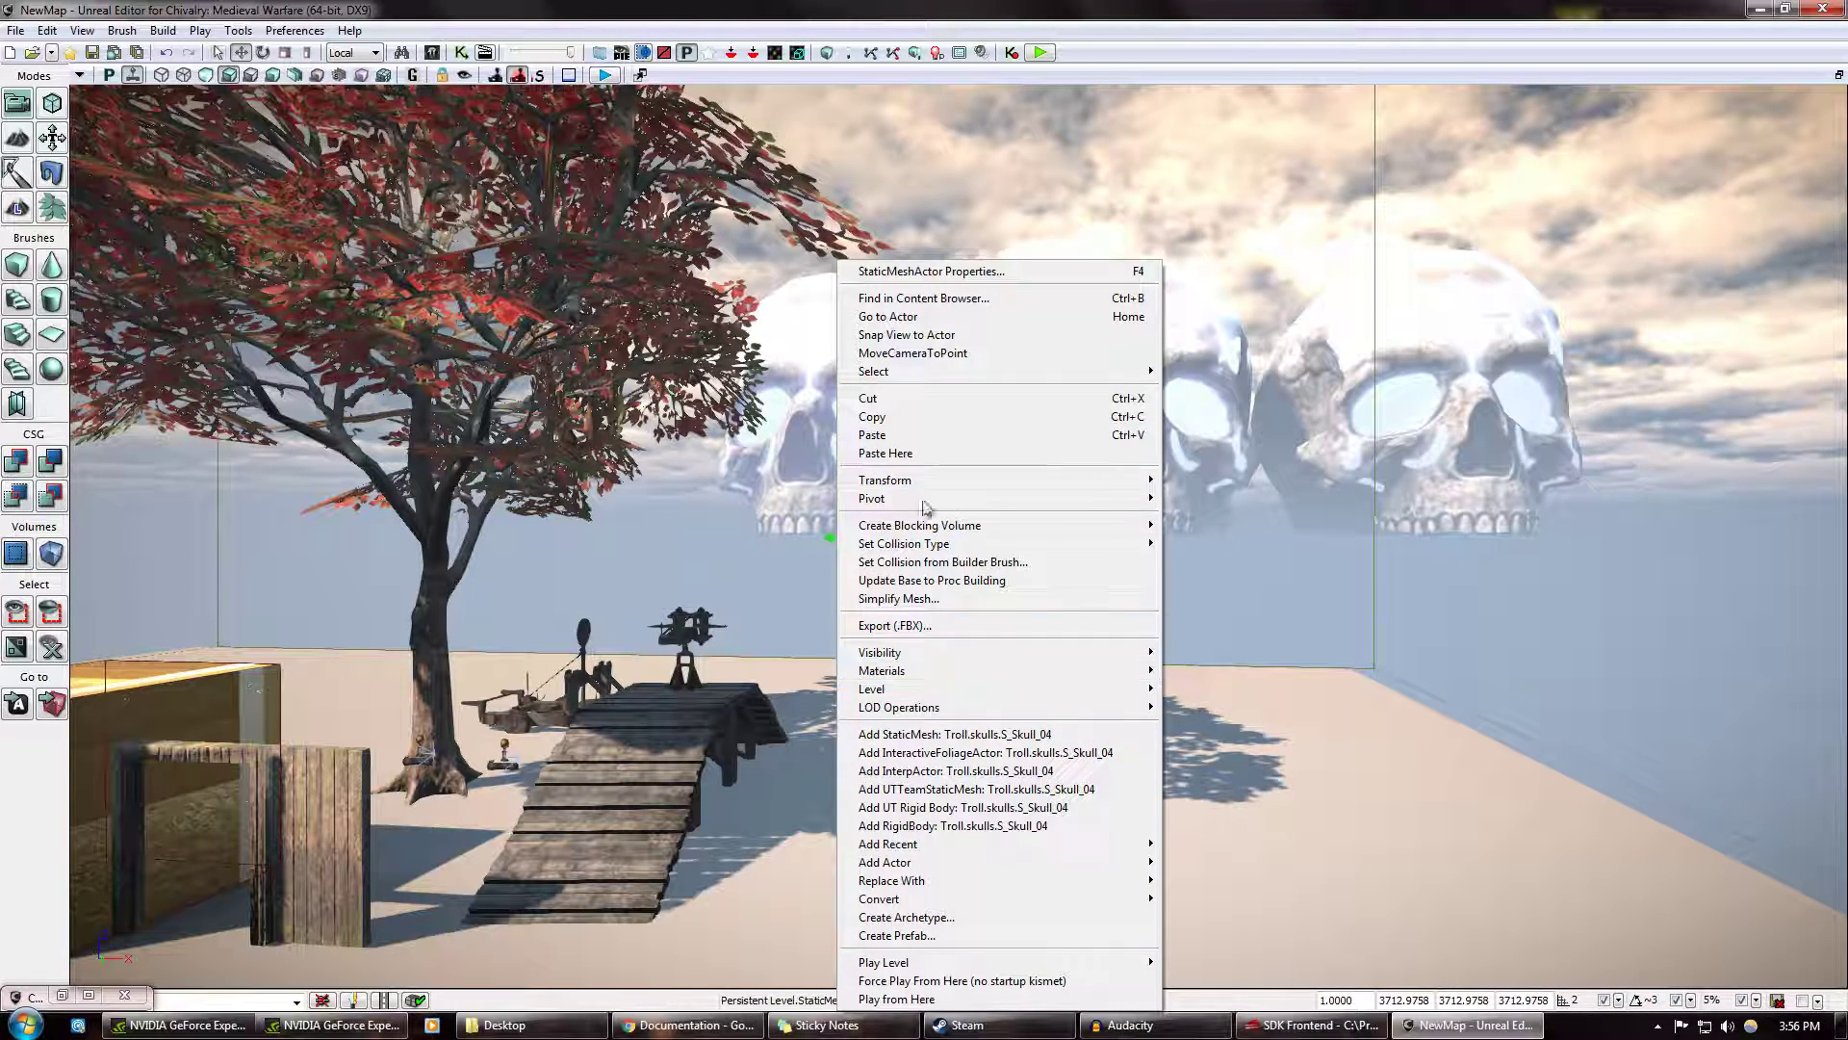
mouse_move(1008, 808)
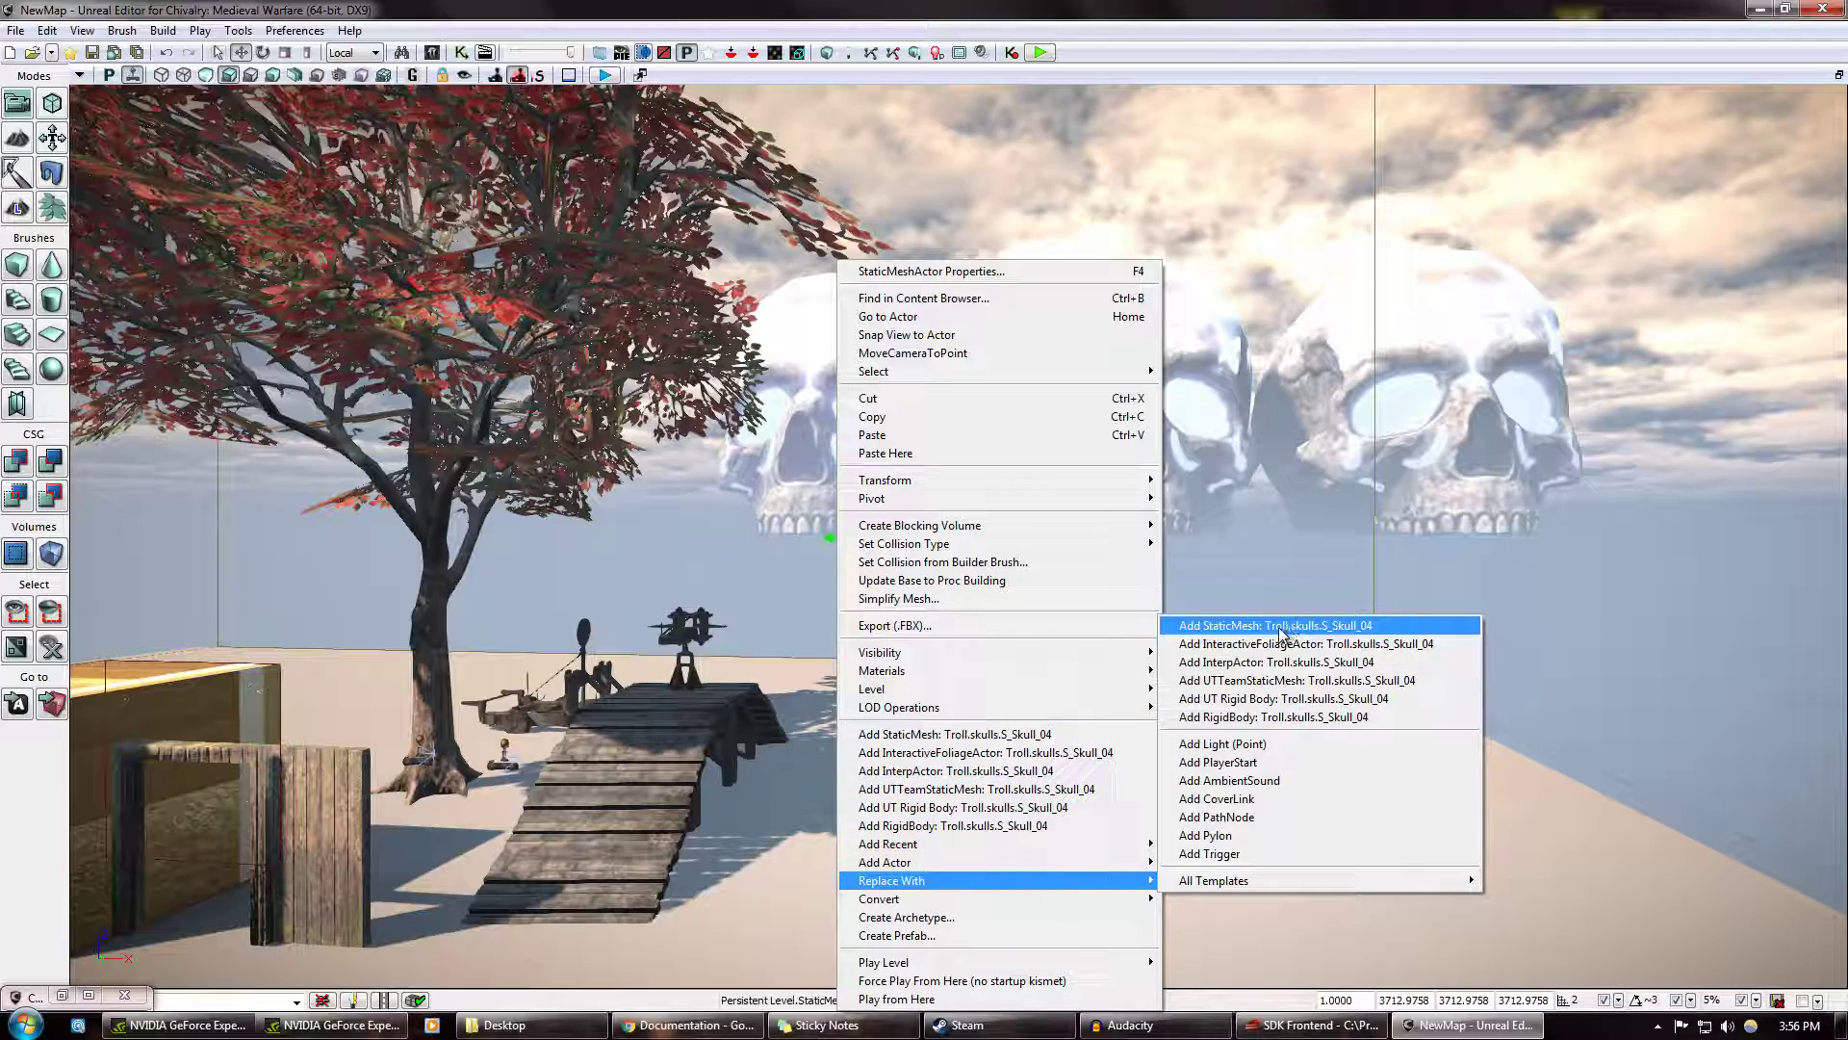
left_click(1272, 624)
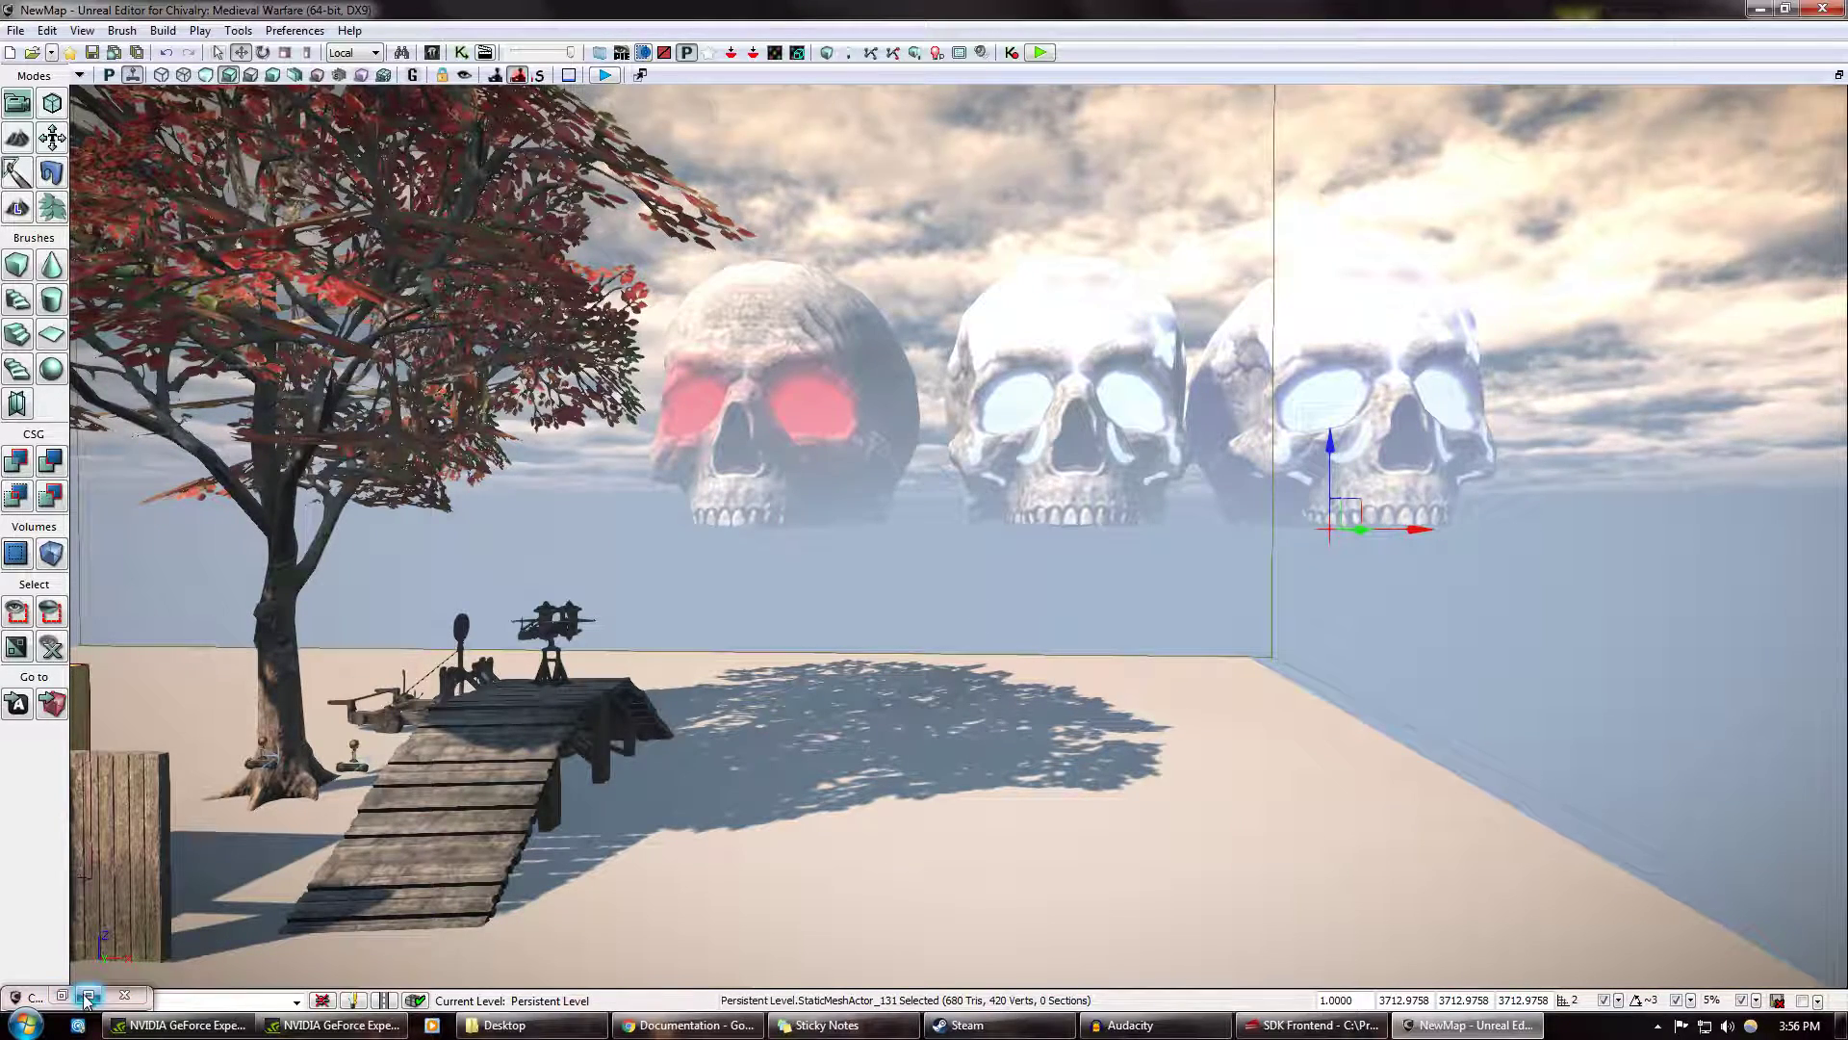
Add the carved S_Skull_02 mesh to the right end of the skull row
left_click(88, 999)
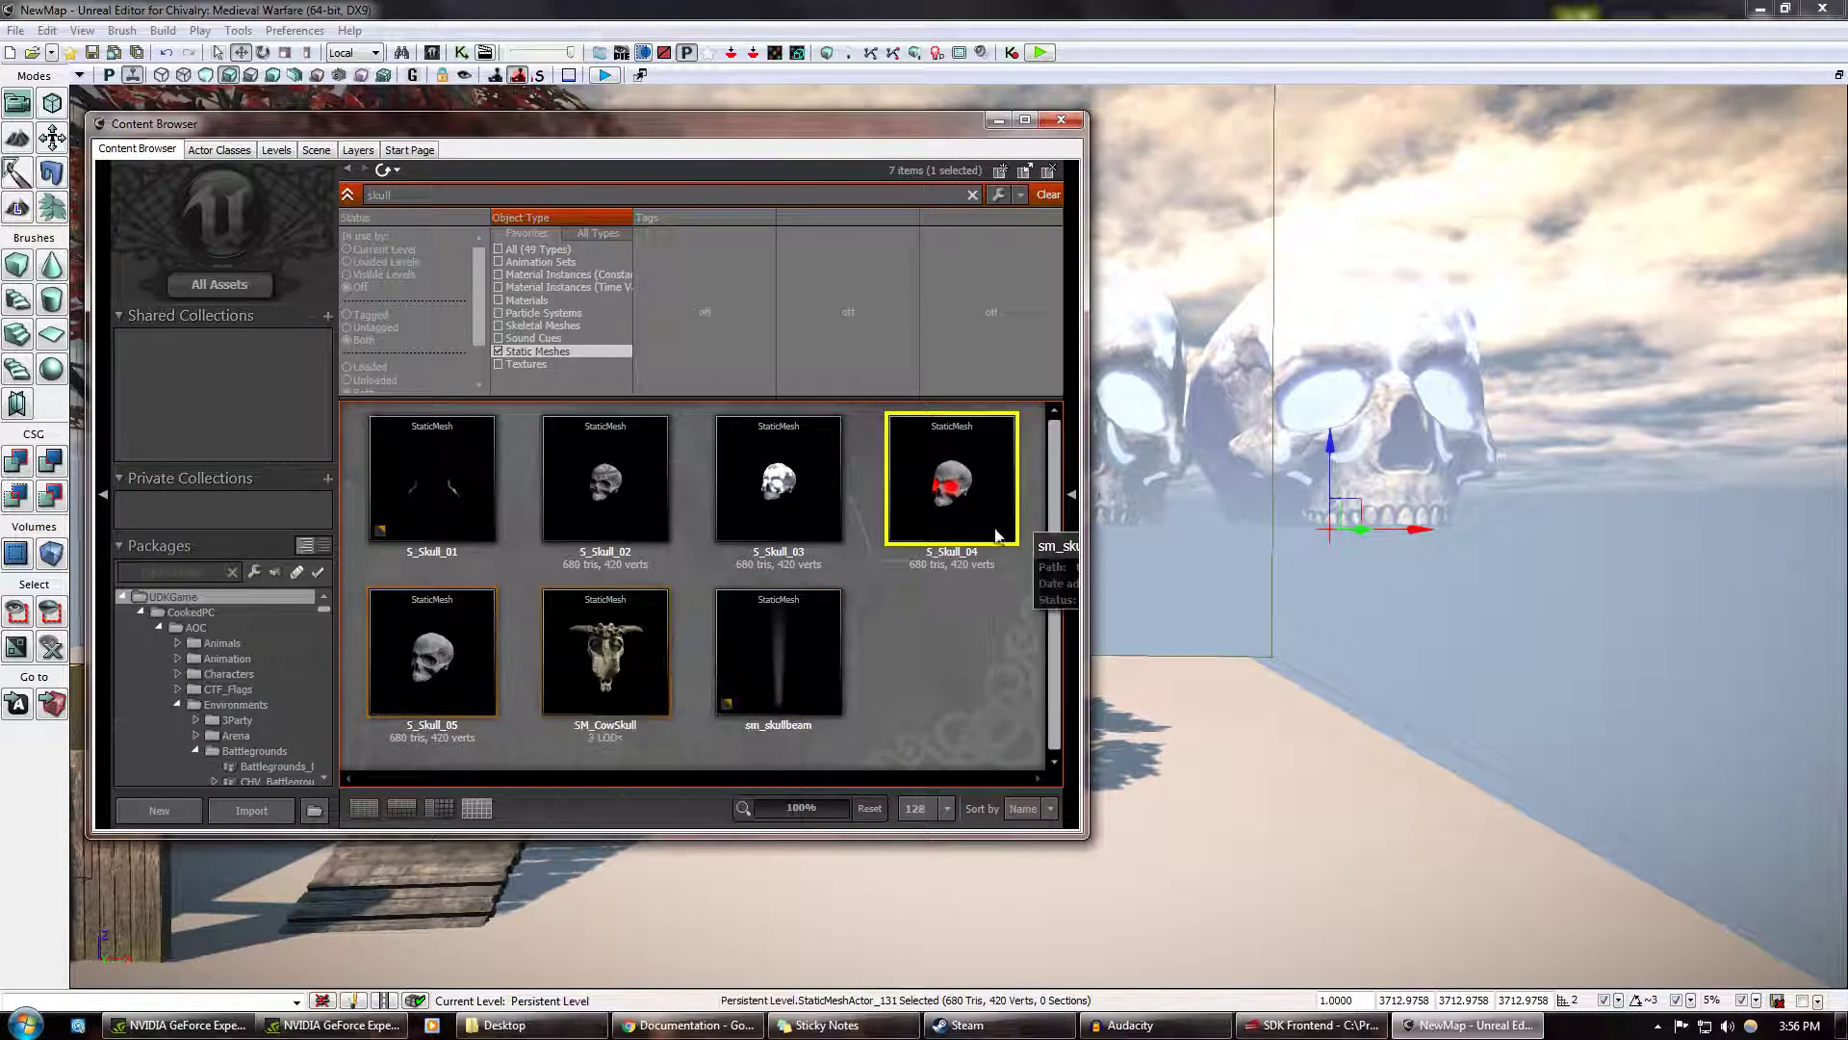
left_click(604, 478)
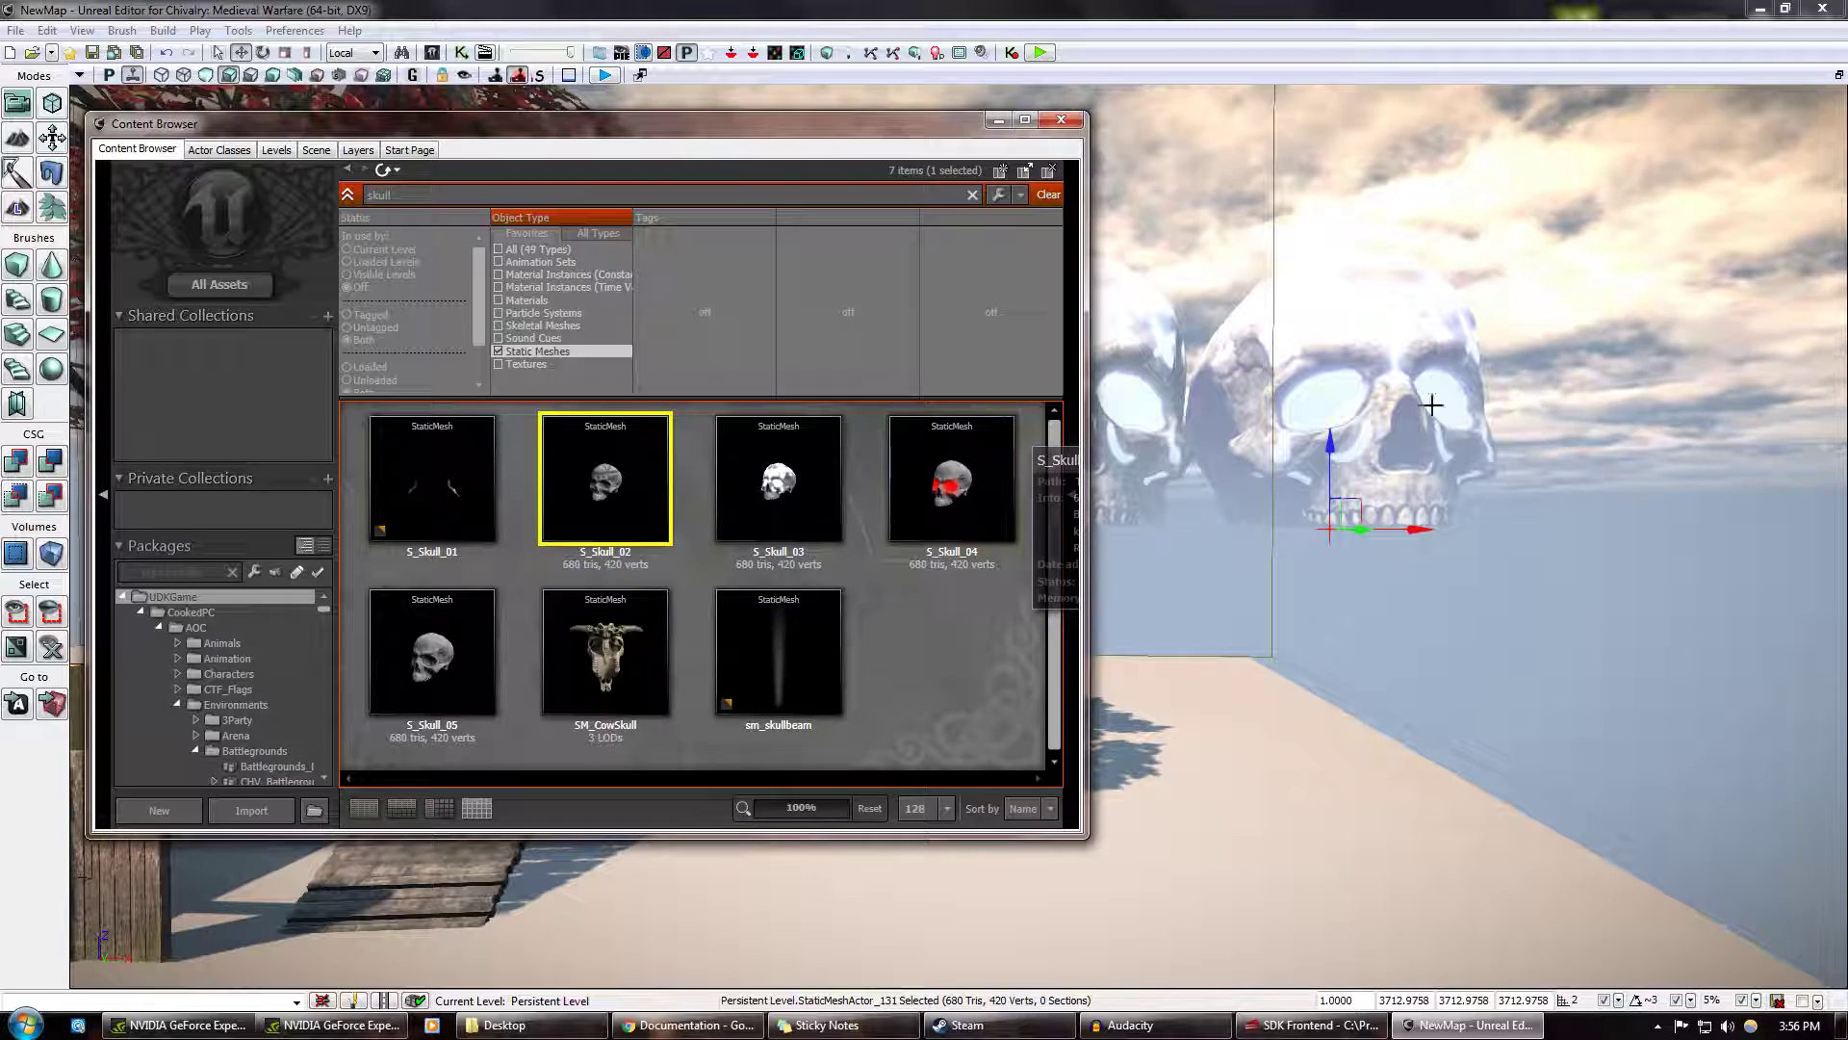
right_click(1433, 406)
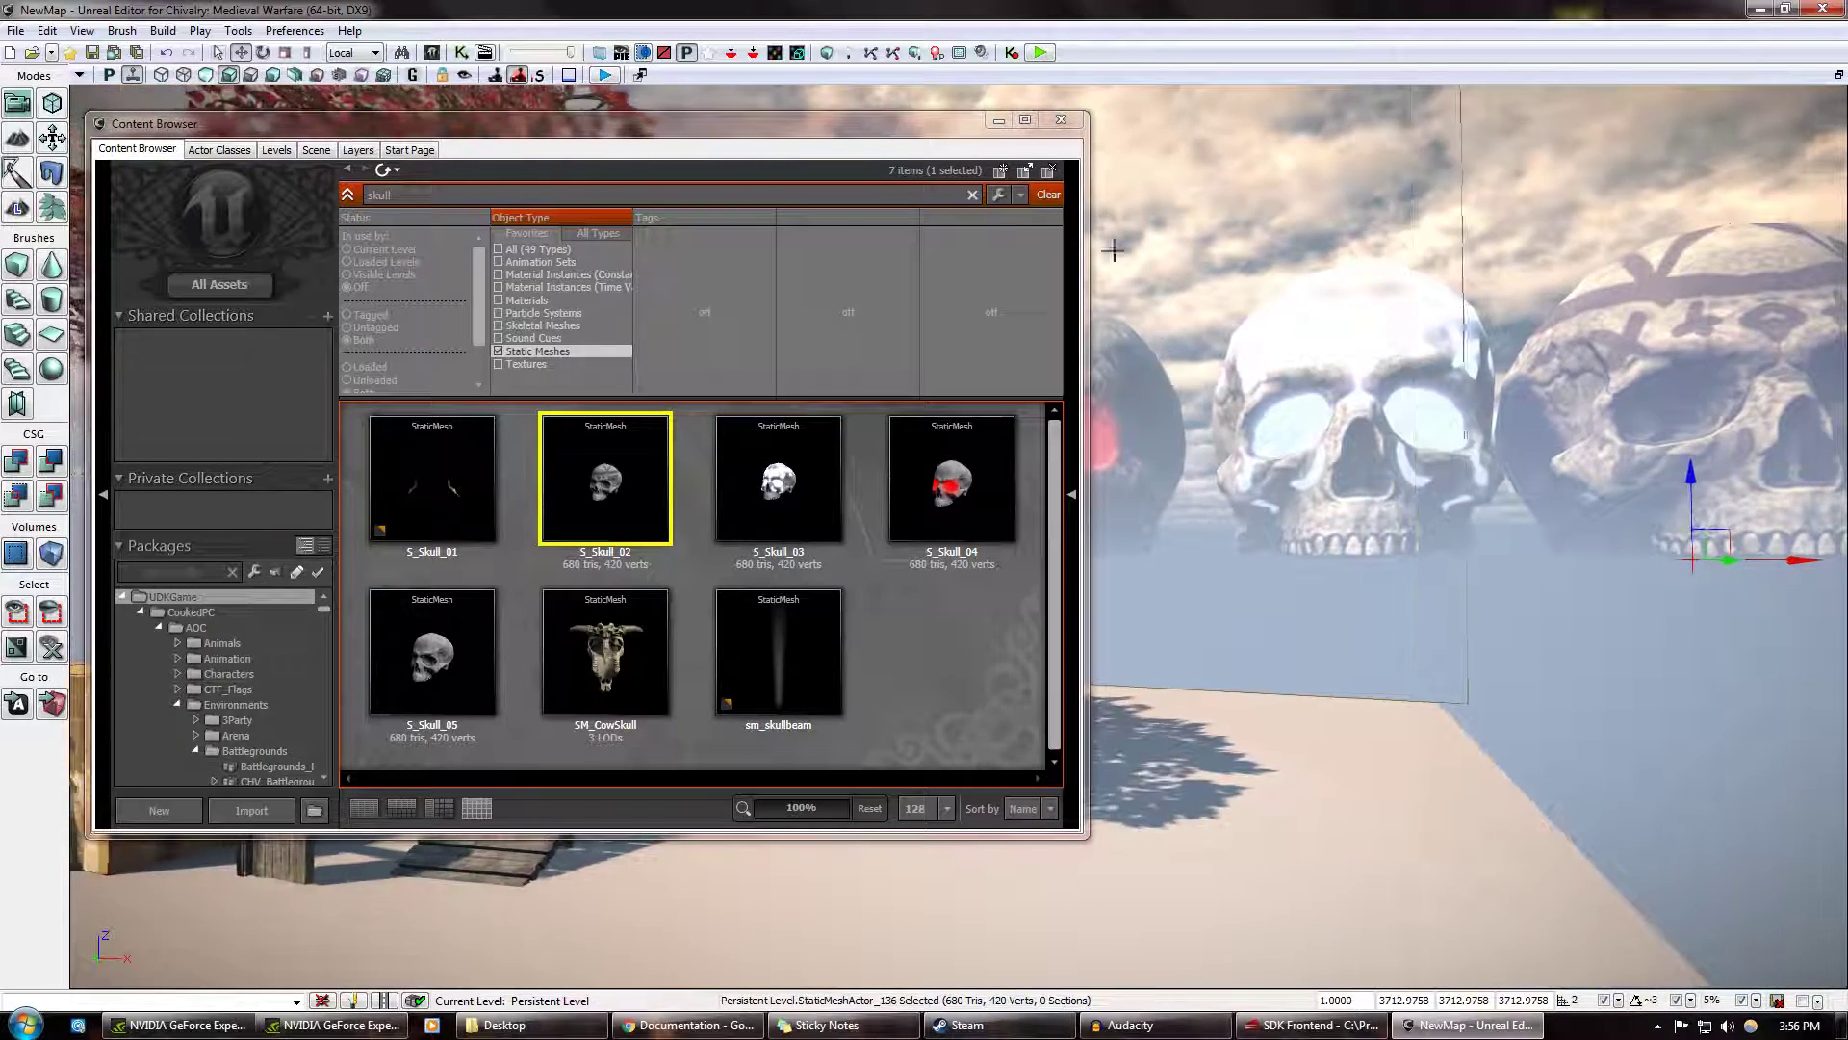
left_click(1060, 118)
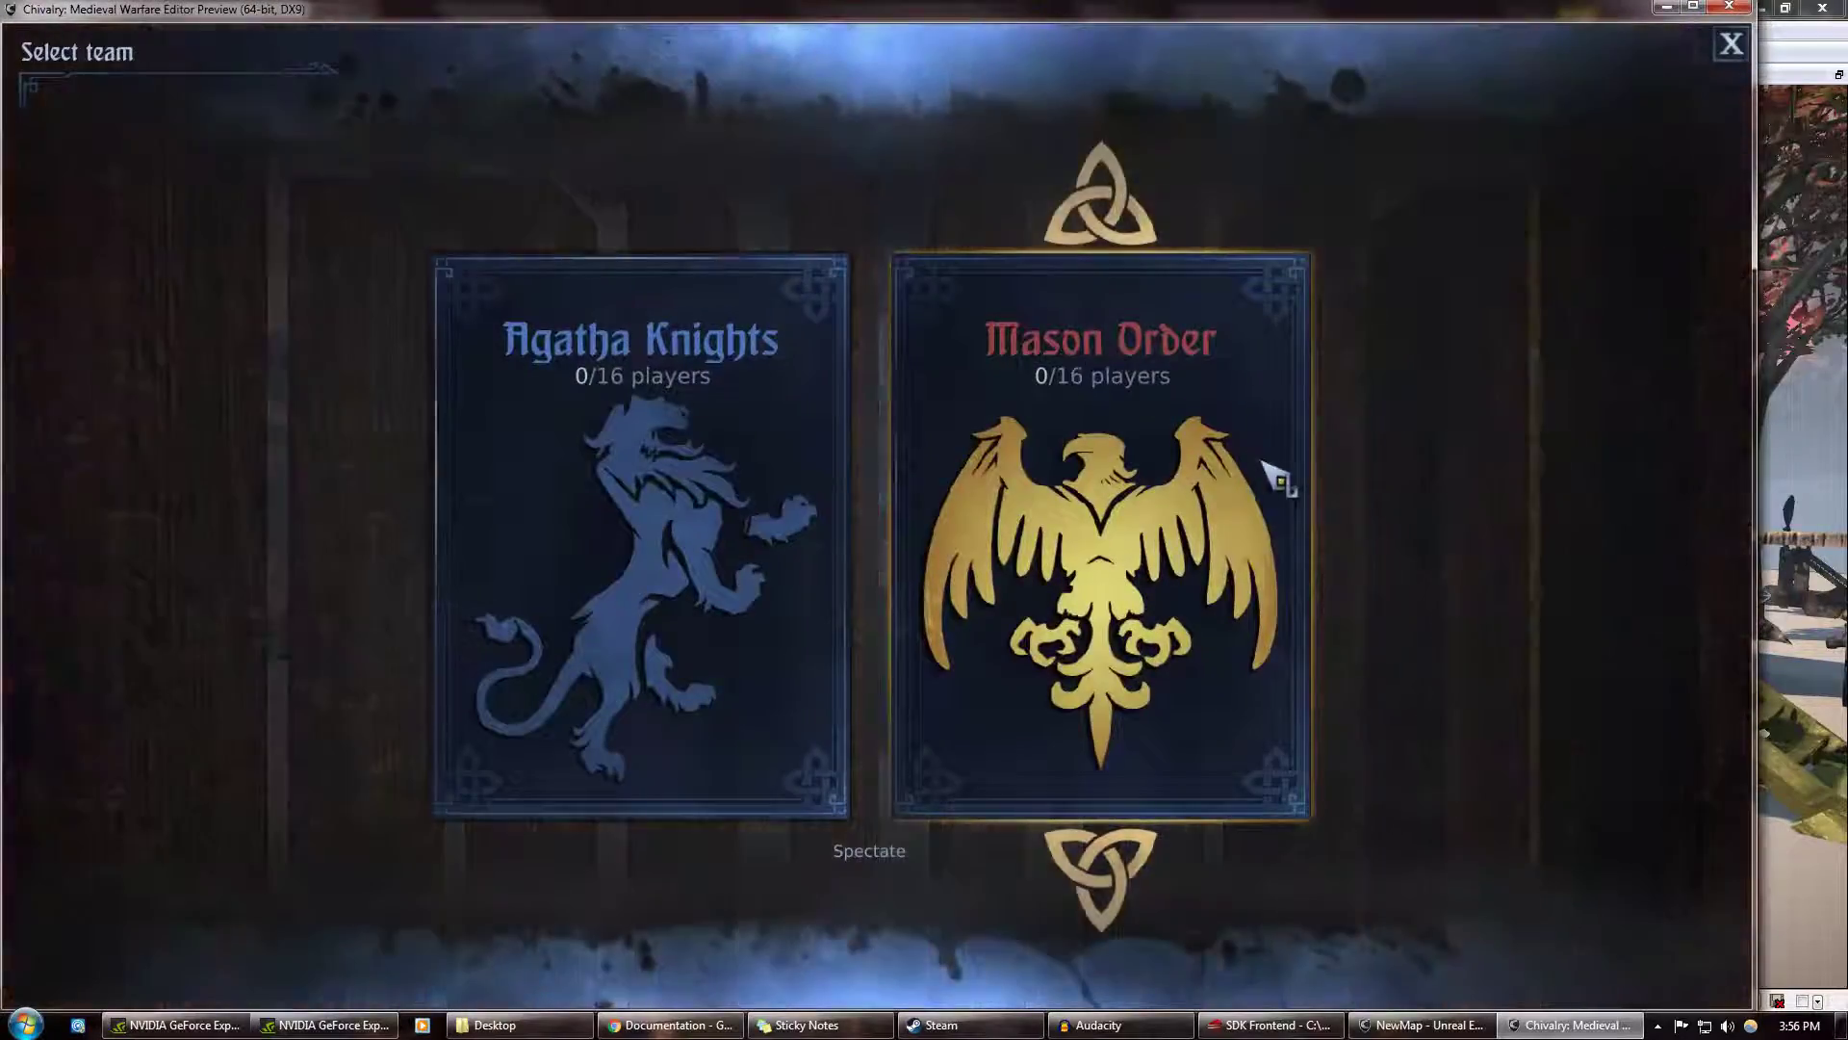
Join the Mason Order team on the Select team screen
left_click(1102, 536)
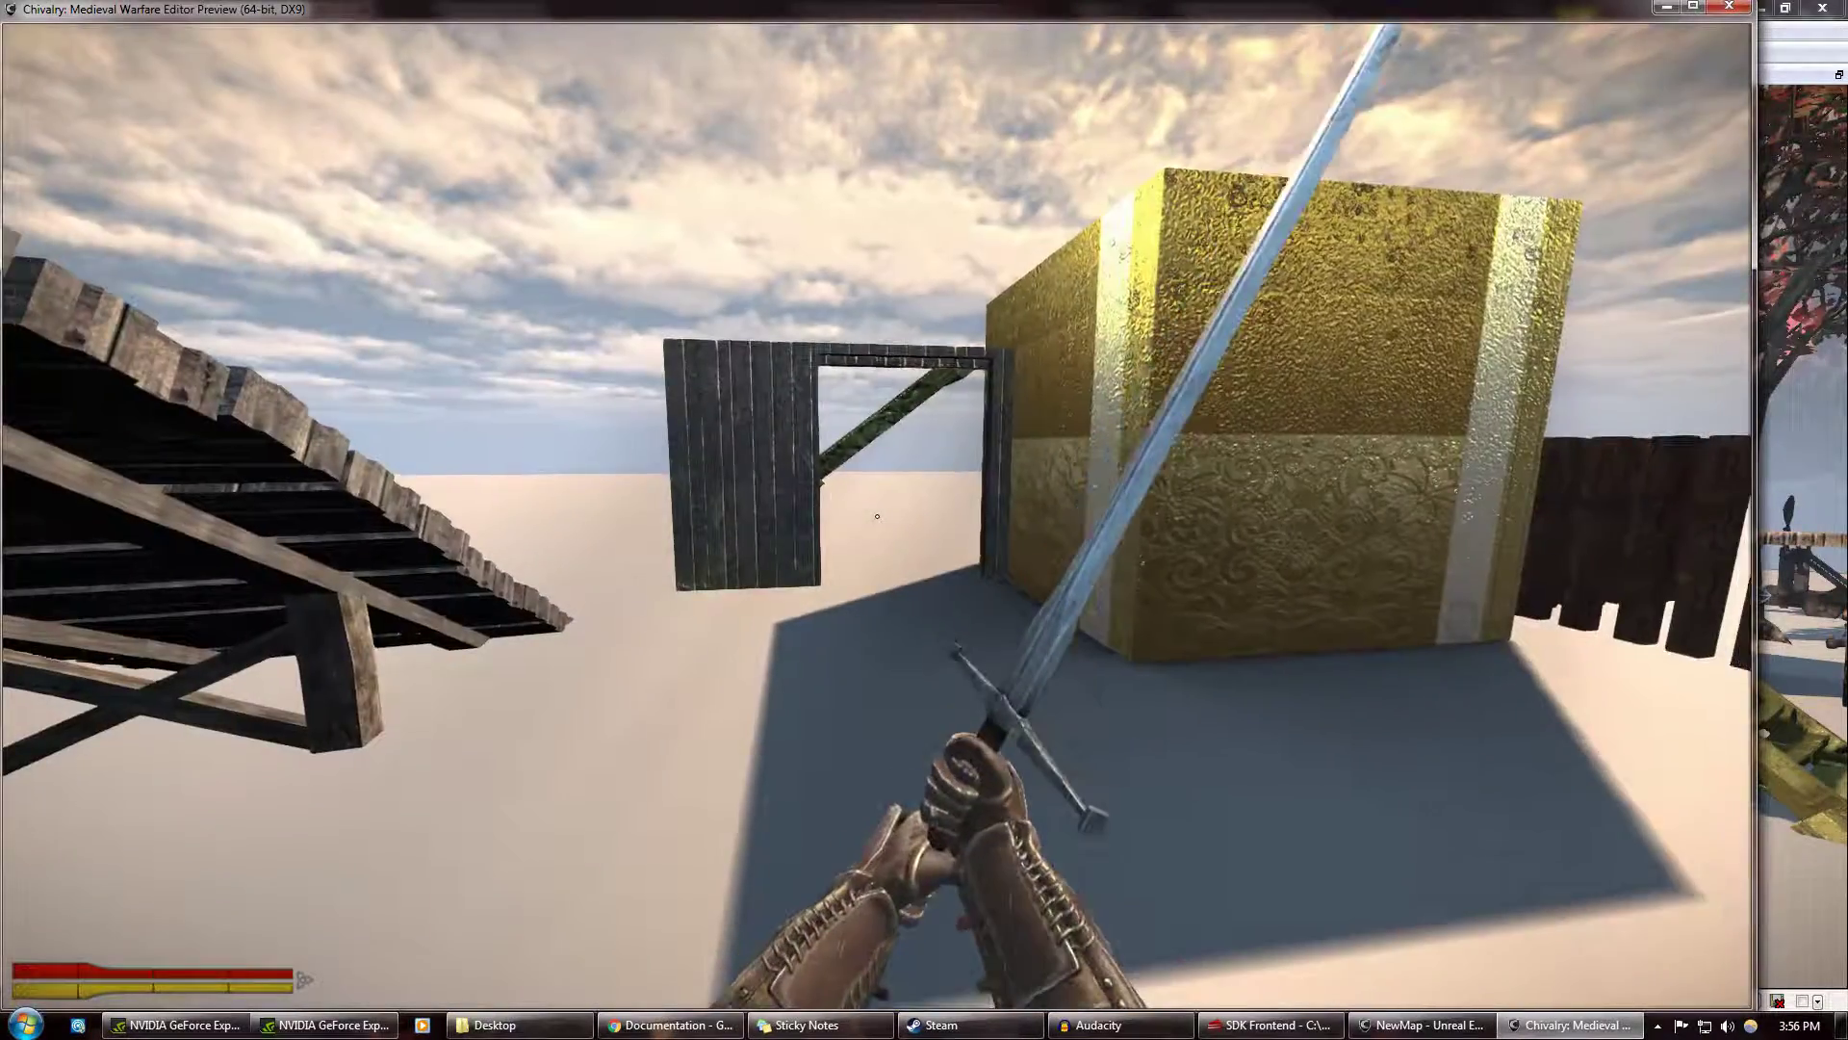